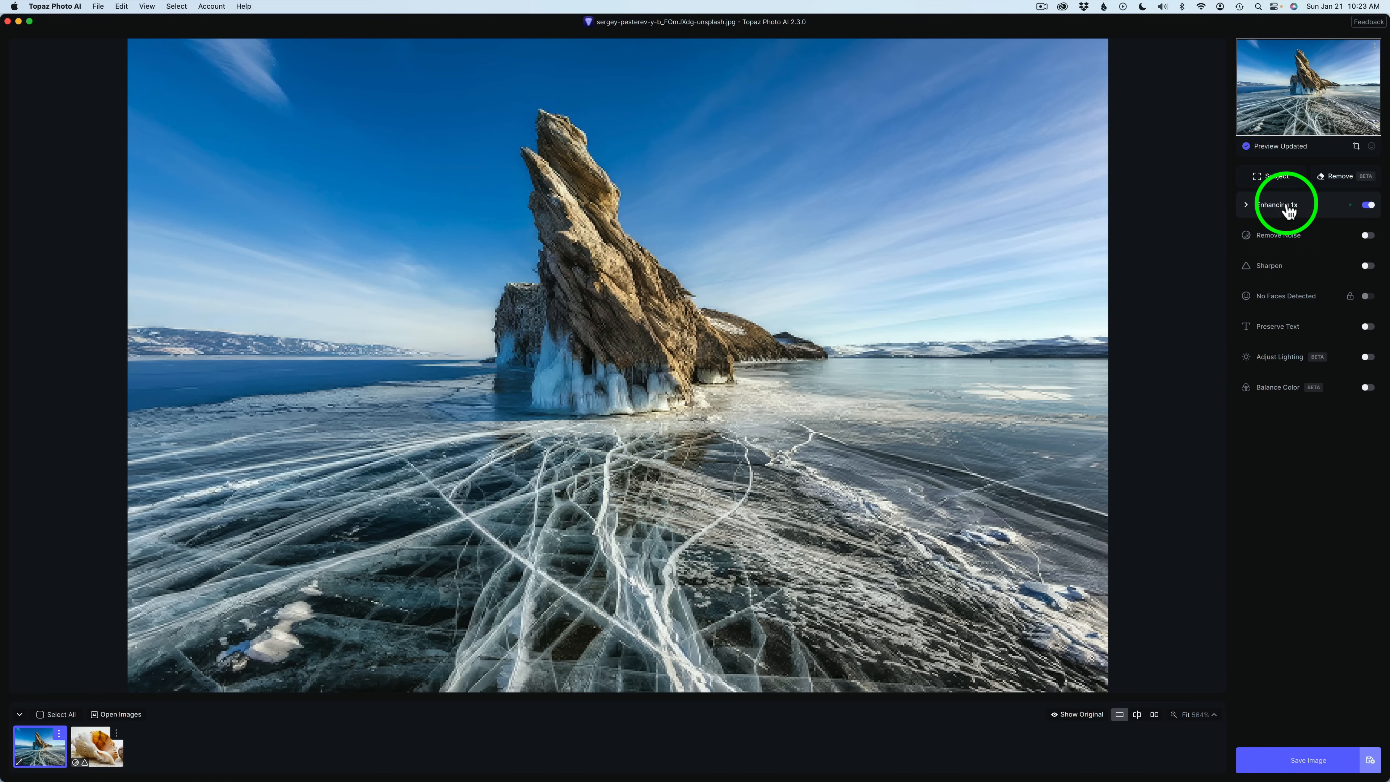
# Expand the Enhancing row to reveal the upscale size options and Standard (v2) model settings
pyautogui.click(1276, 205)
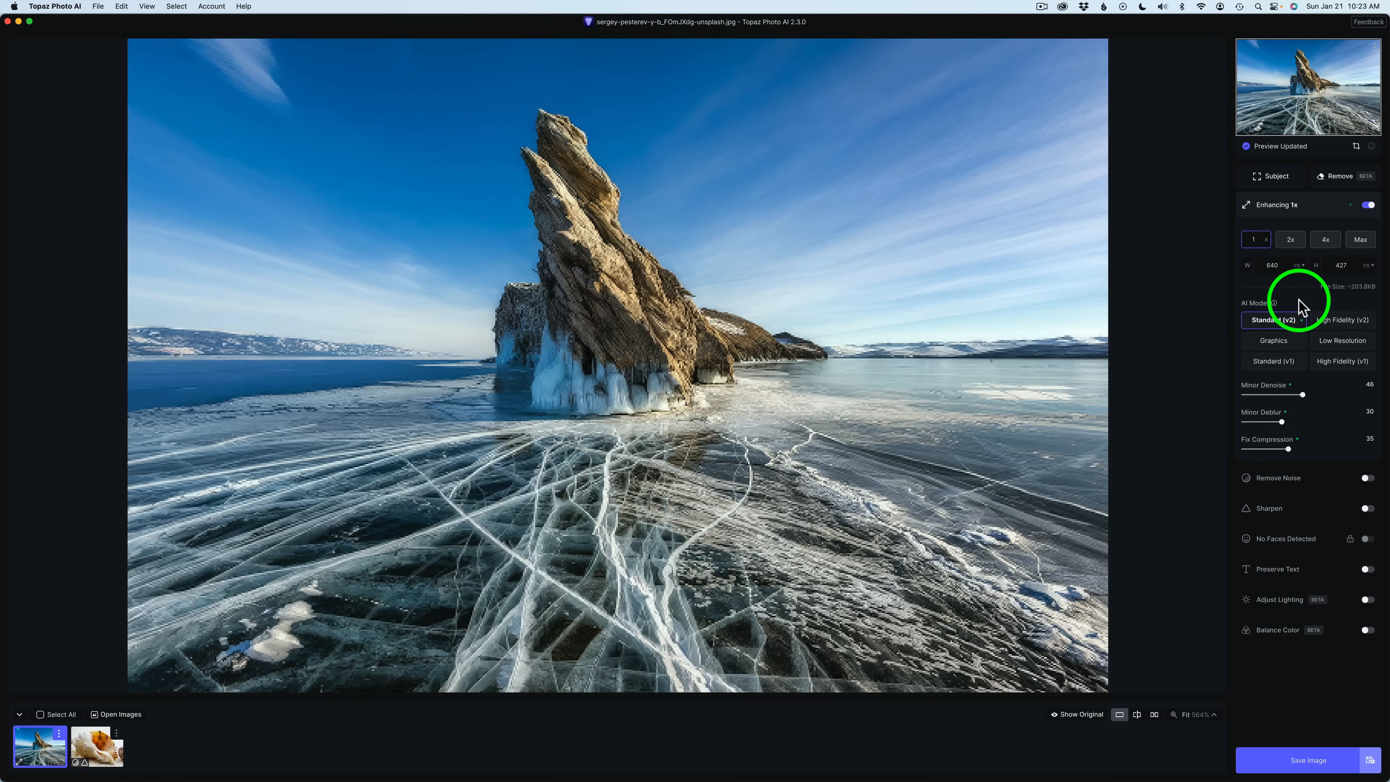
pyautogui.click(1273, 319)
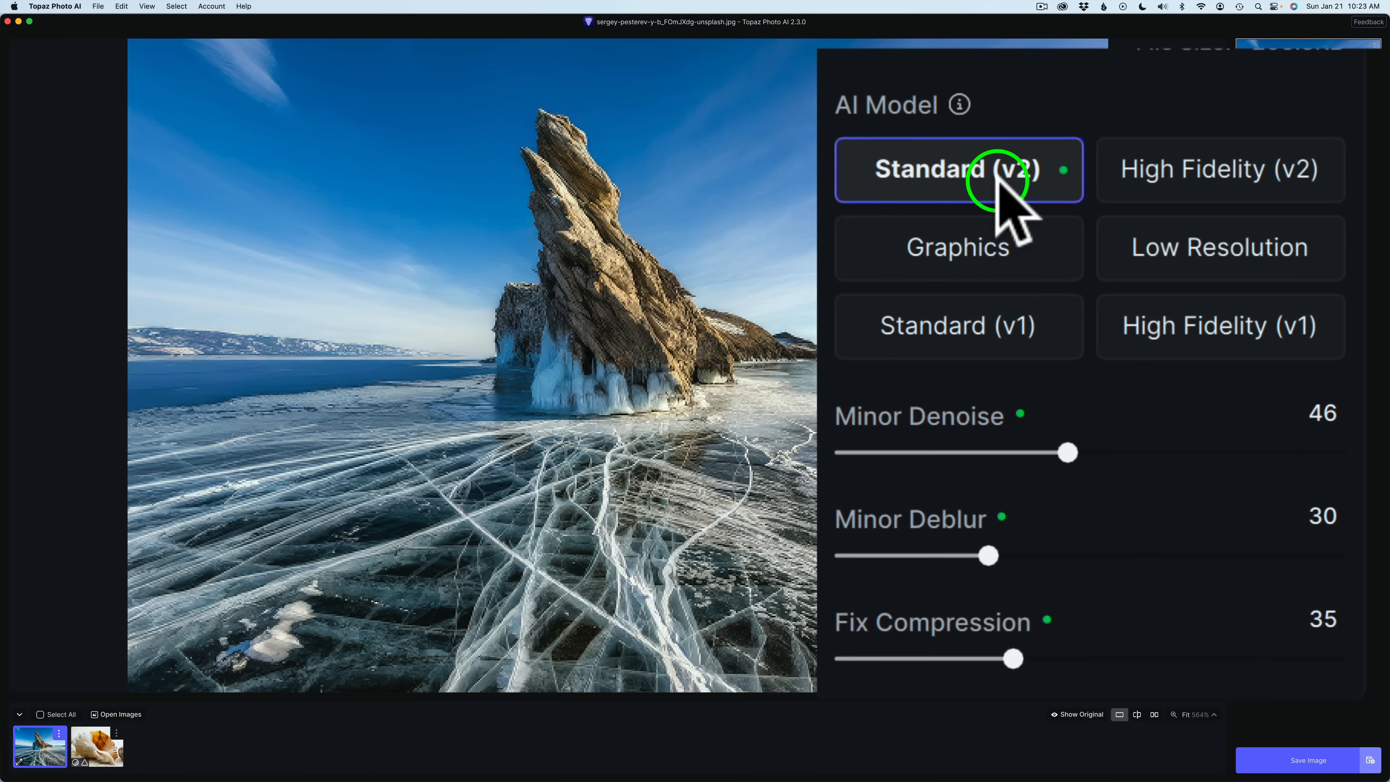
pyautogui.moveTo(1219, 186)
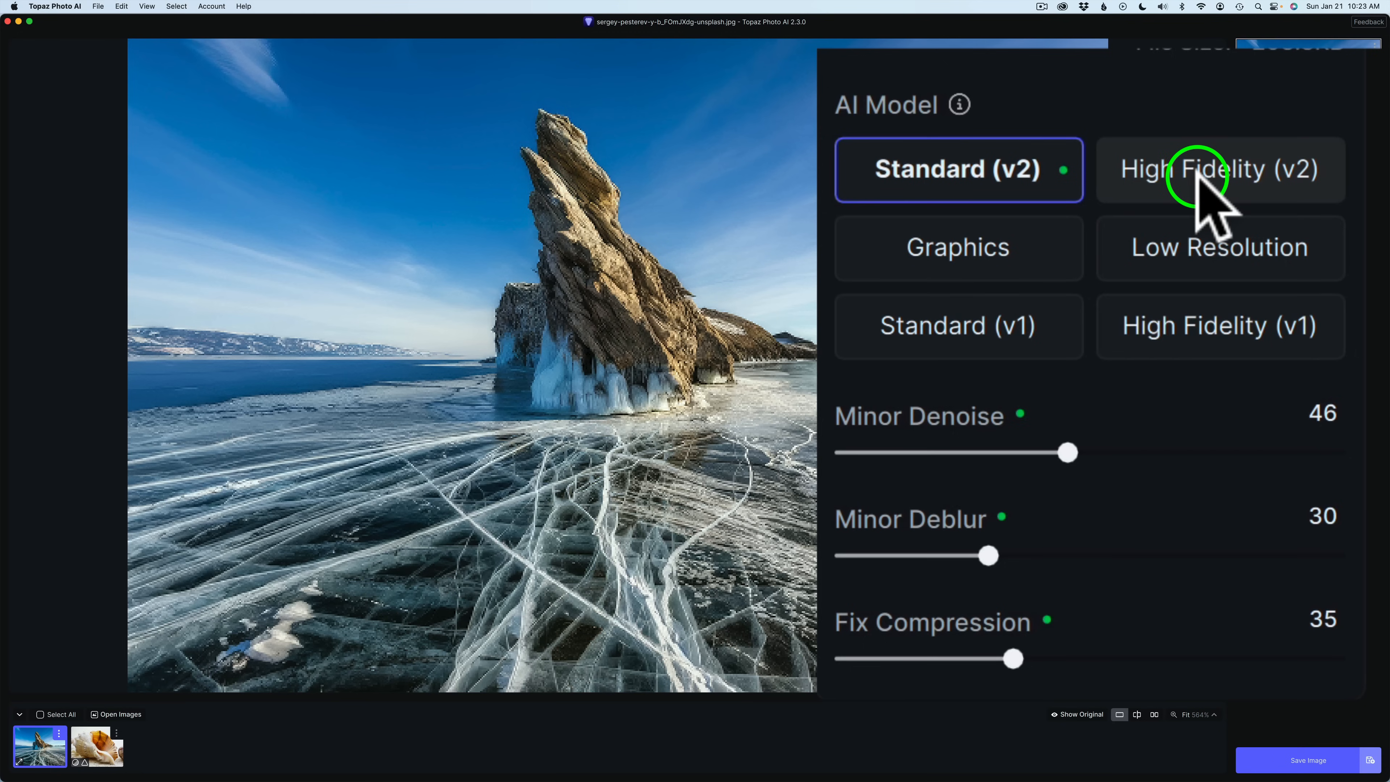
pyautogui.moveTo(1219, 265)
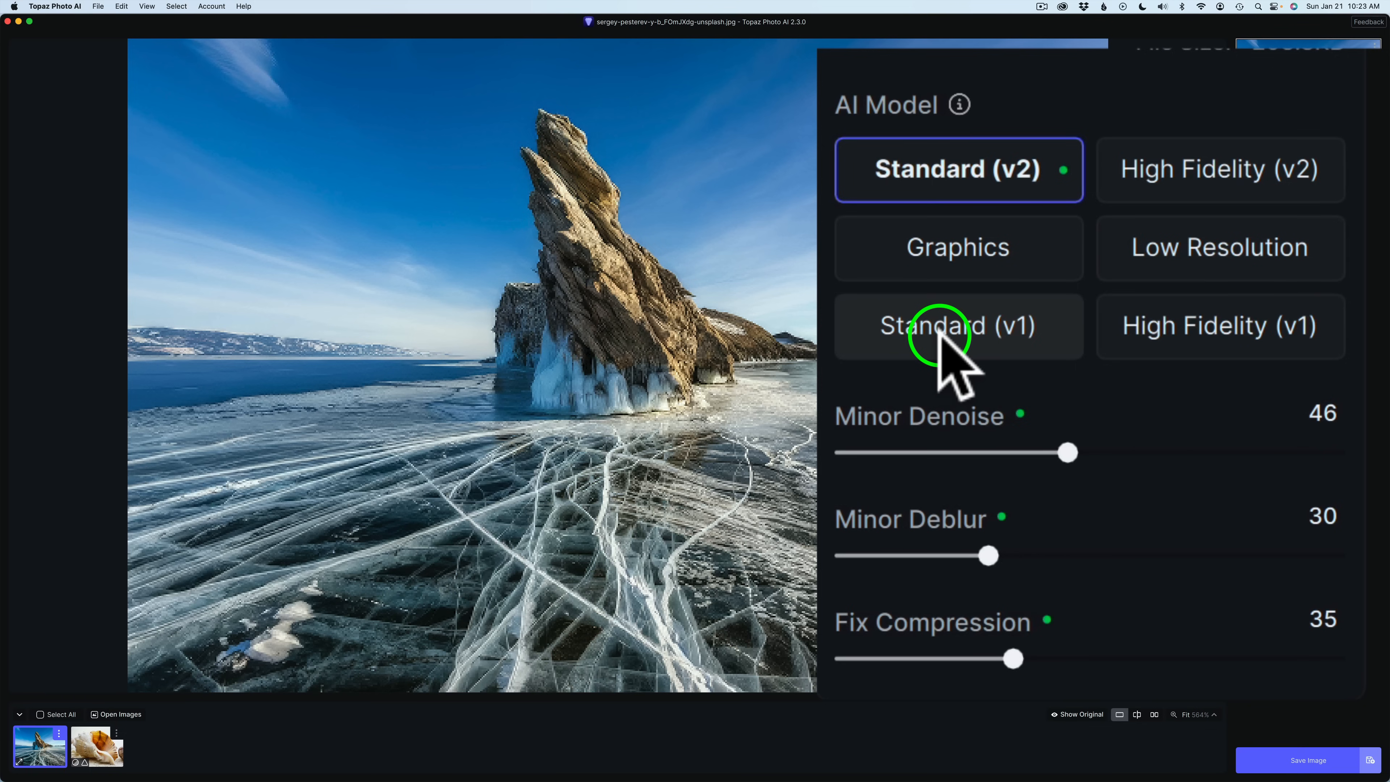
pyautogui.moveTo(1191, 346)
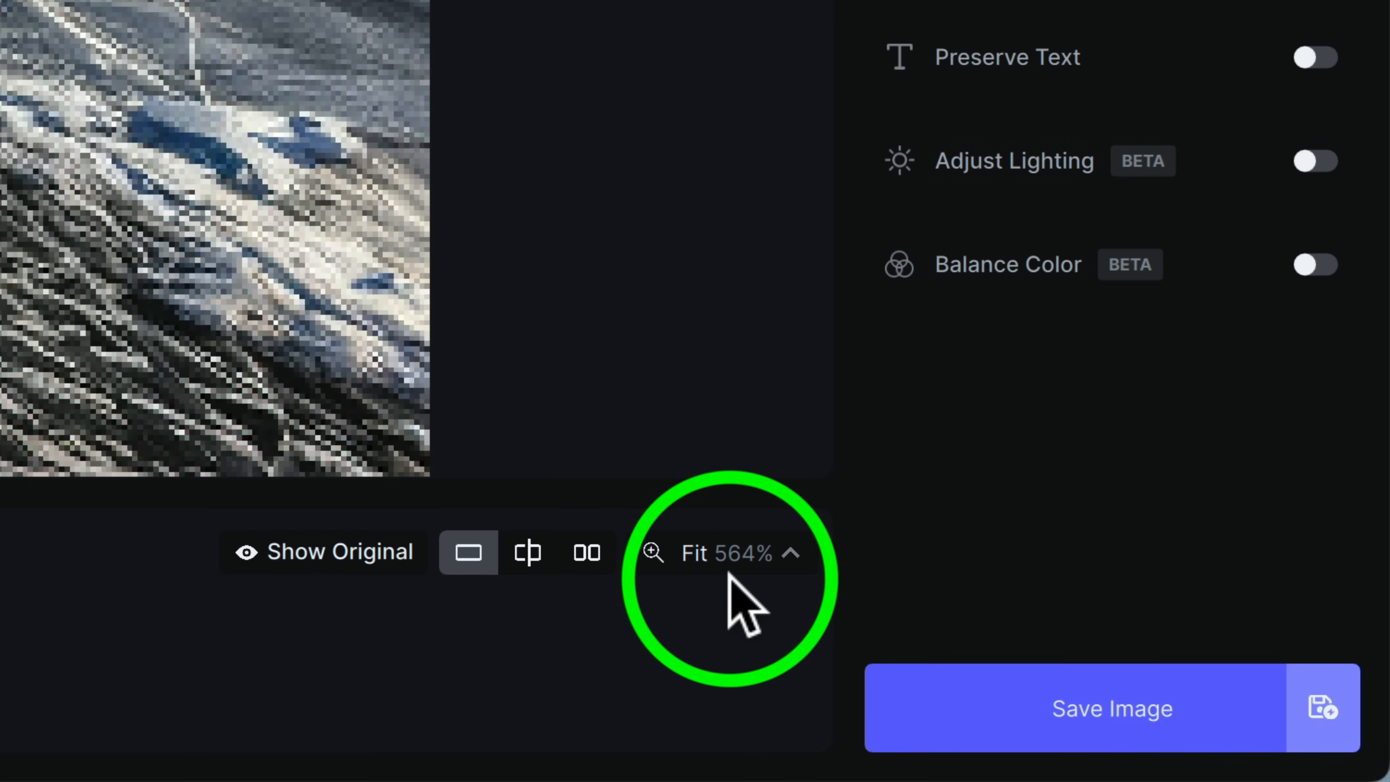
# Switch the preview zoom from Fit to 100% actual size for the ice-rock photo
pyautogui.click(721, 552)
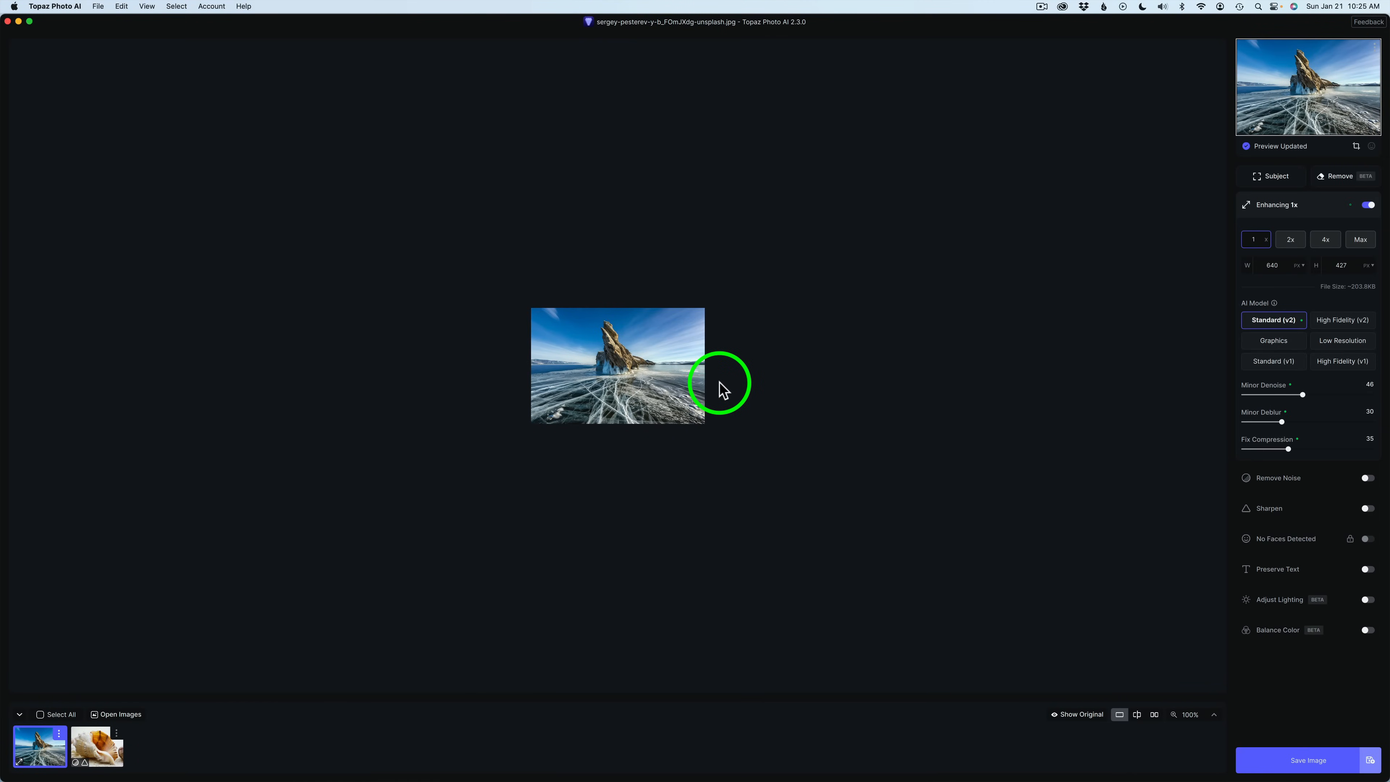
pyautogui.click(1253, 239)
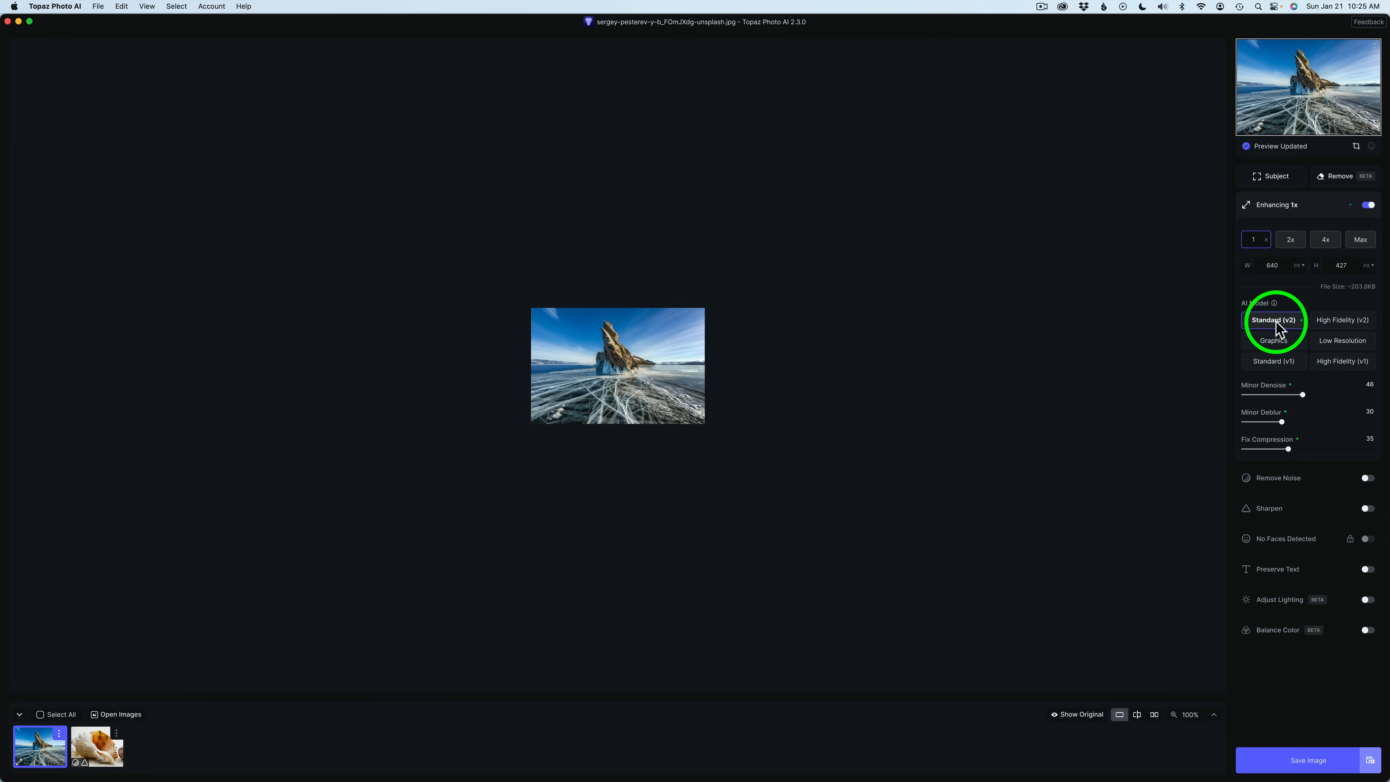
pyautogui.moveTo(1360, 240)
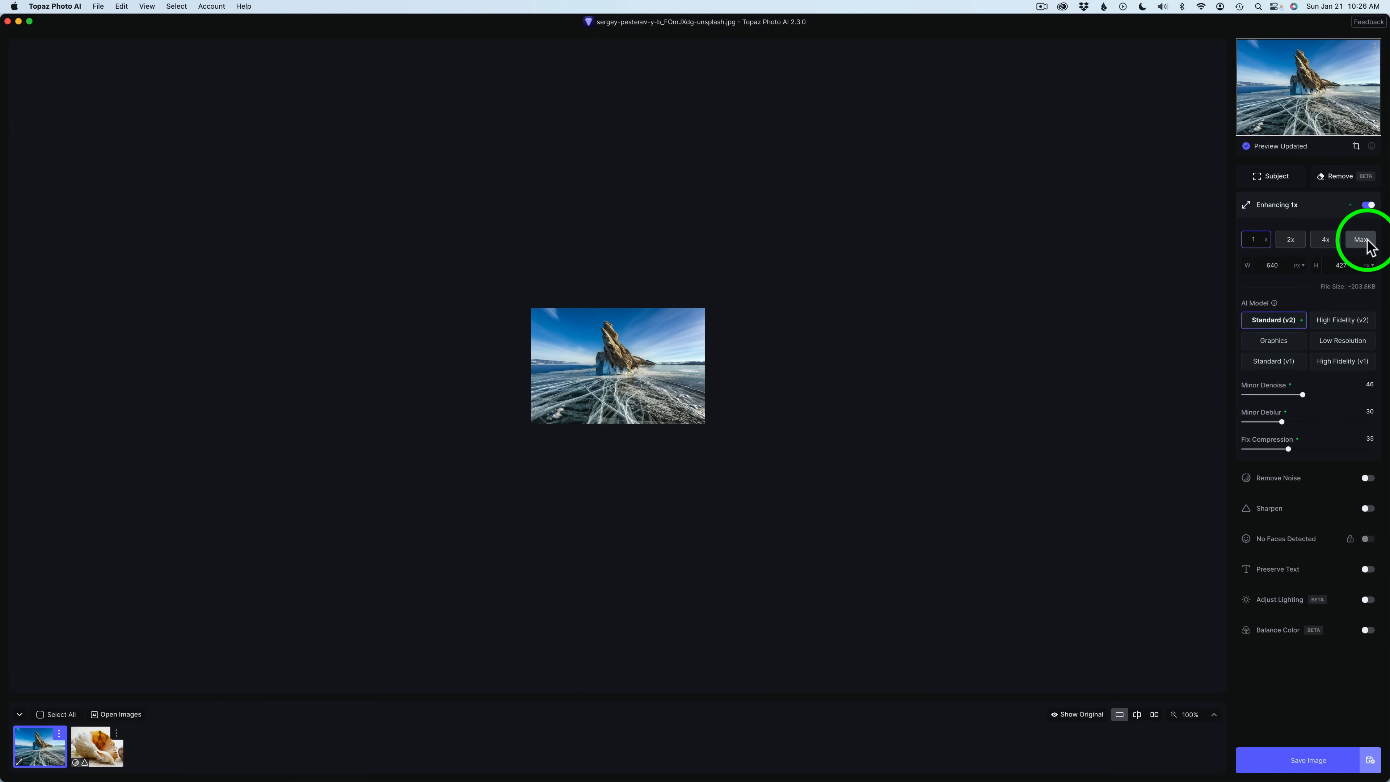
# Set upscaling to Max (6x, 3840 × 2562) and inspect the cracked ice at 200% zoom
pyautogui.click(1359, 239)
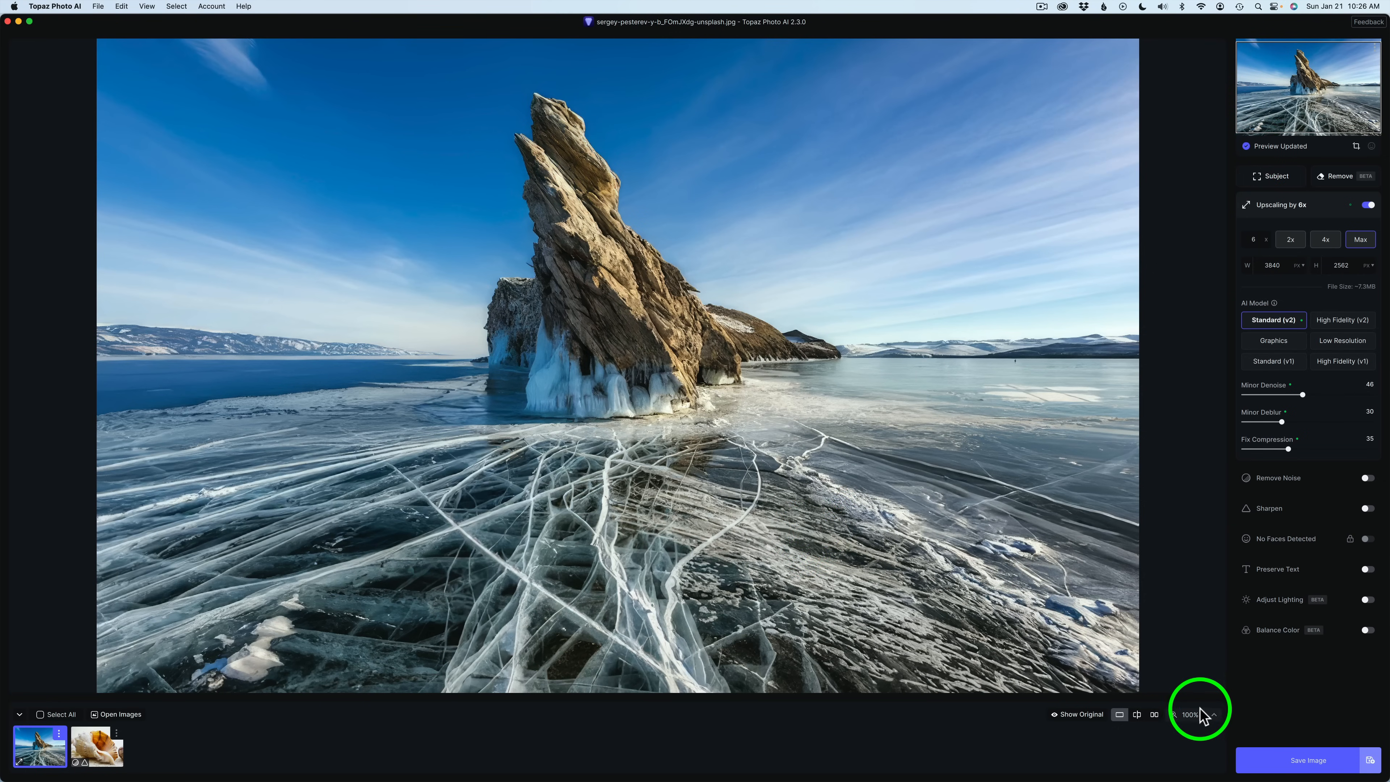
pyautogui.click(1194, 714)
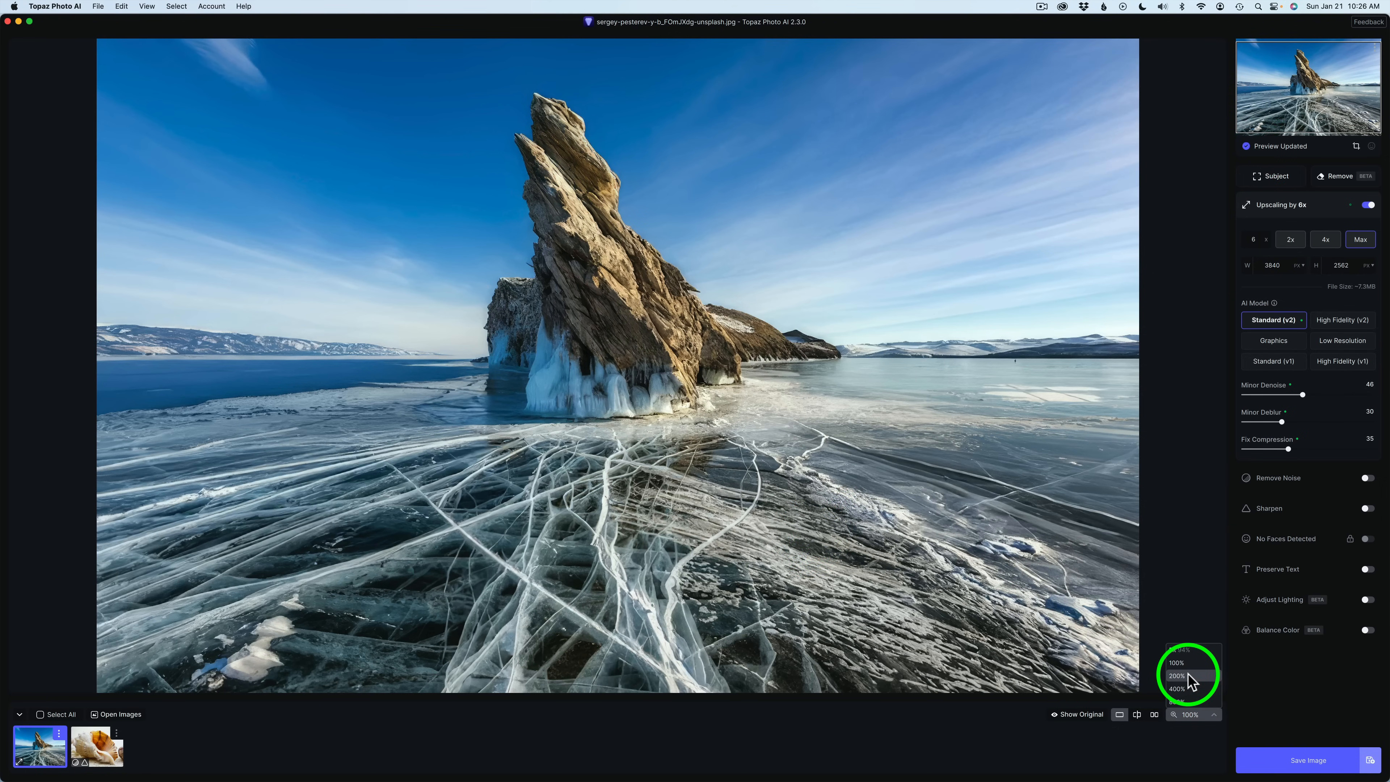
pyautogui.click(1176, 675)
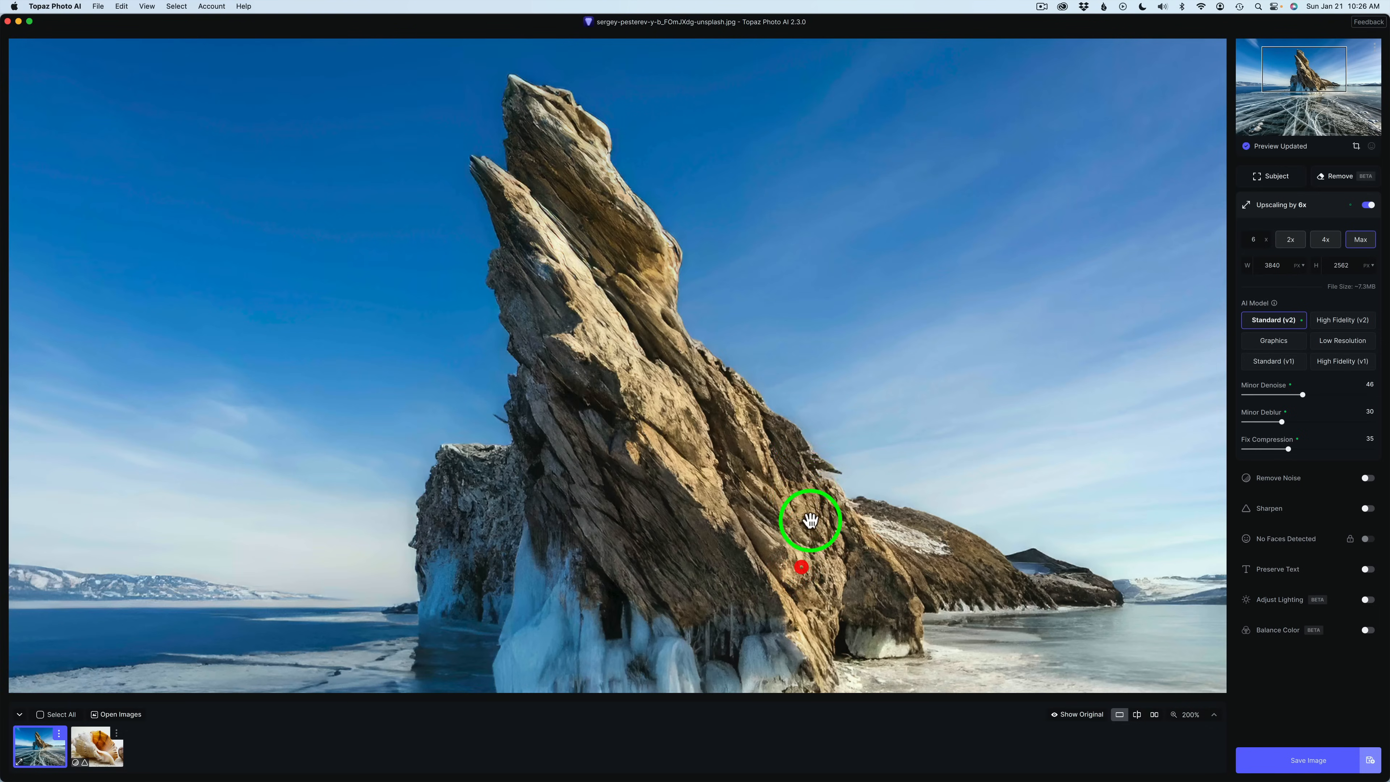
pyautogui.moveTo(756, 535)
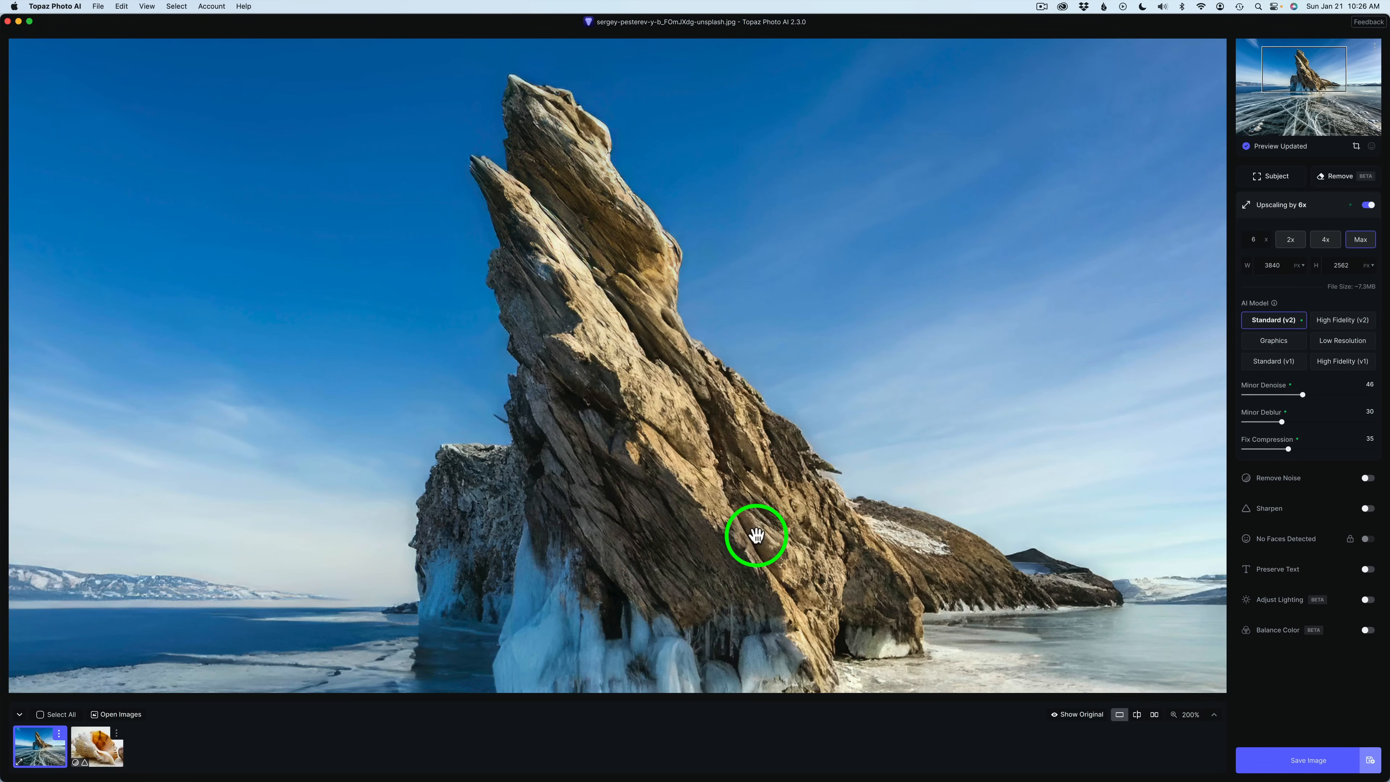
pyautogui.moveTo(756, 536); pyautogui.dragTo(367, 57)
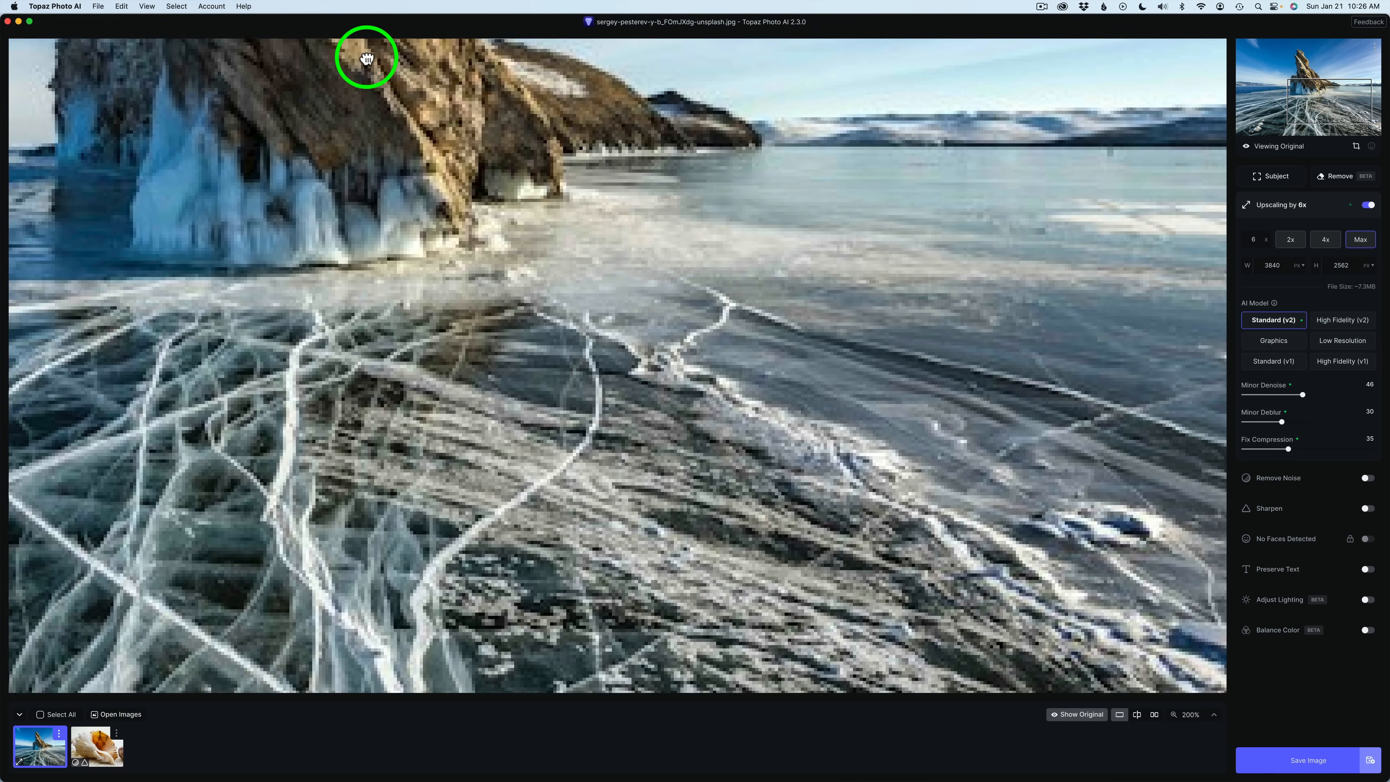
pyautogui.moveTo(367, 57); pyautogui.dragTo(446, 220)
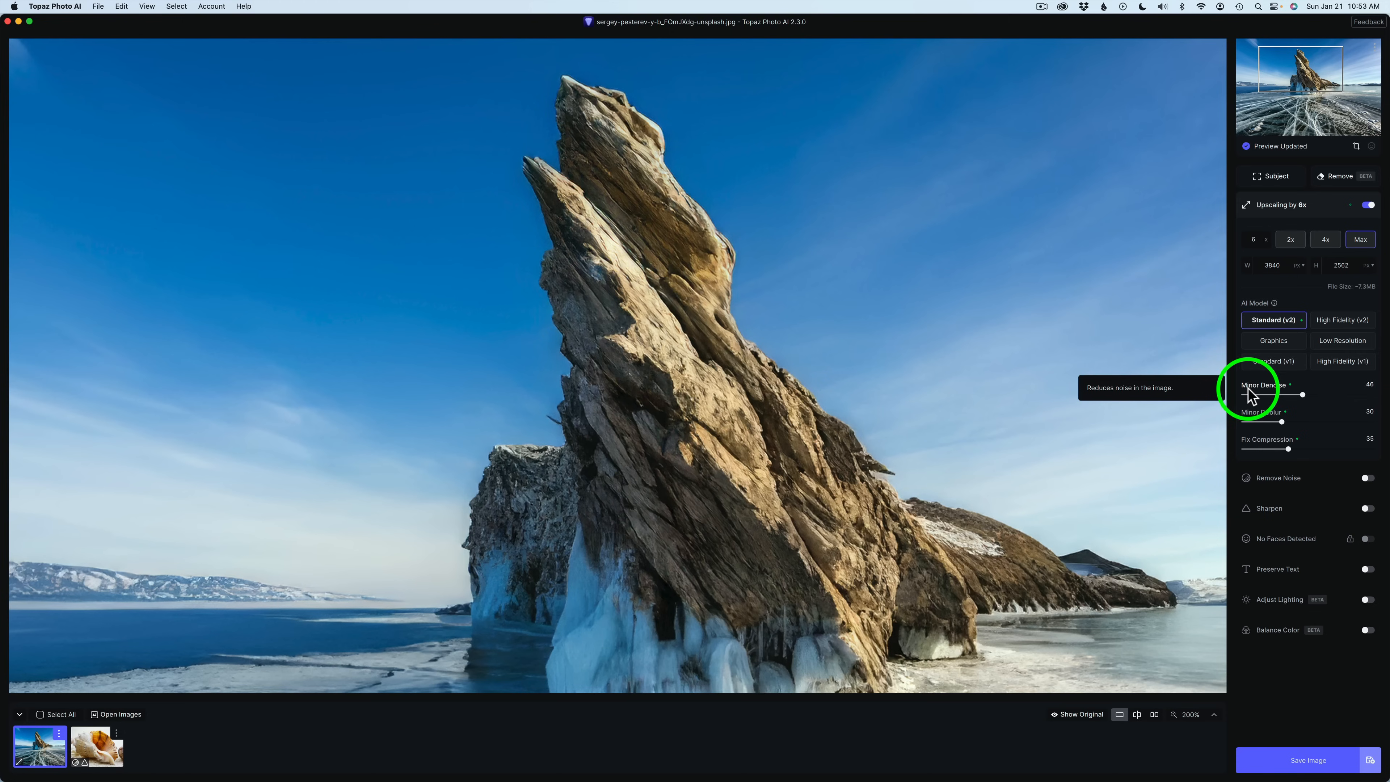
pyautogui.moveTo(1262, 422)
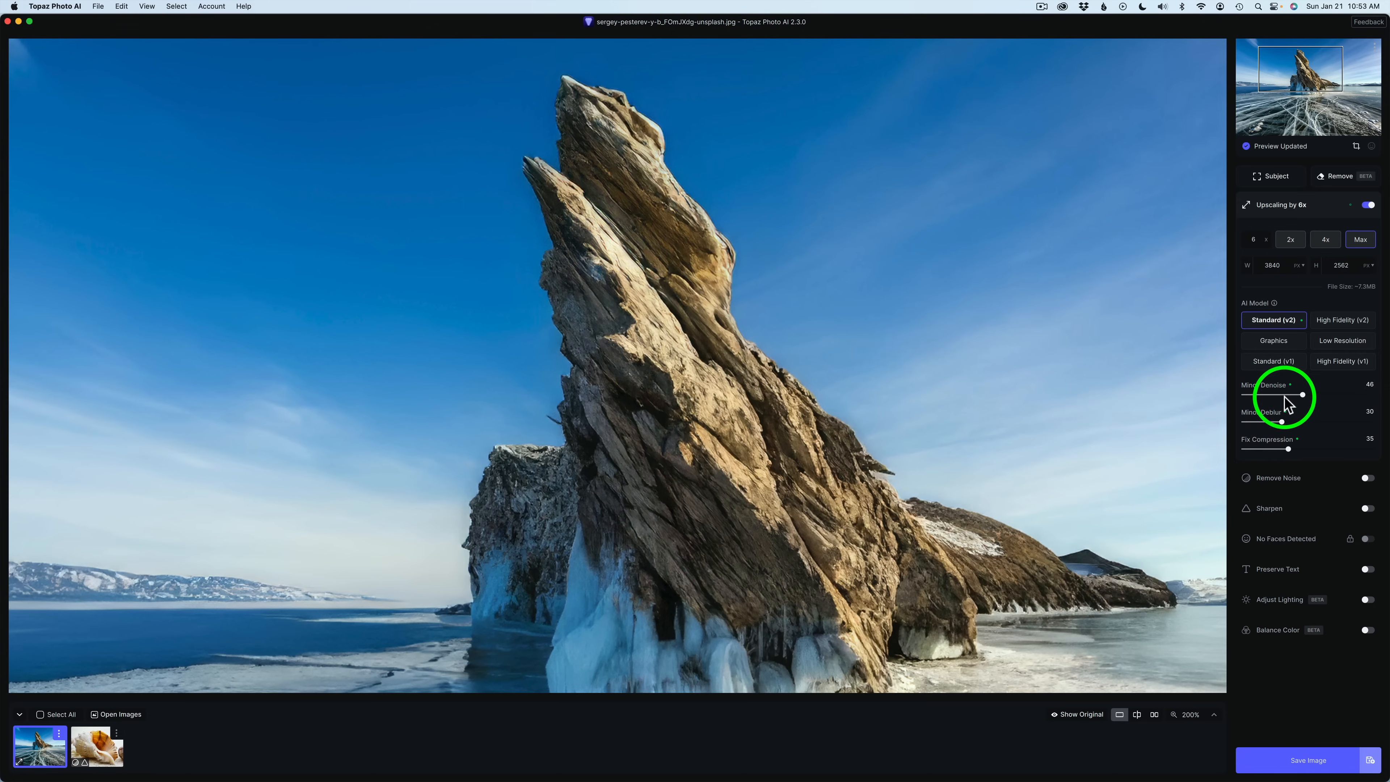
pyautogui.moveTo(1287, 410)
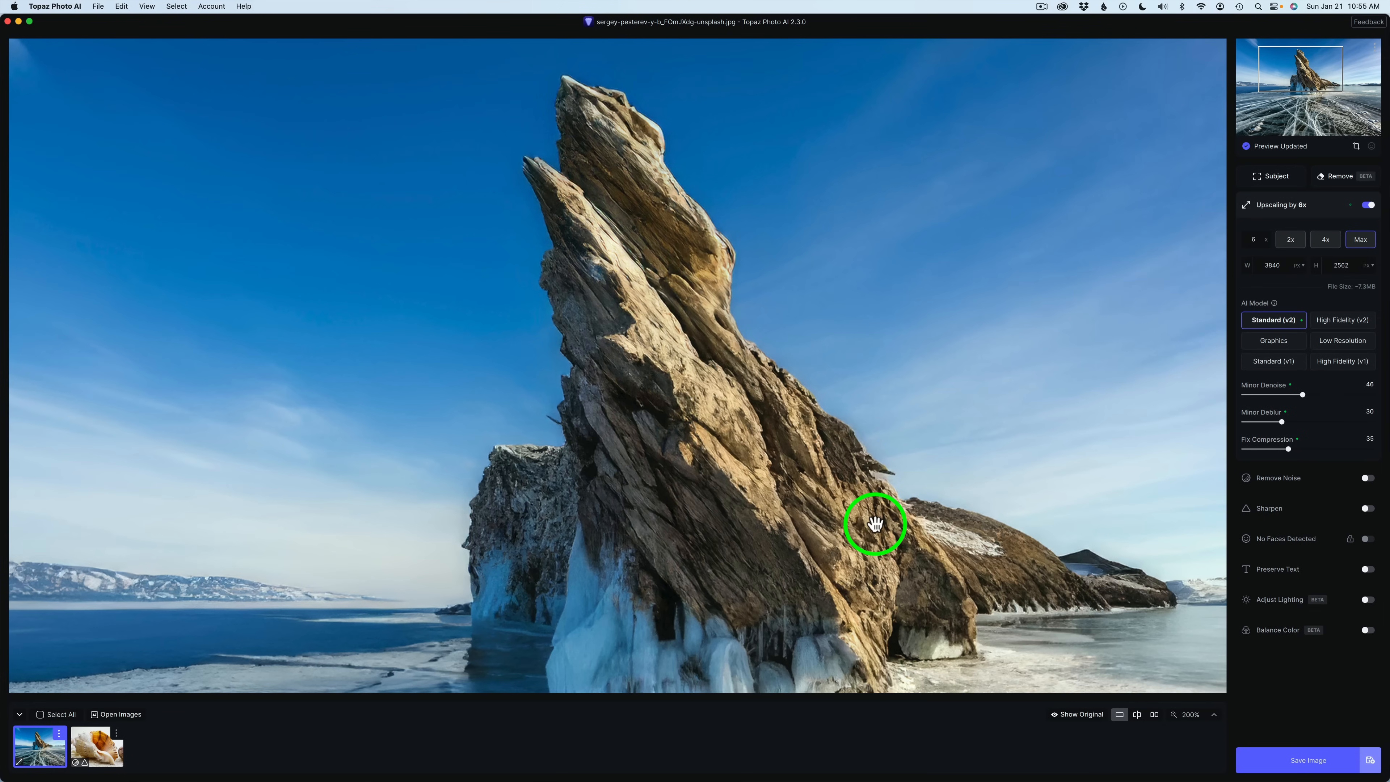
pyautogui.moveTo(1174, 654)
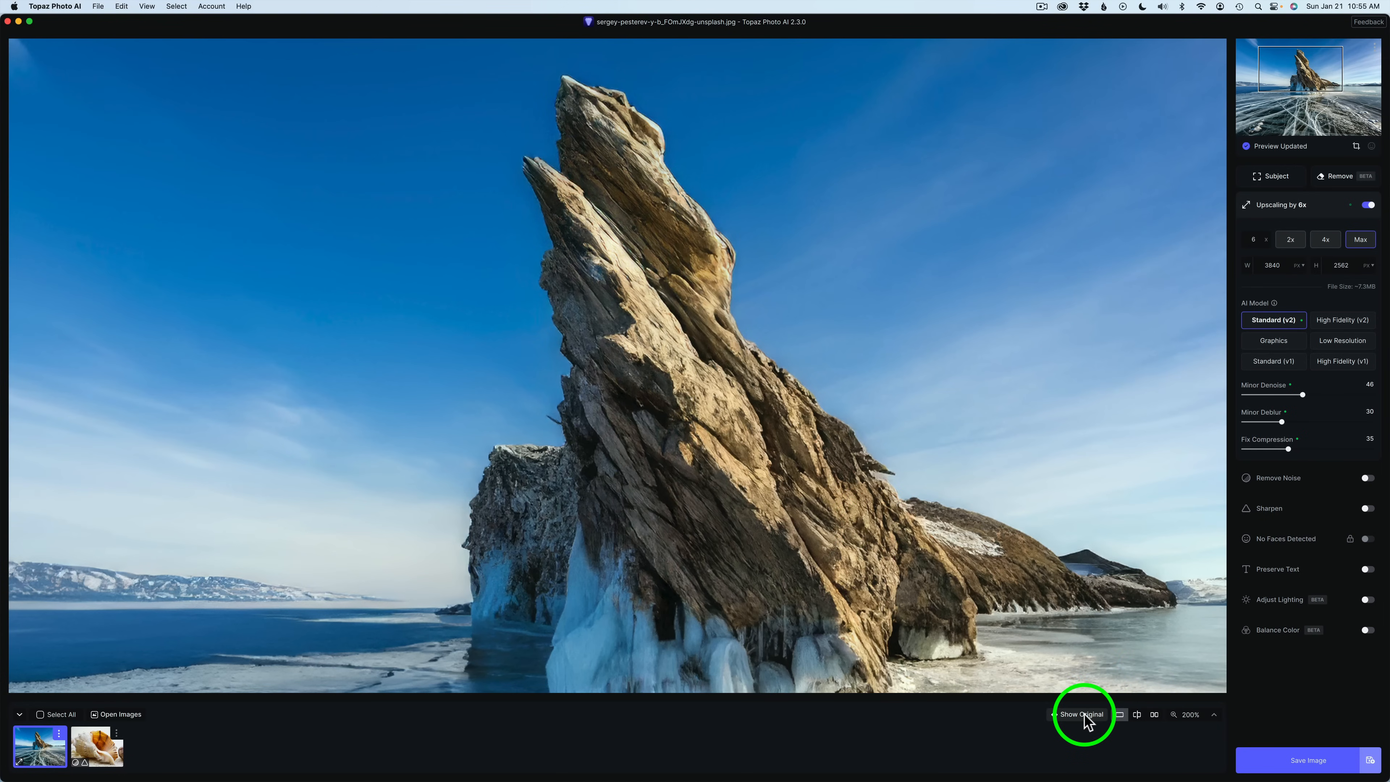
# Compare against the original and Standard (v1), then keep Standard (v2) for the 6x upscale
pyautogui.click(1082, 714)
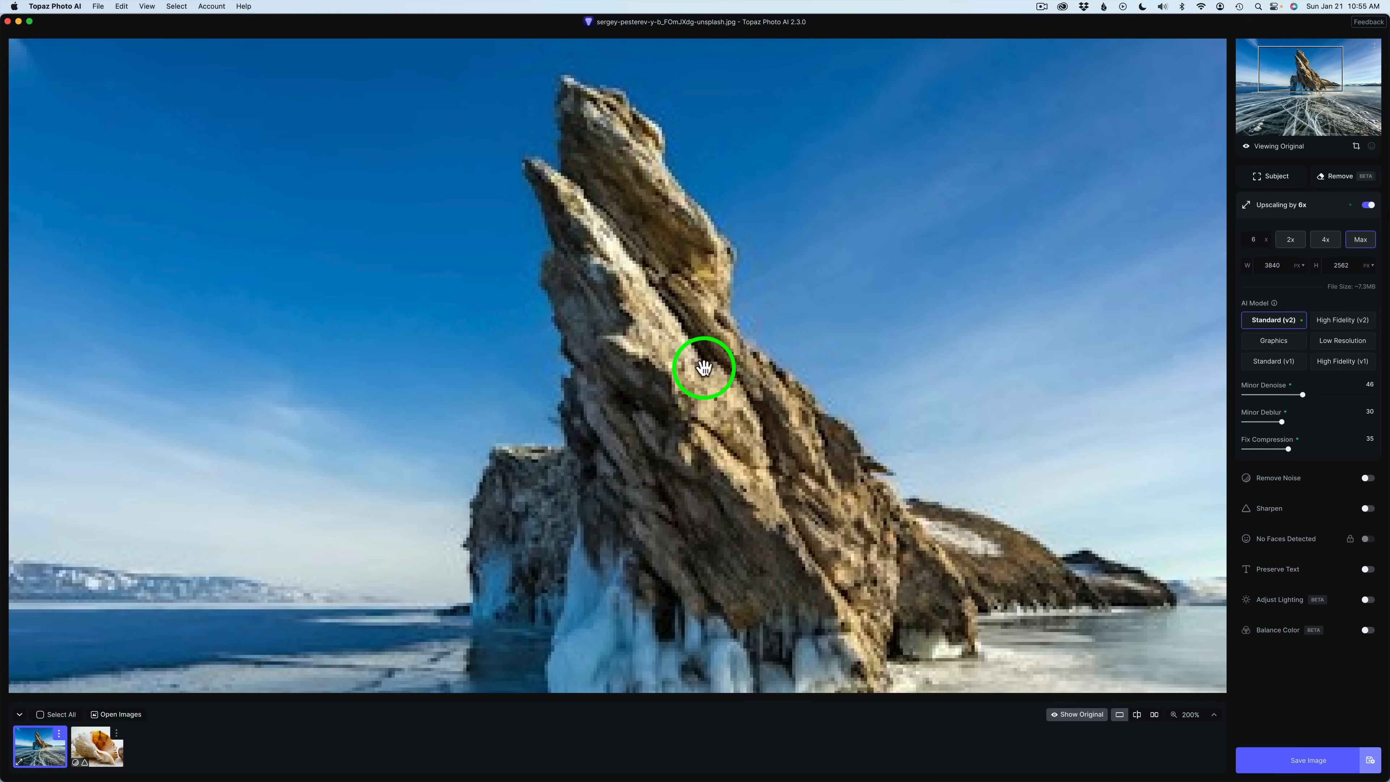
pyautogui.moveTo(687, 410)
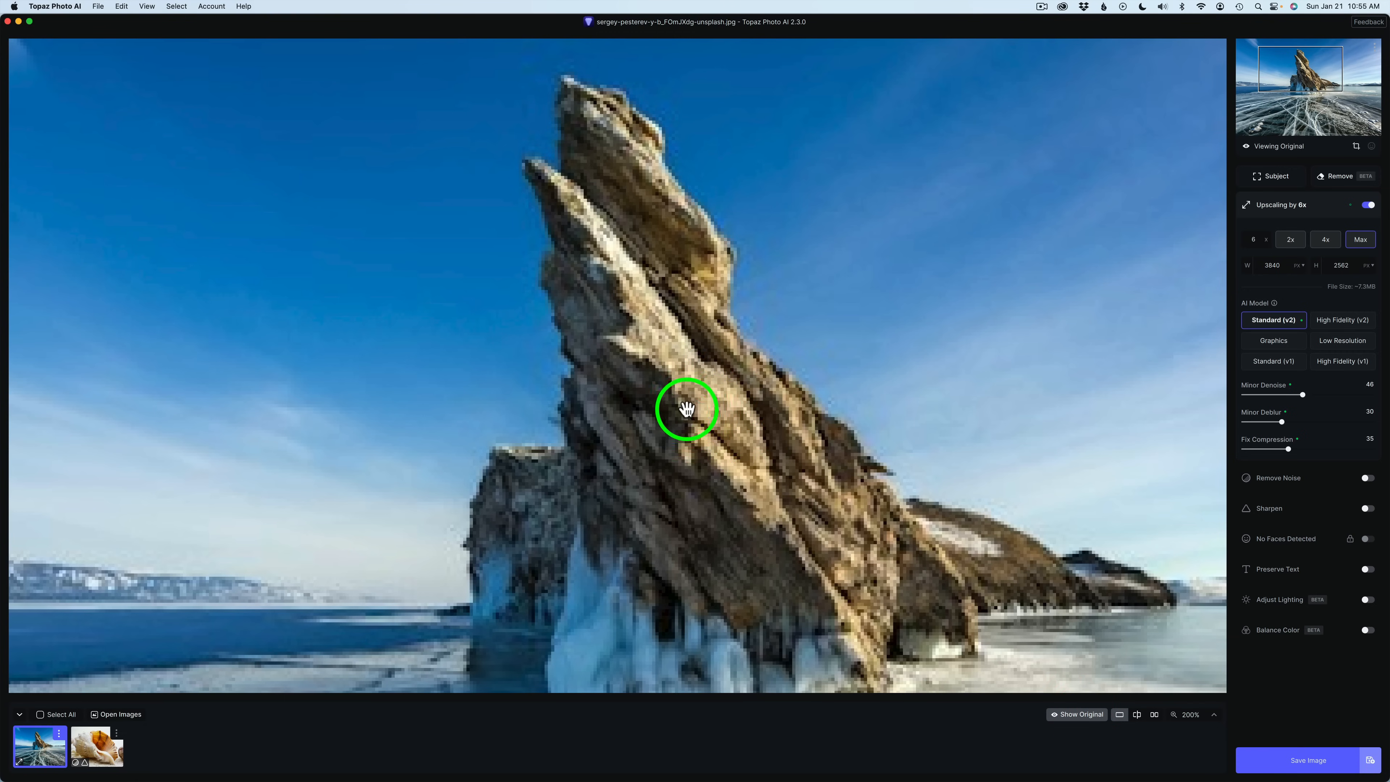
pyautogui.moveTo(672, 348)
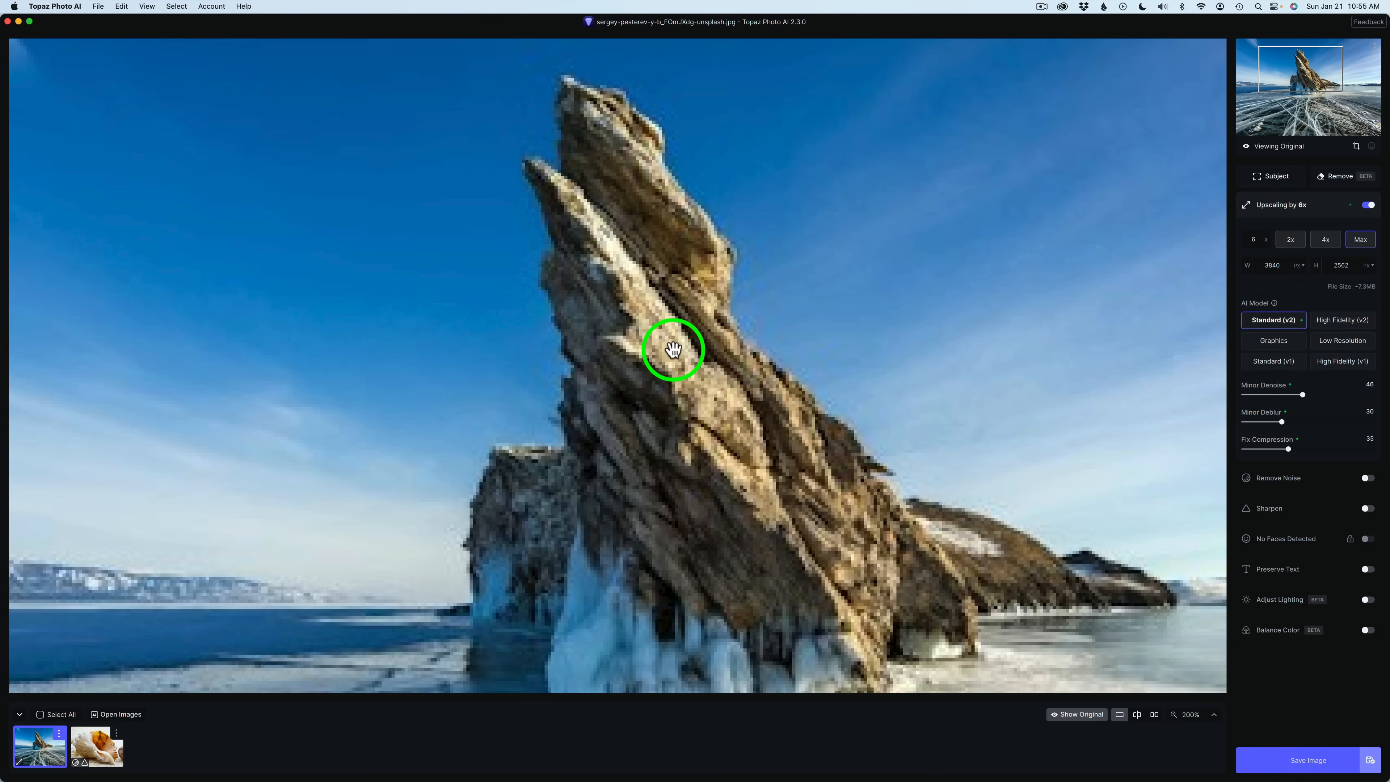
pyautogui.moveTo(1082, 714)
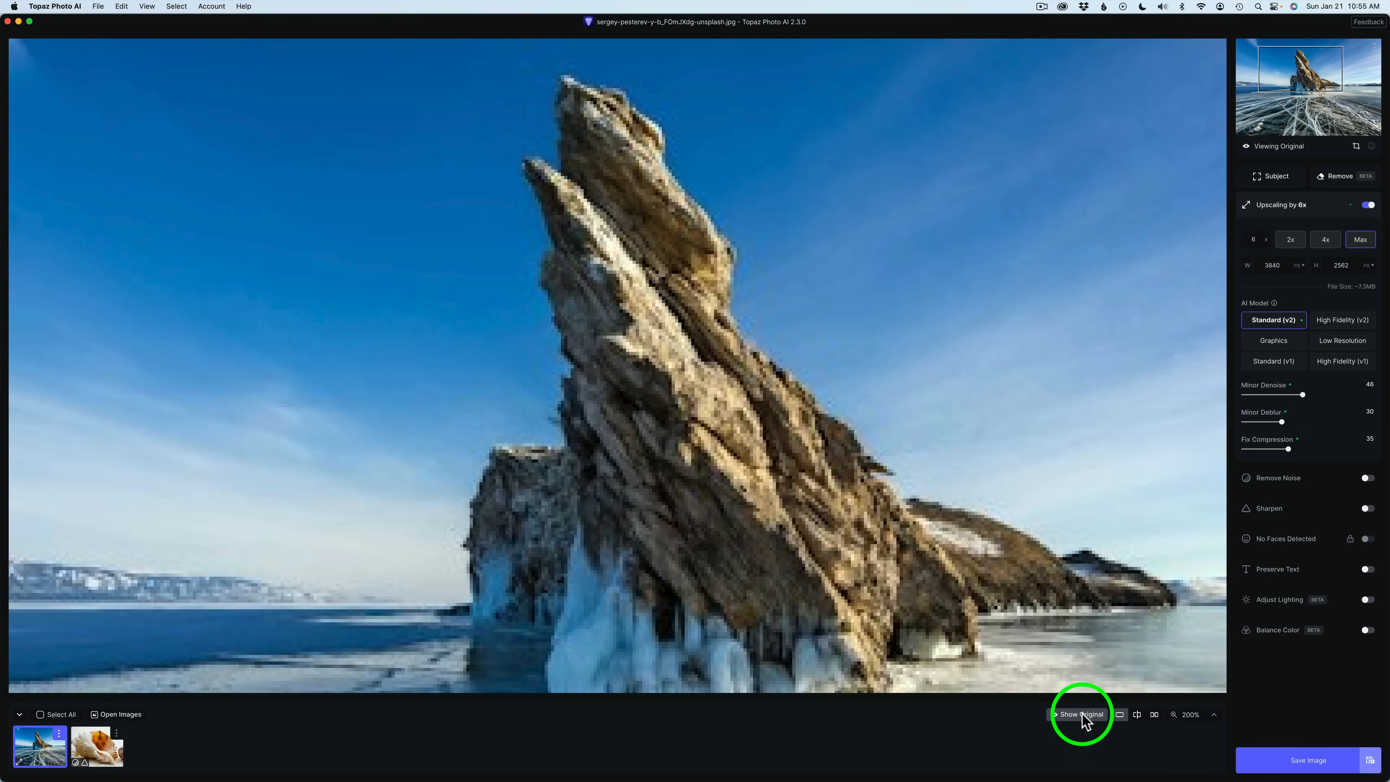
pyautogui.click(1081, 714)
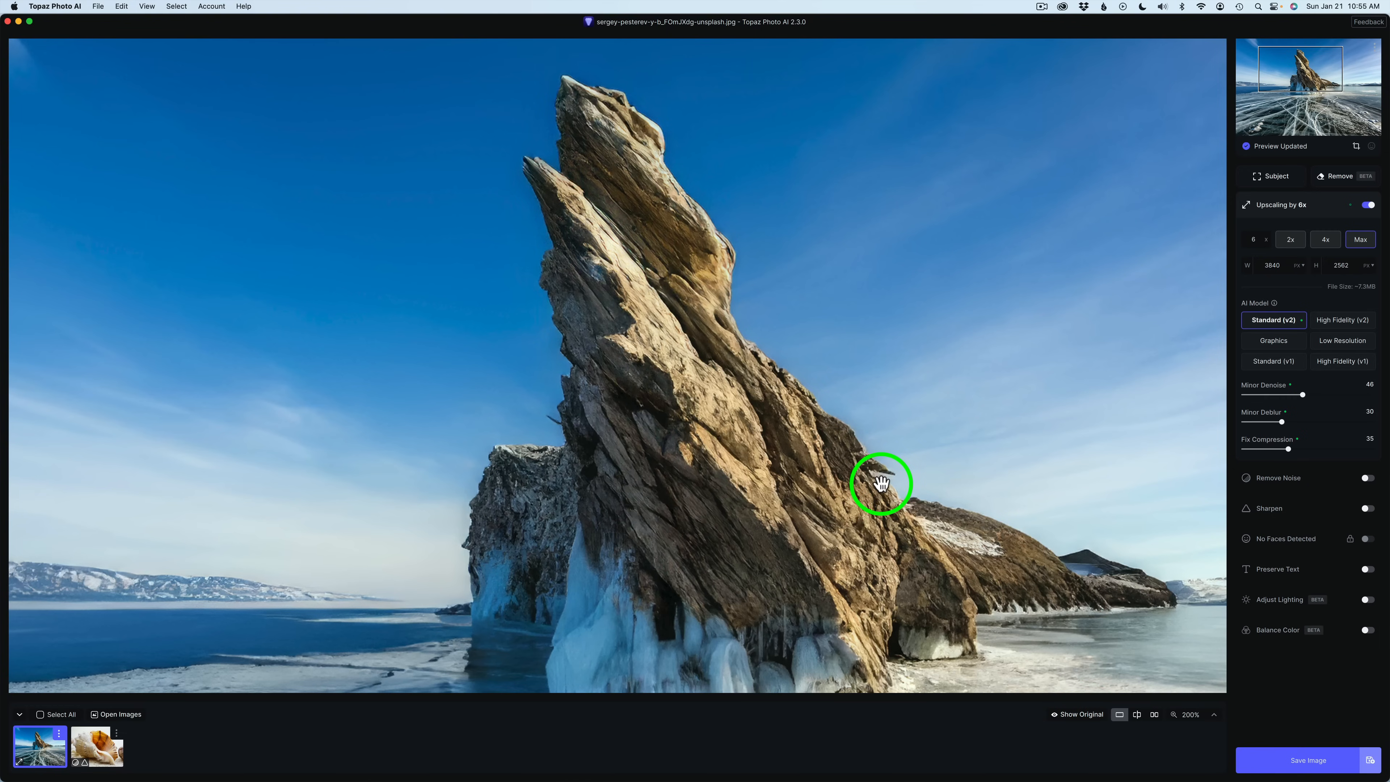
pyautogui.moveTo(919, 364)
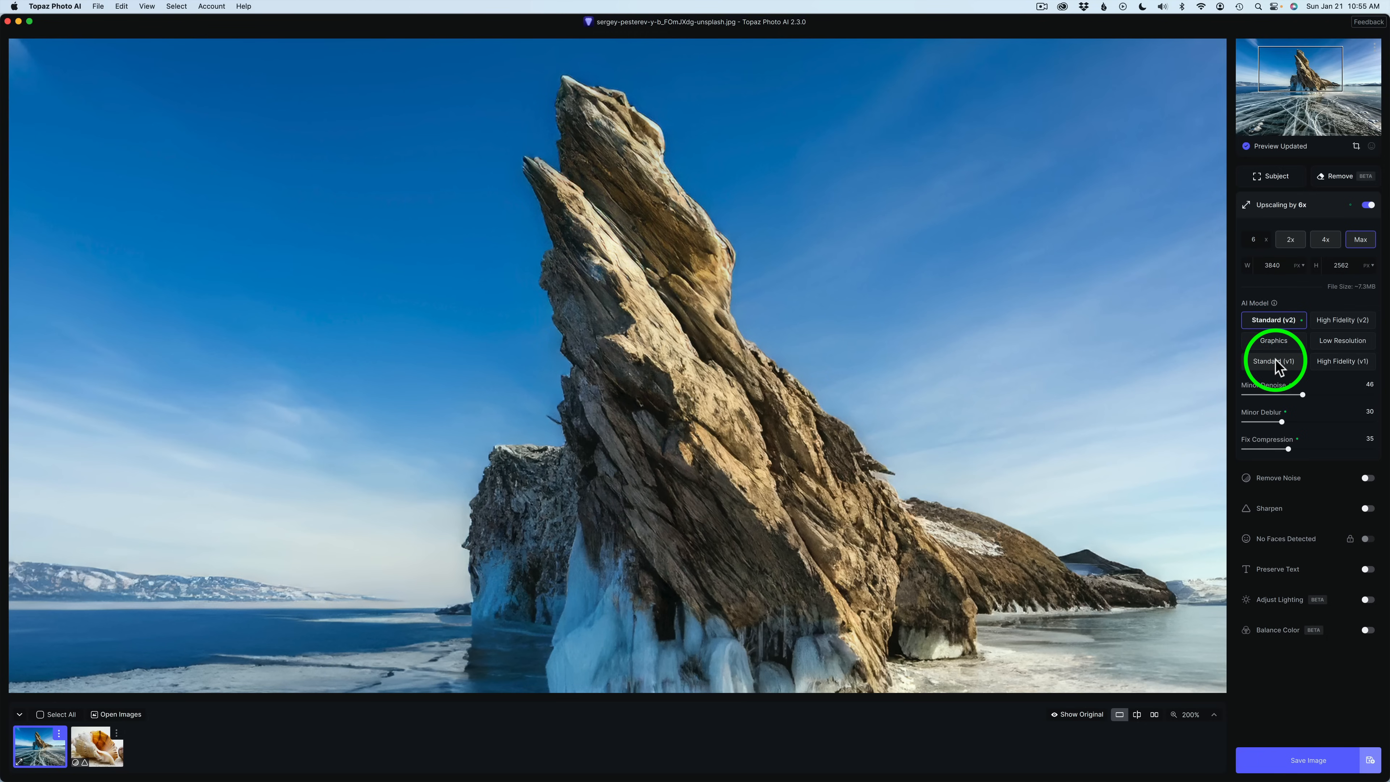
pyautogui.click(1272, 361)
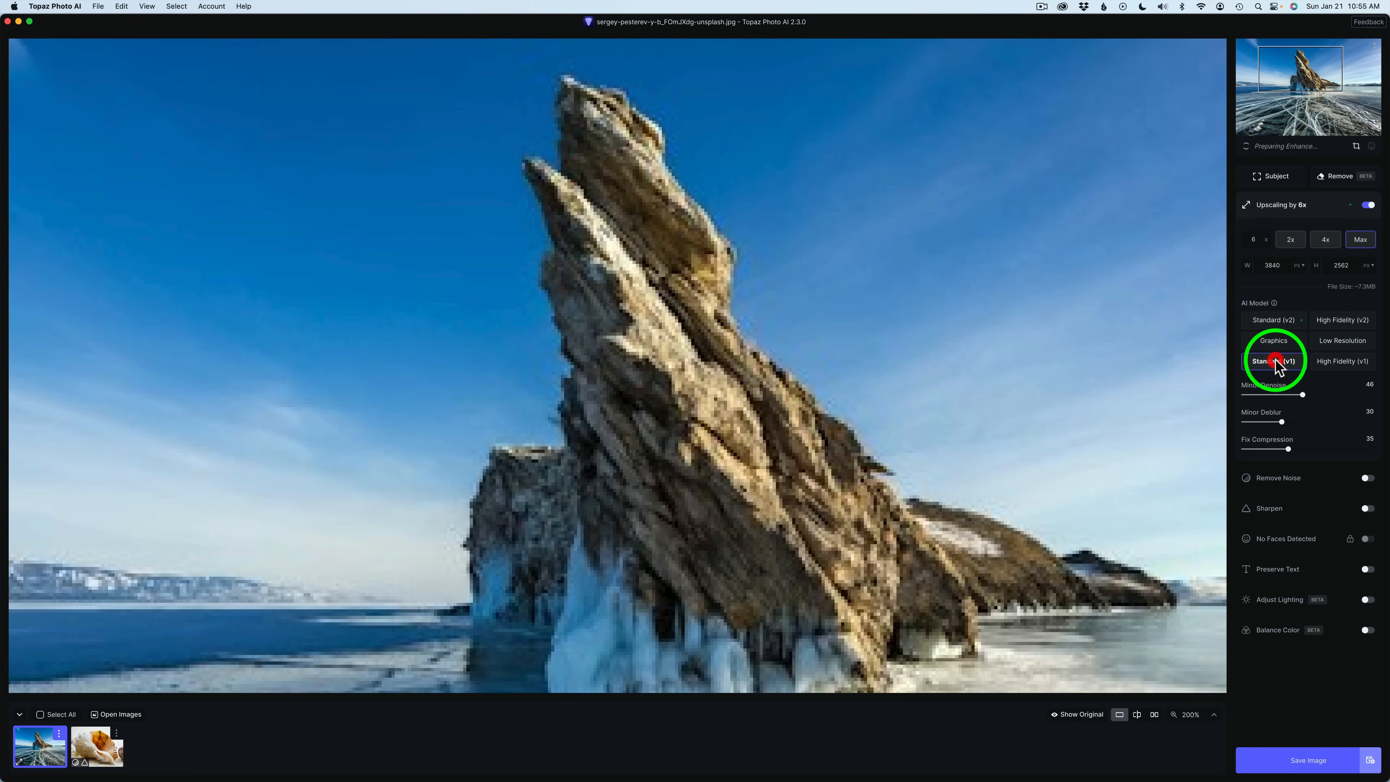
pyautogui.click(1272, 361)
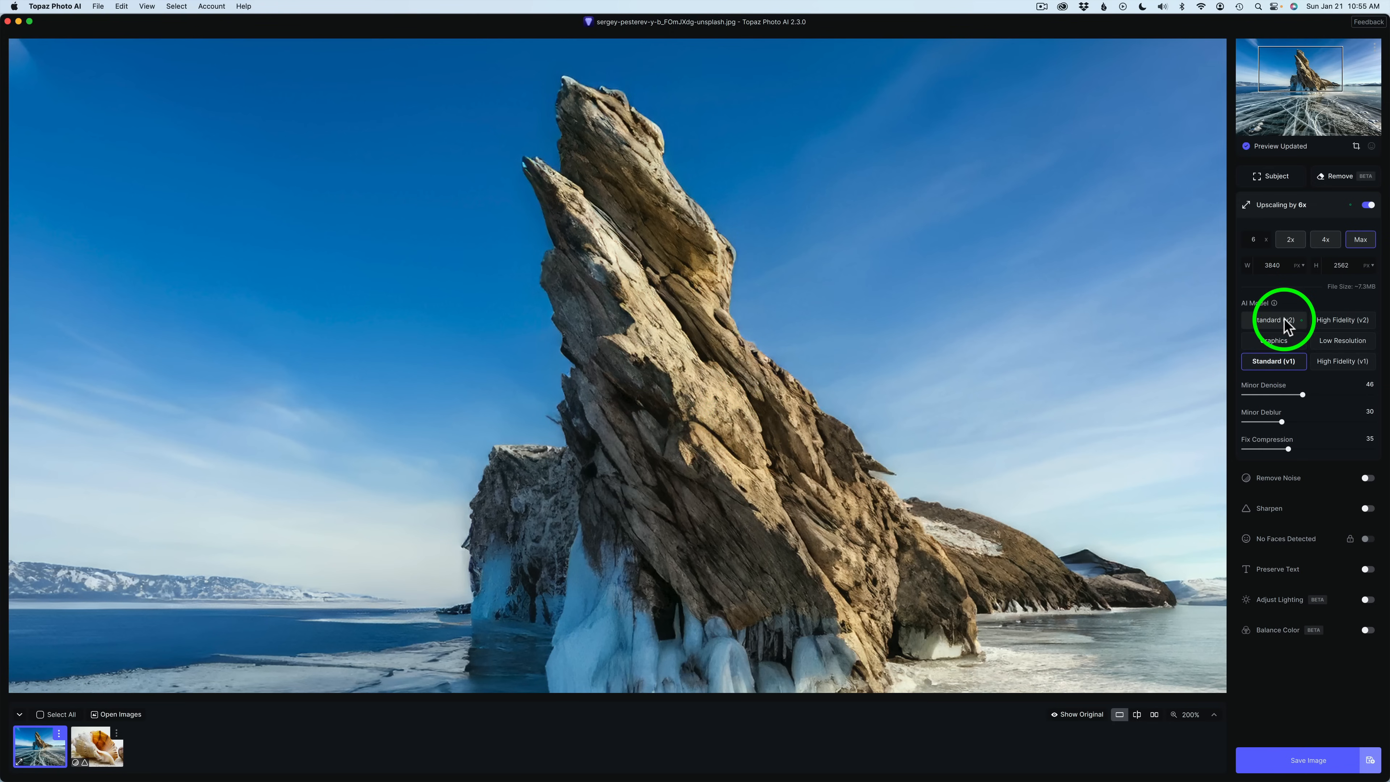
pyautogui.click(1274, 319)
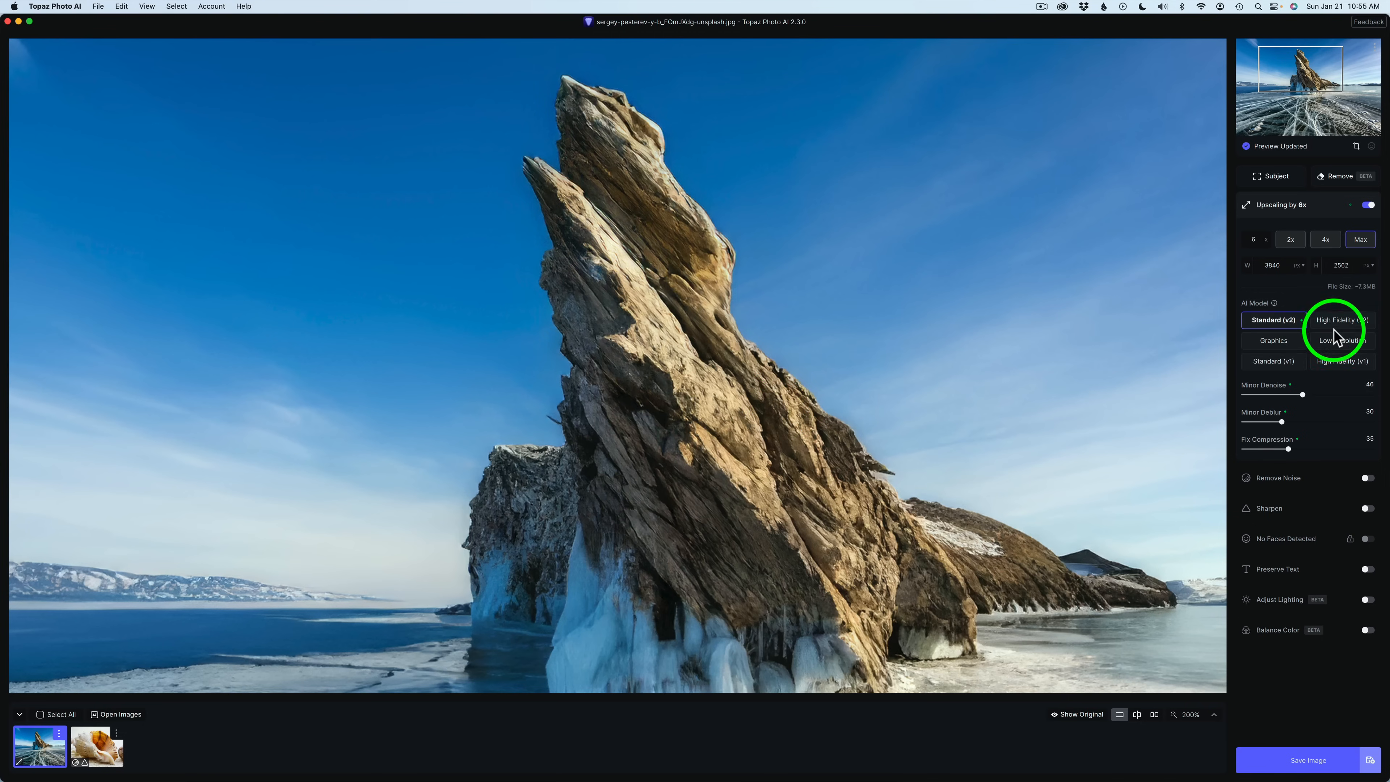
pyautogui.moveTo(1291, 305)
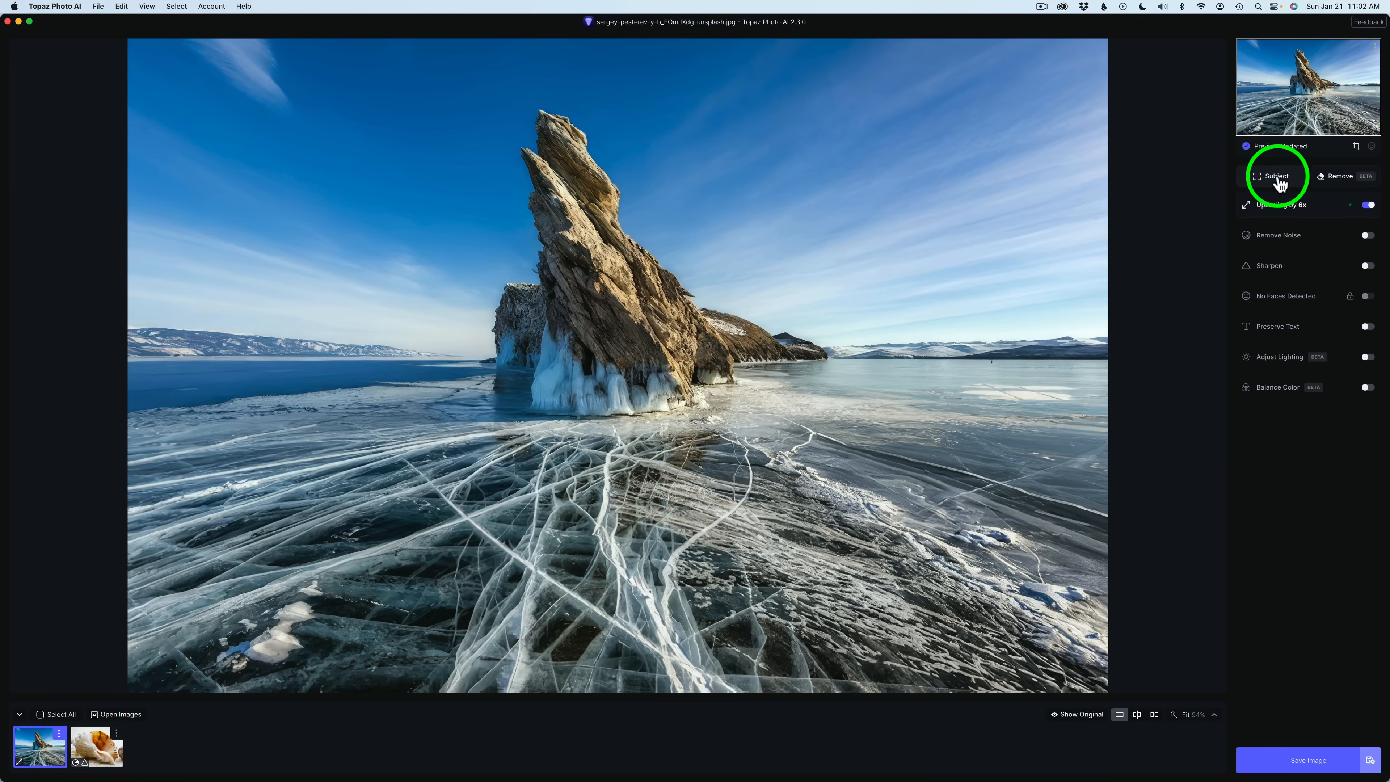
# Paint the subject mask over the rock formation with the object selection brush in Add mode
pyautogui.click(1276, 175)
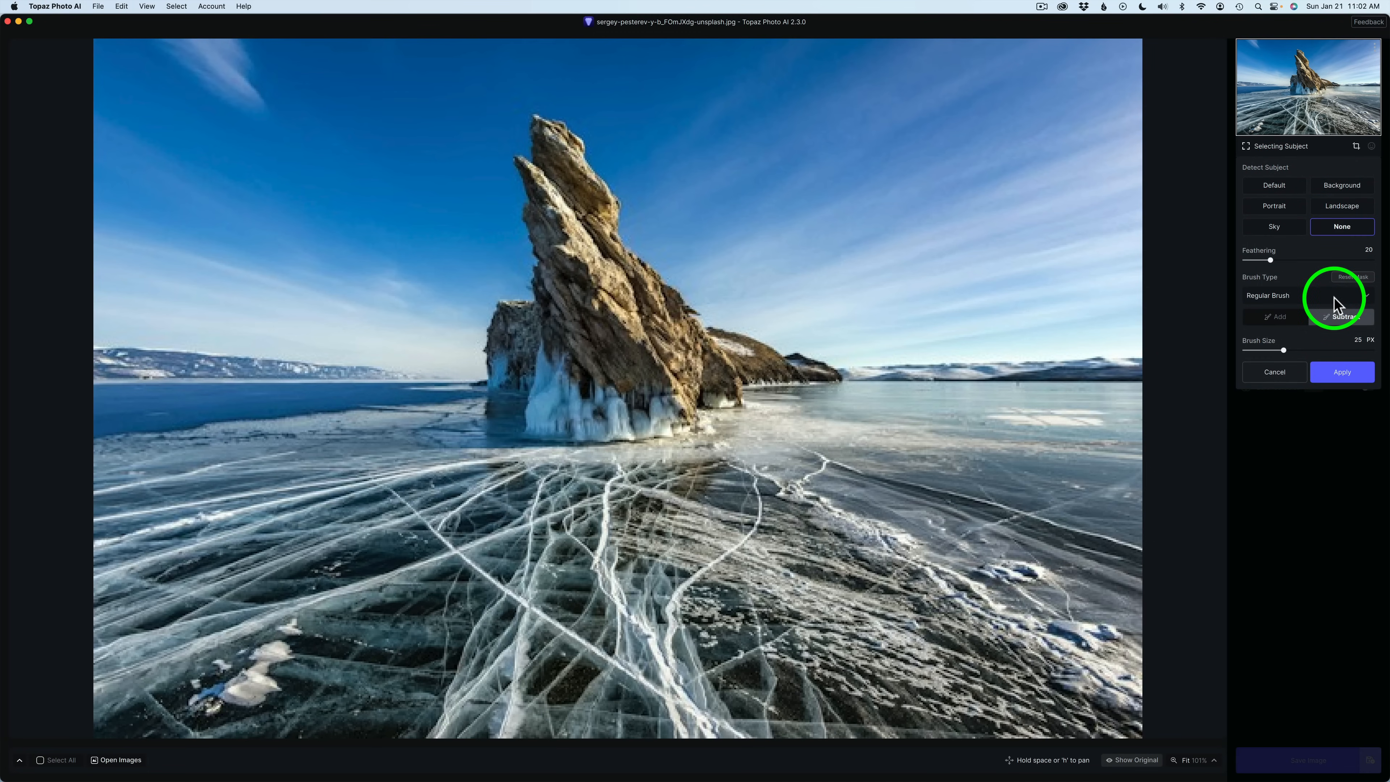
pyautogui.click(1306, 295)
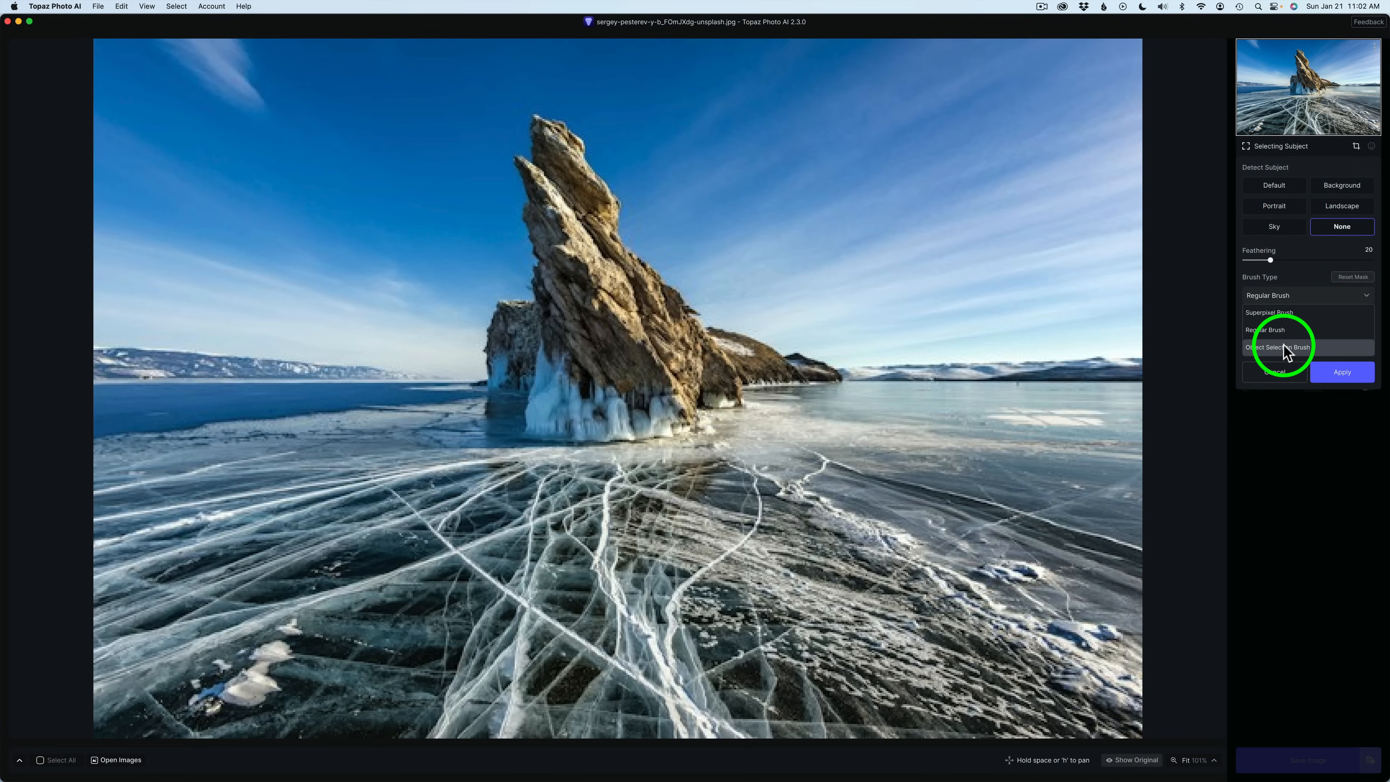
pyautogui.click(1276, 347)
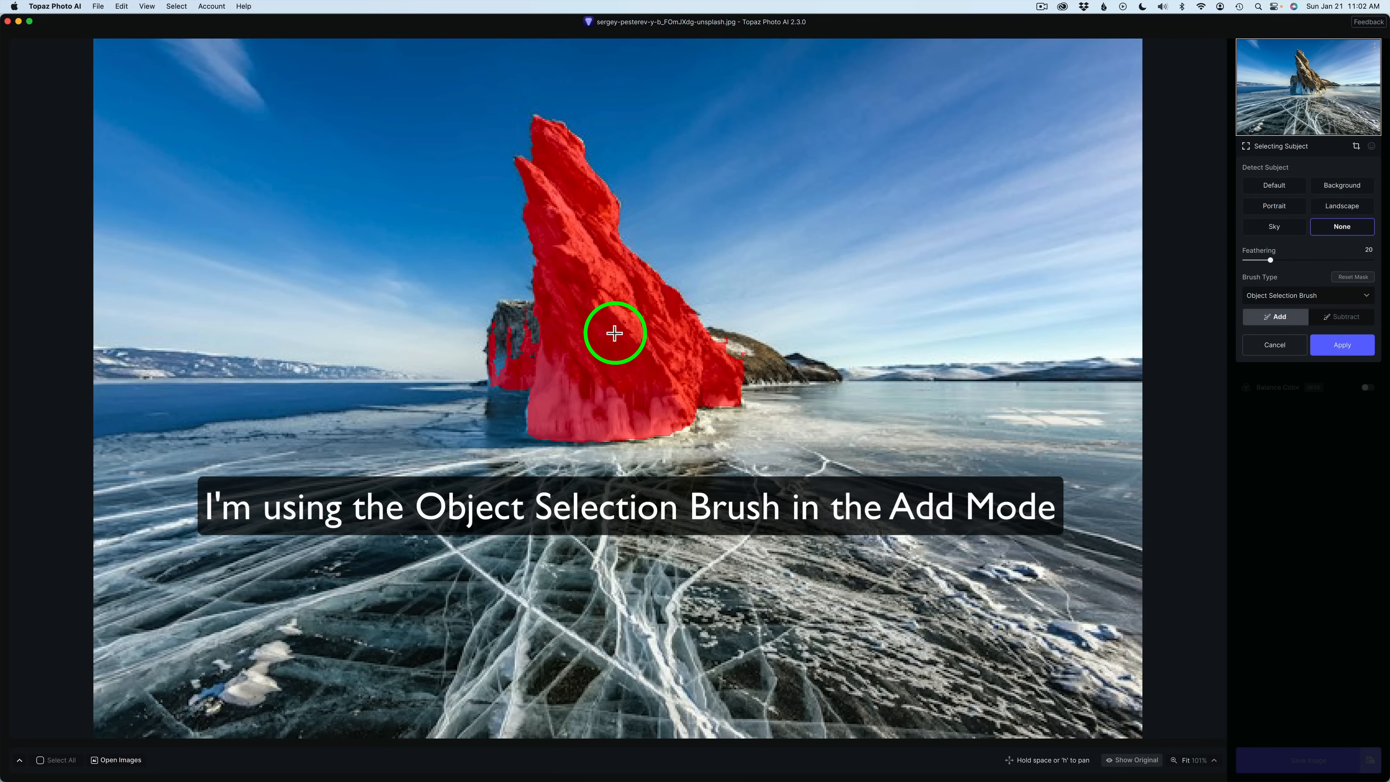
pyautogui.moveTo(614, 333); pyautogui.dragTo(1040, 437)
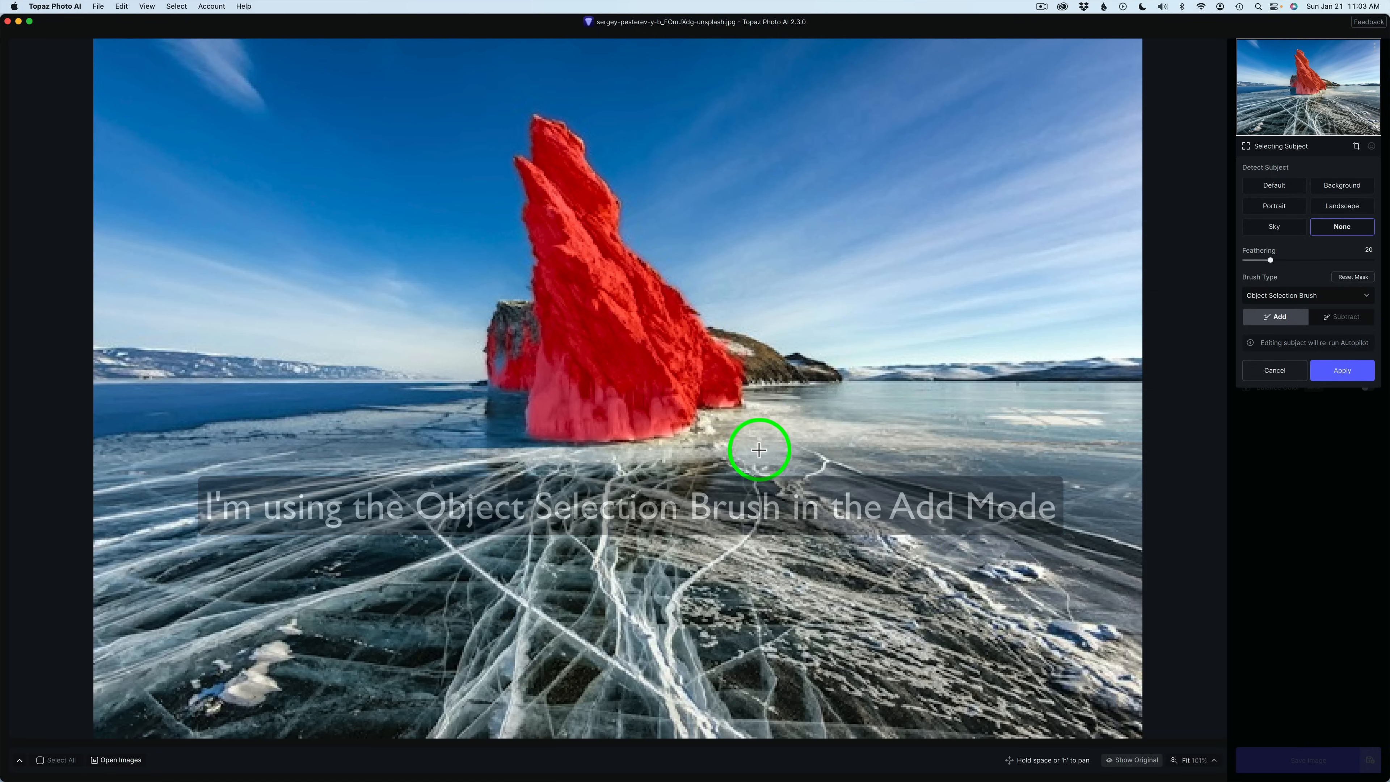
pyautogui.moveTo(759, 450); pyautogui.dragTo(1184, 555)
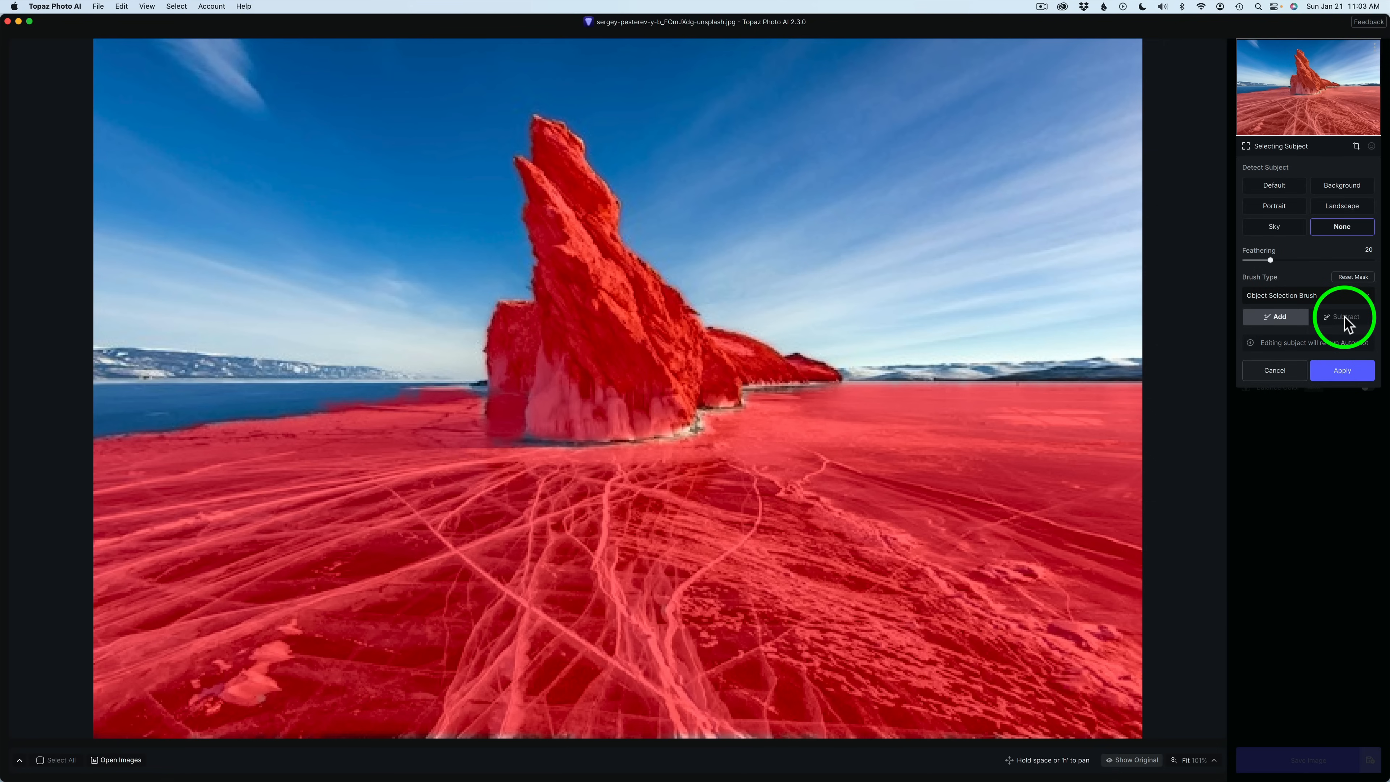
# Subtract the ice from the mask and apply the rock-only subject selection
pyautogui.click(1342, 316)
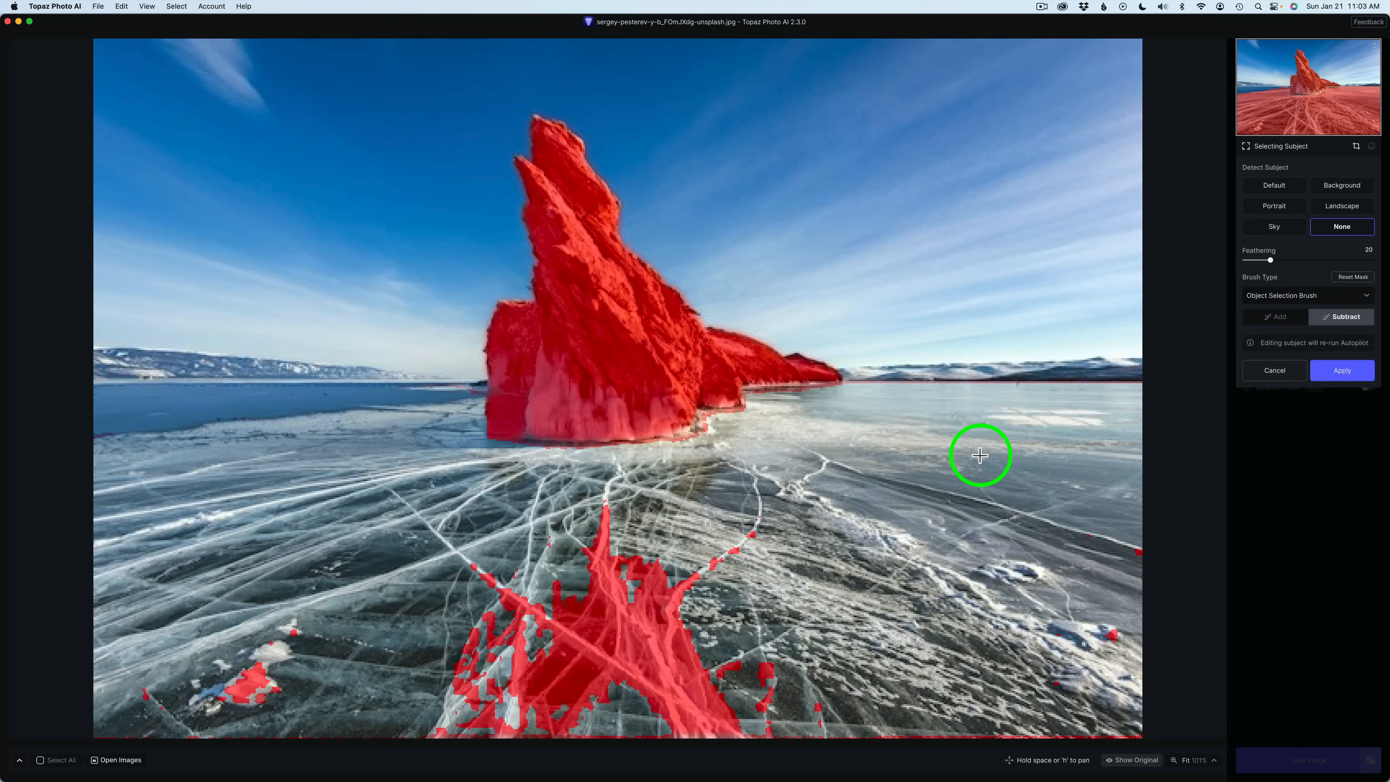
pyautogui.moveTo(979, 455); pyautogui.dragTo(739, 586)
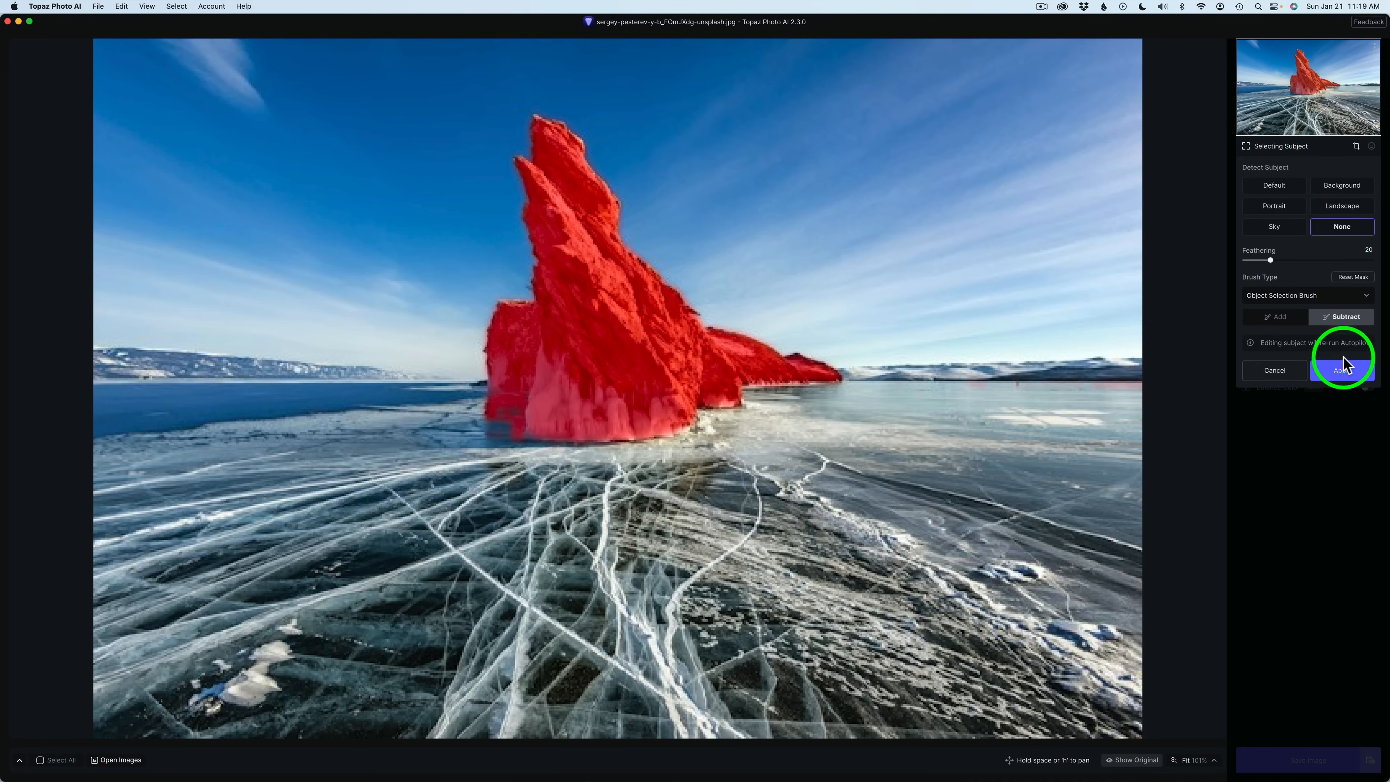
pyautogui.click(1341, 369)
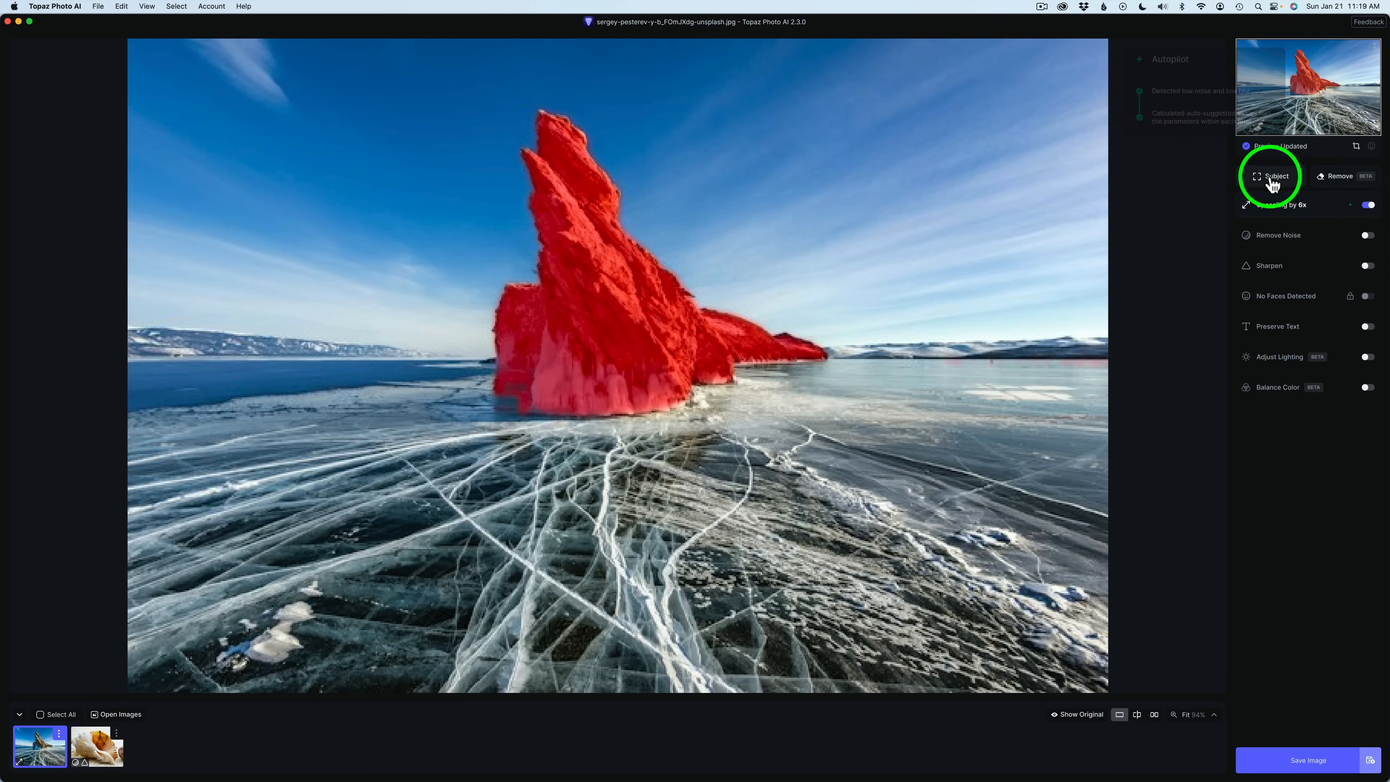
pyautogui.click(1272, 175)
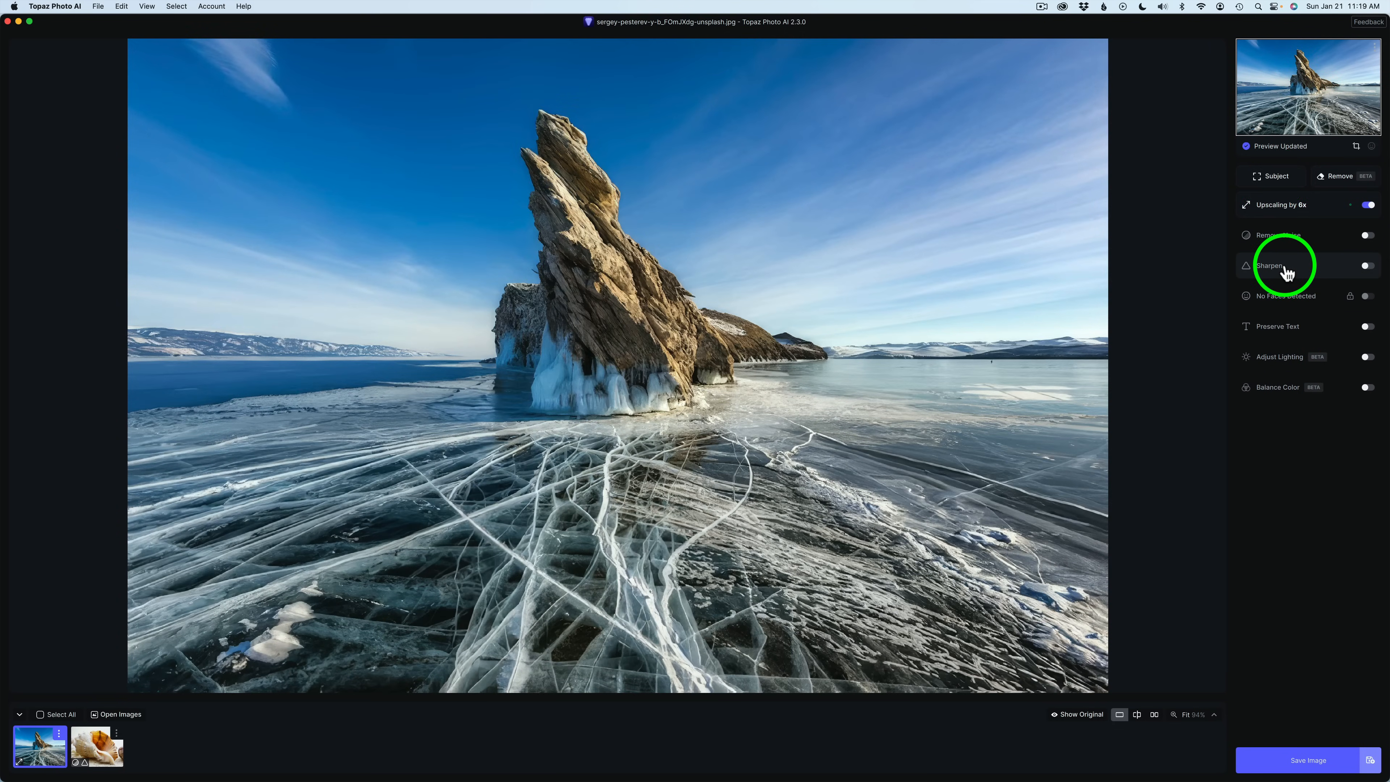
pyautogui.click(1369, 265)
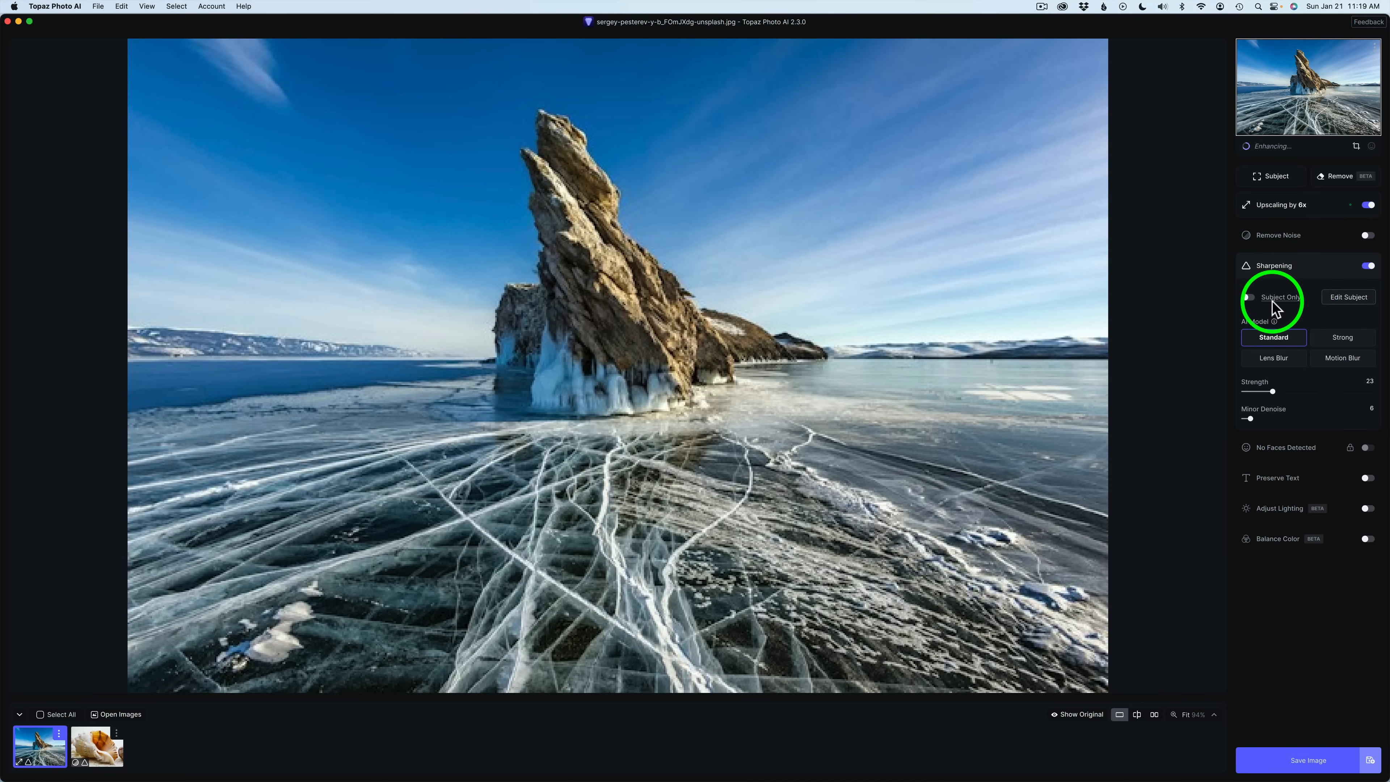
pyautogui.click(1249, 296)
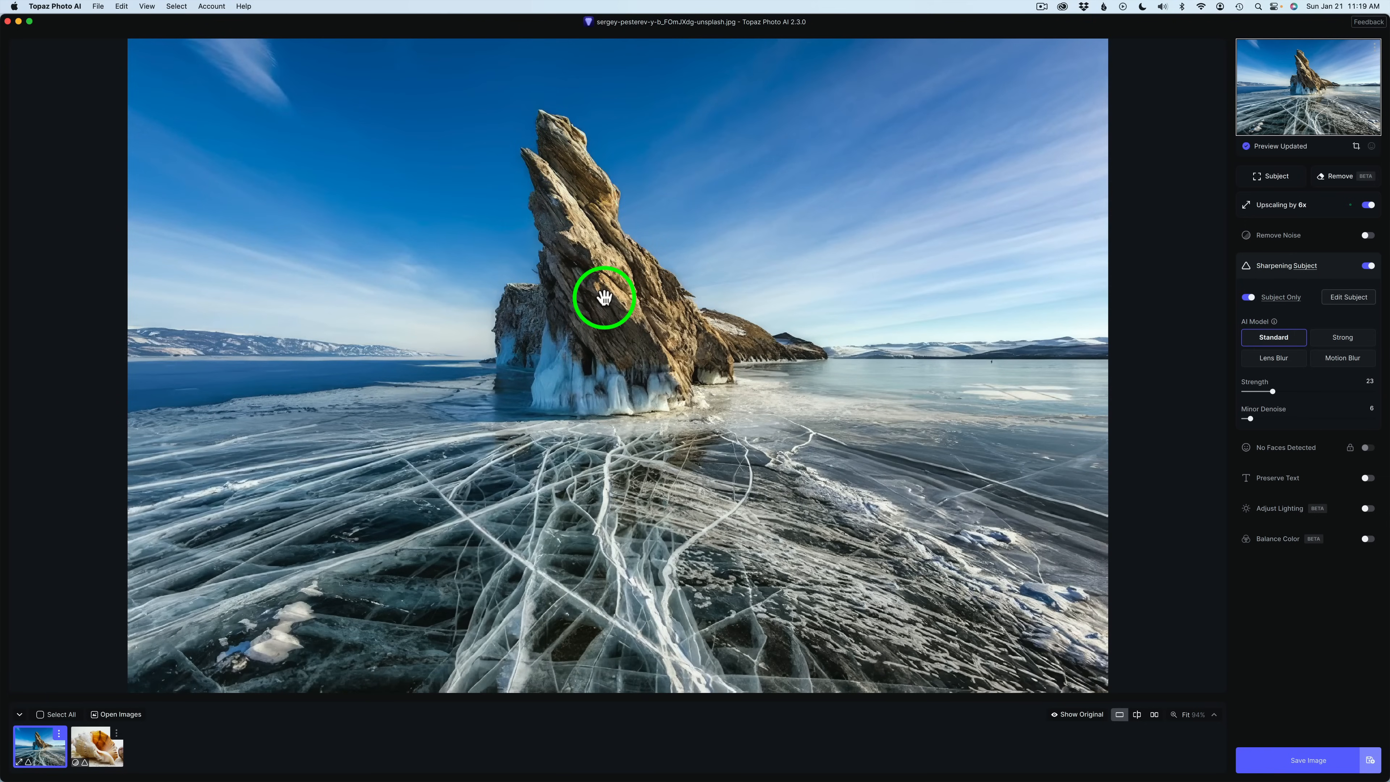
pyautogui.moveTo(636, 335)
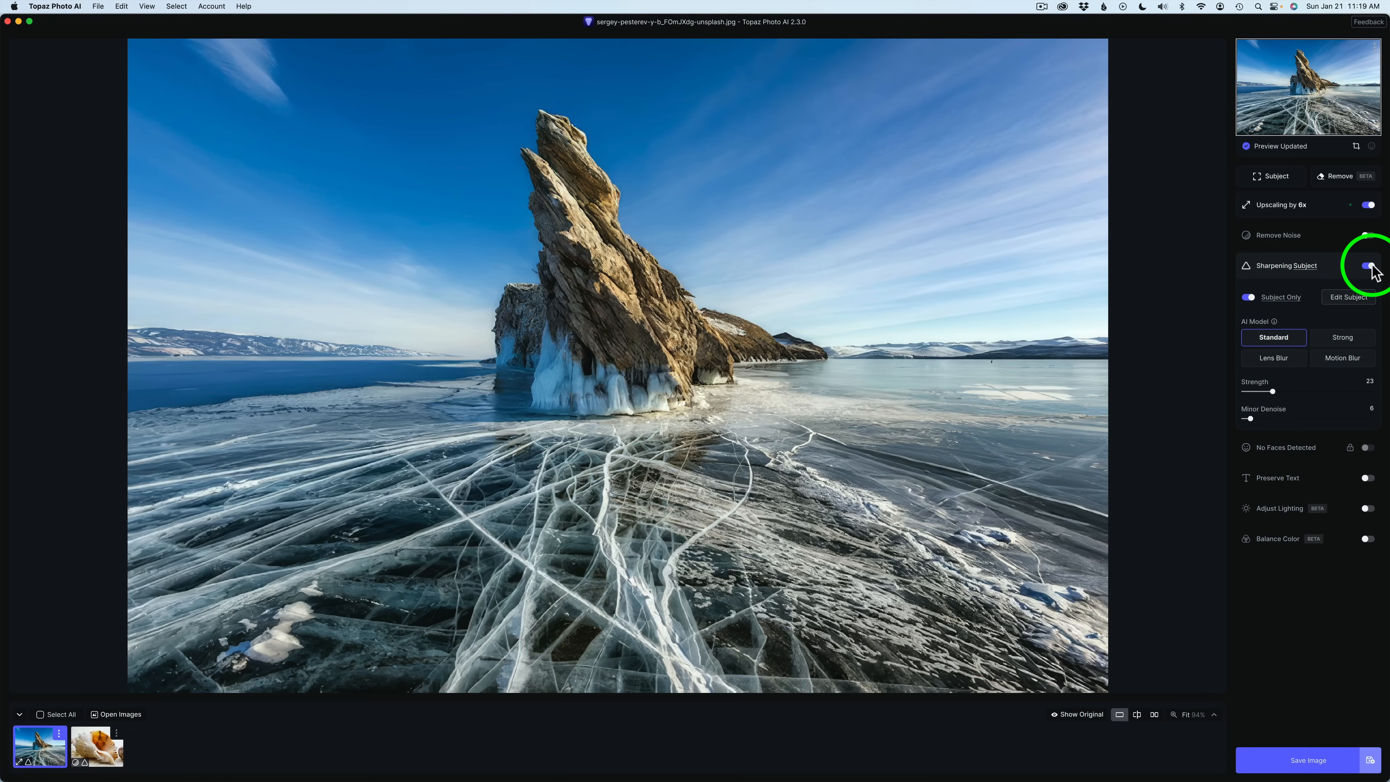
pyautogui.click(1365, 265)
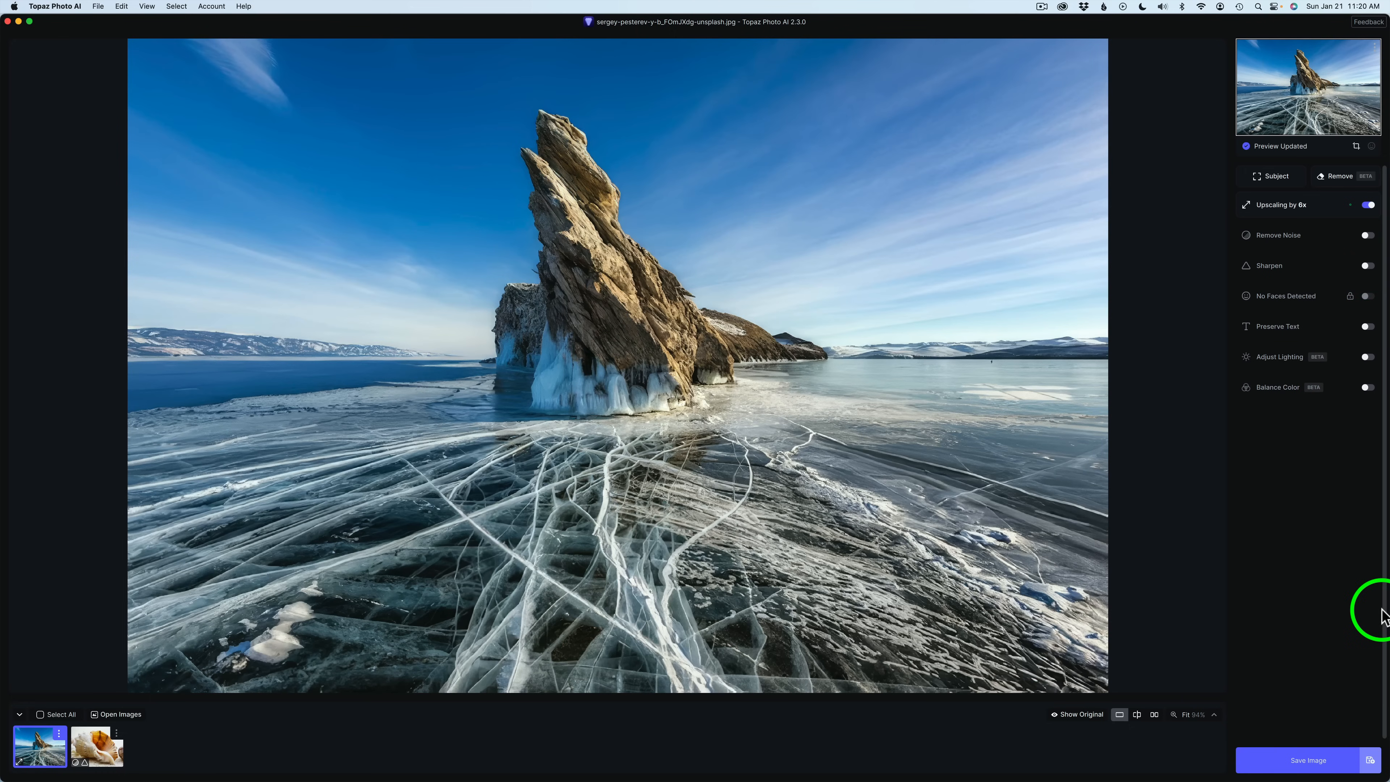
pyautogui.click(96, 746)
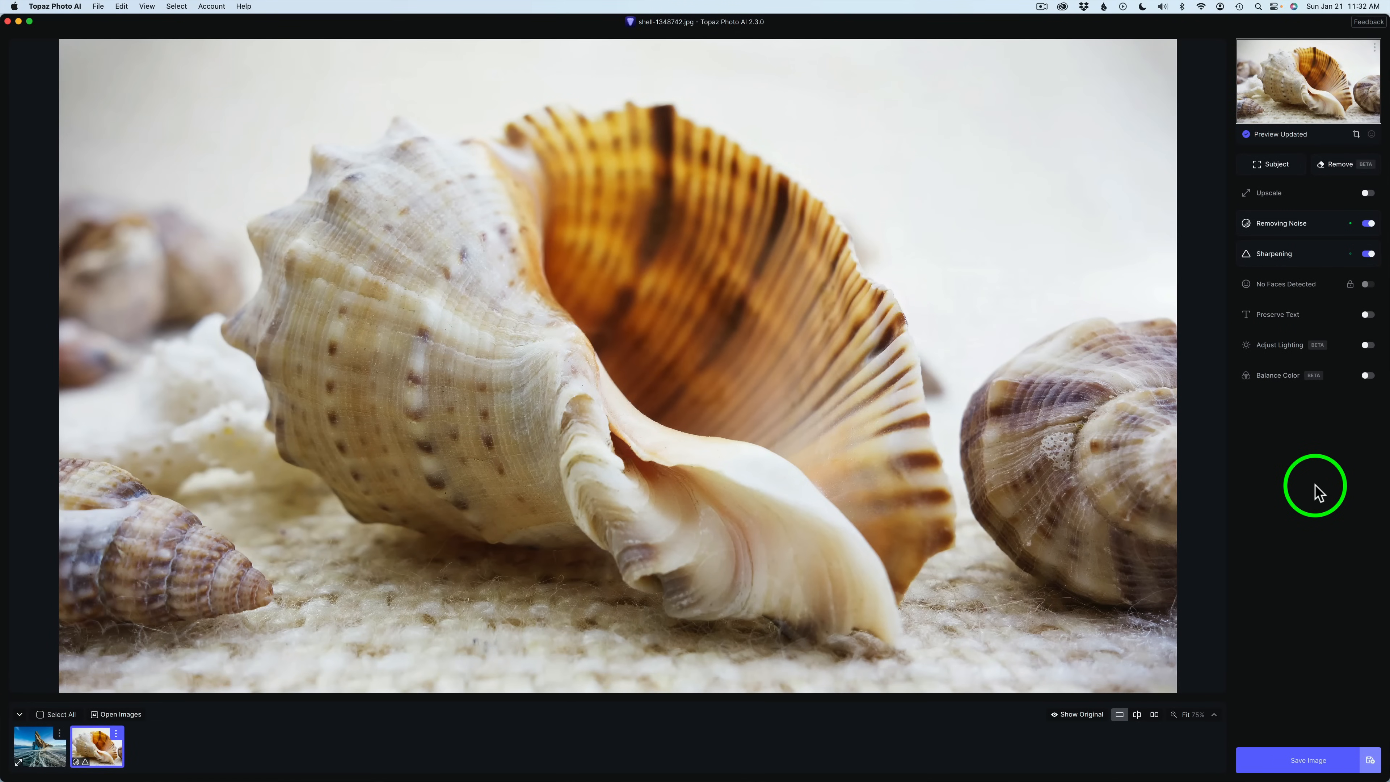
pyautogui.moveTo(1341, 164)
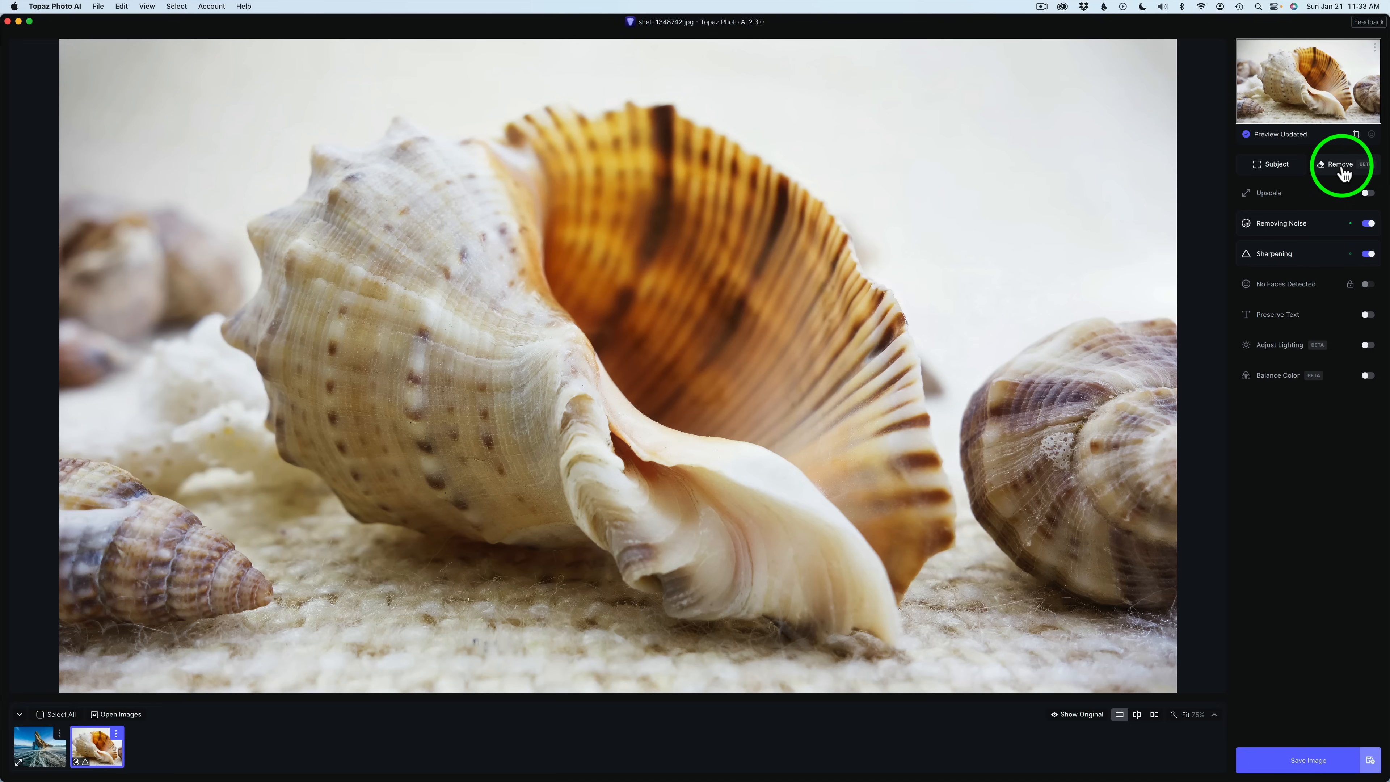
# Start the Remove (Beta) tool on the shell photo and show its masking brush choices
pyautogui.click(1340, 164)
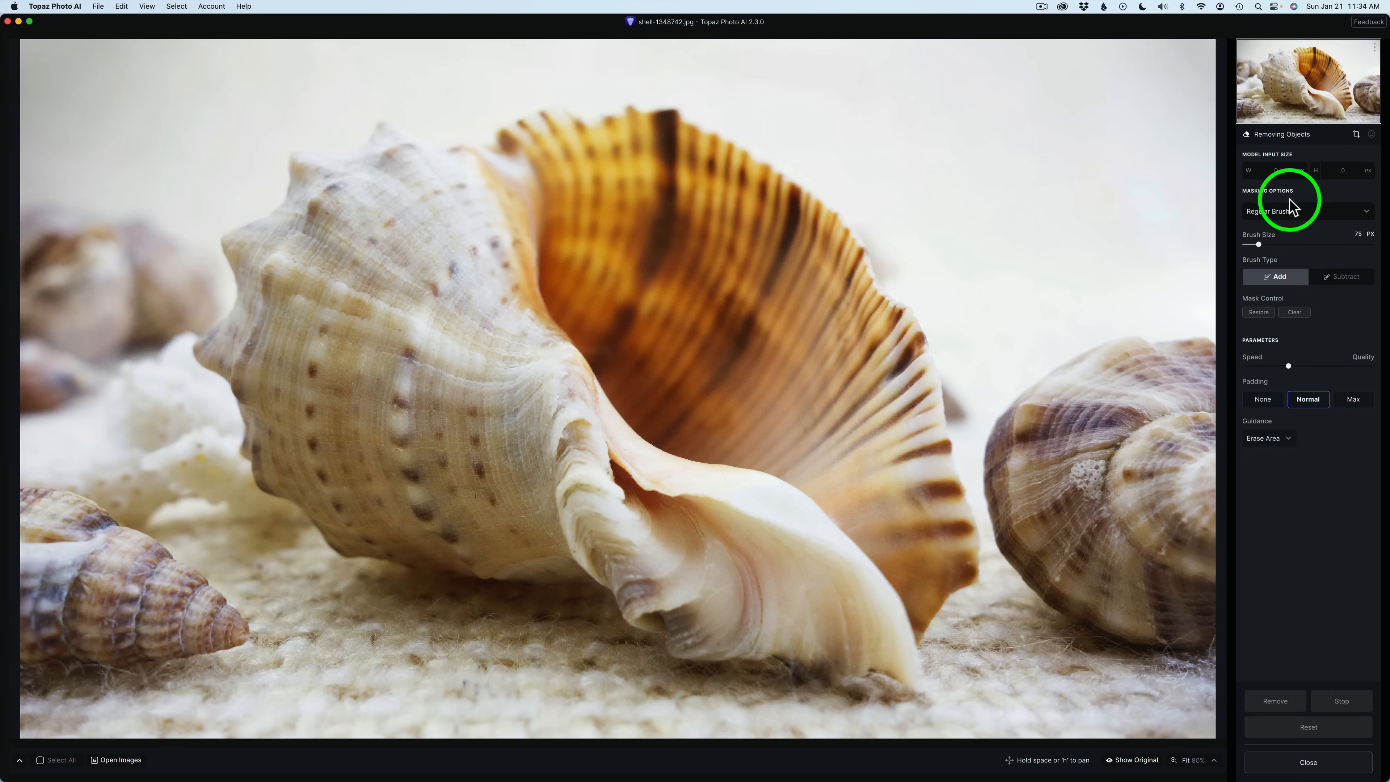
pyautogui.click(1304, 210)
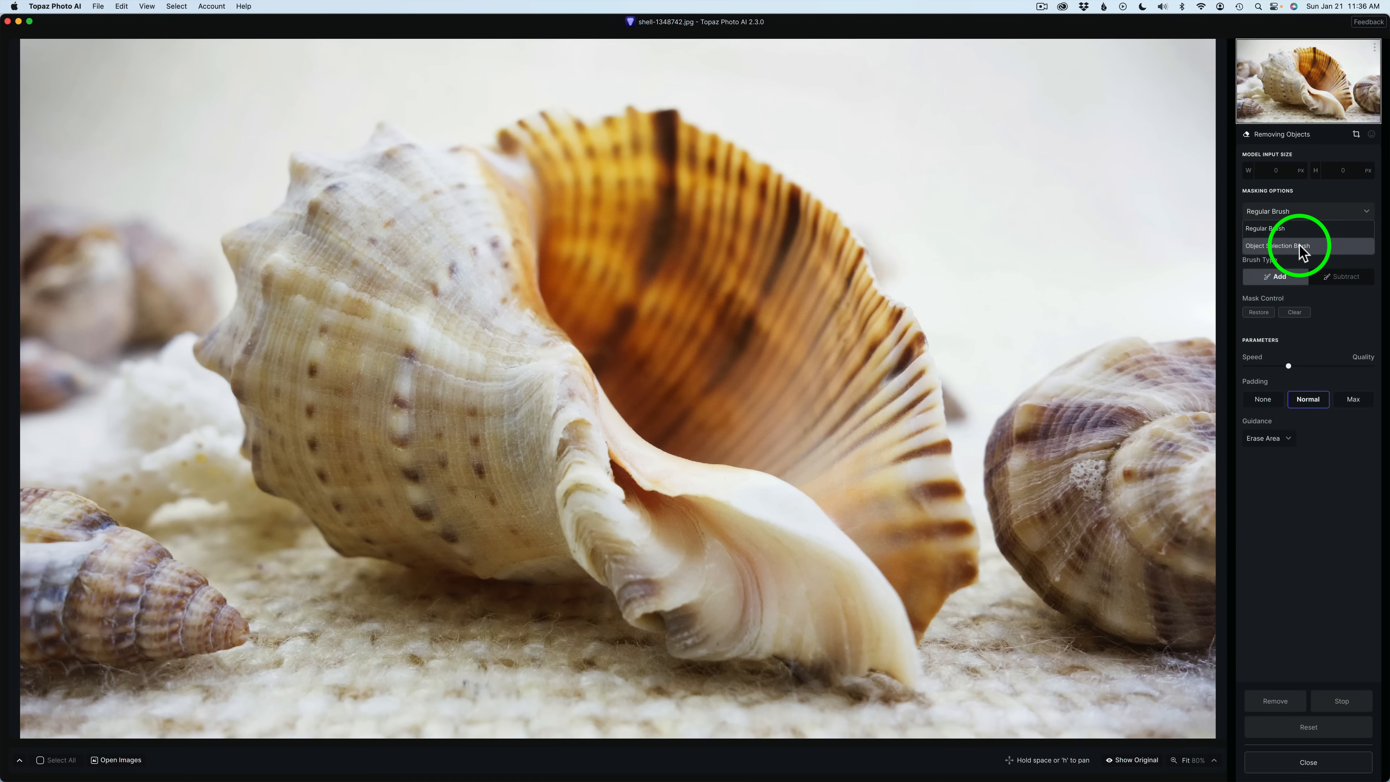
# Mask the small lower-left shell with the object selection brush in Add mode
pyautogui.click(1282, 245)
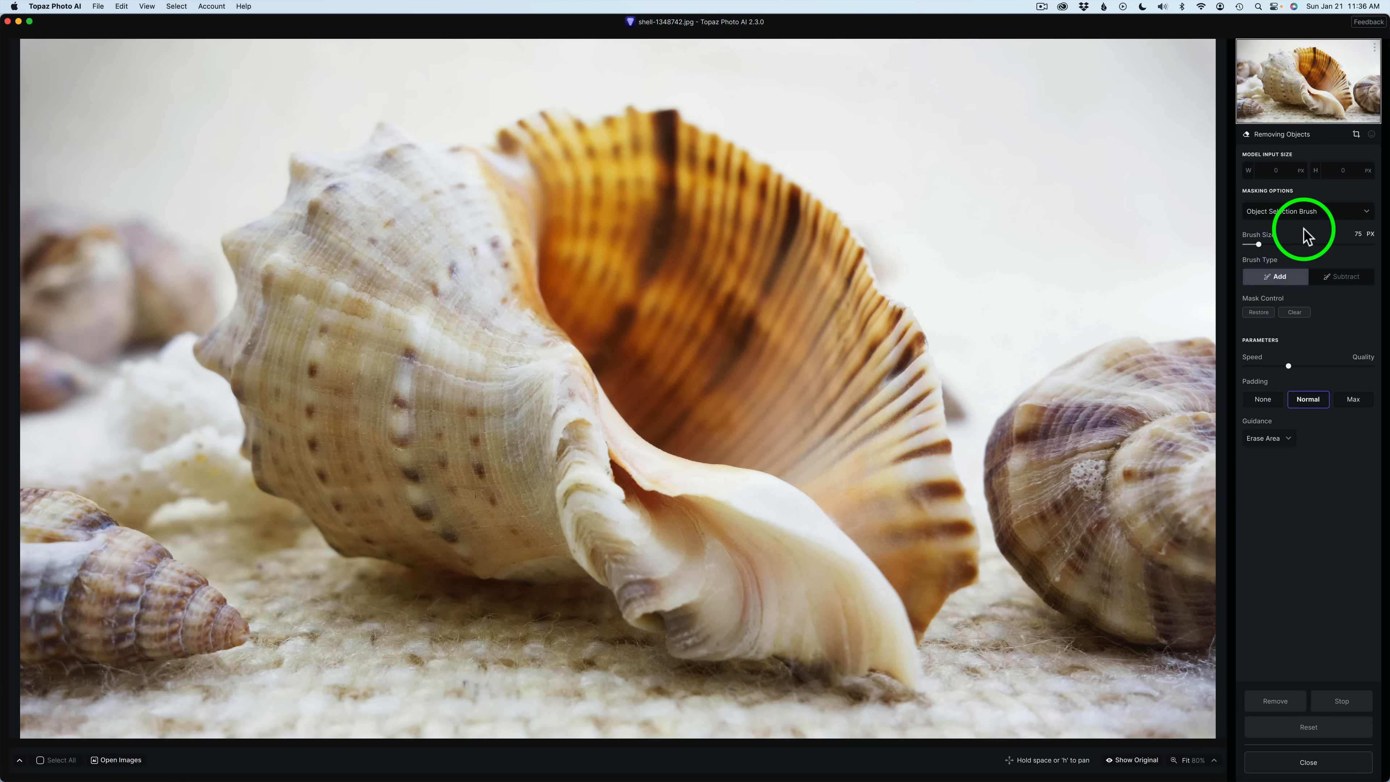
pyautogui.moveTo(1108, 429)
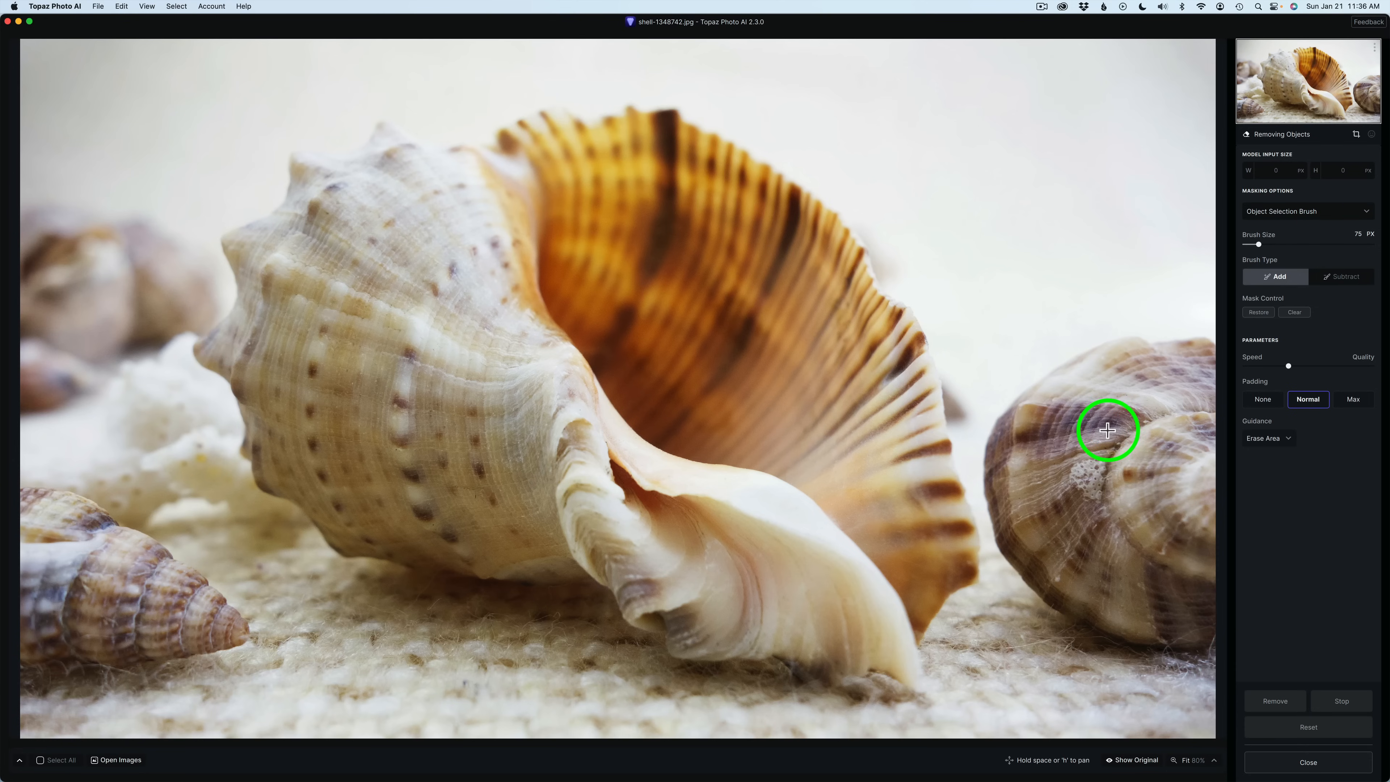
pyautogui.moveTo(1105, 432)
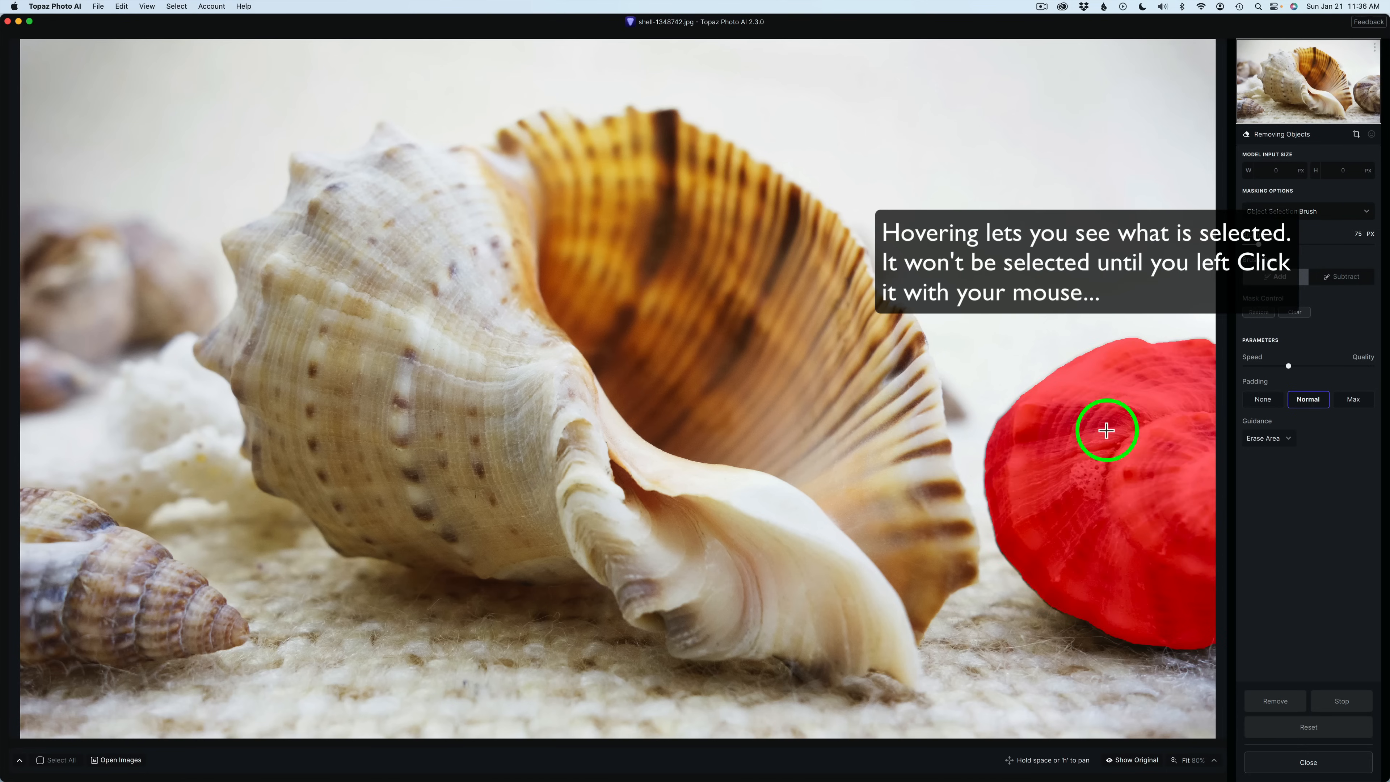
pyautogui.moveTo(428, 425)
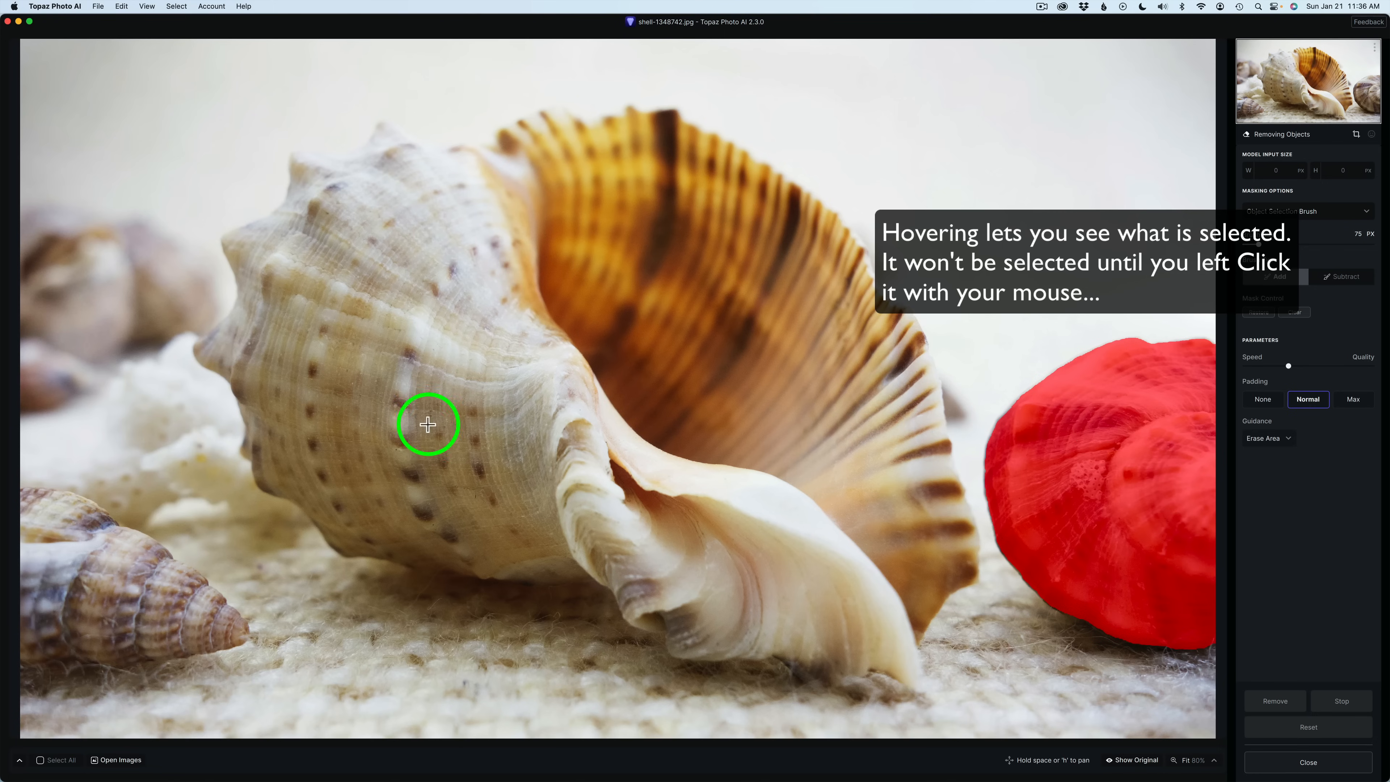
pyautogui.moveTo(75, 558)
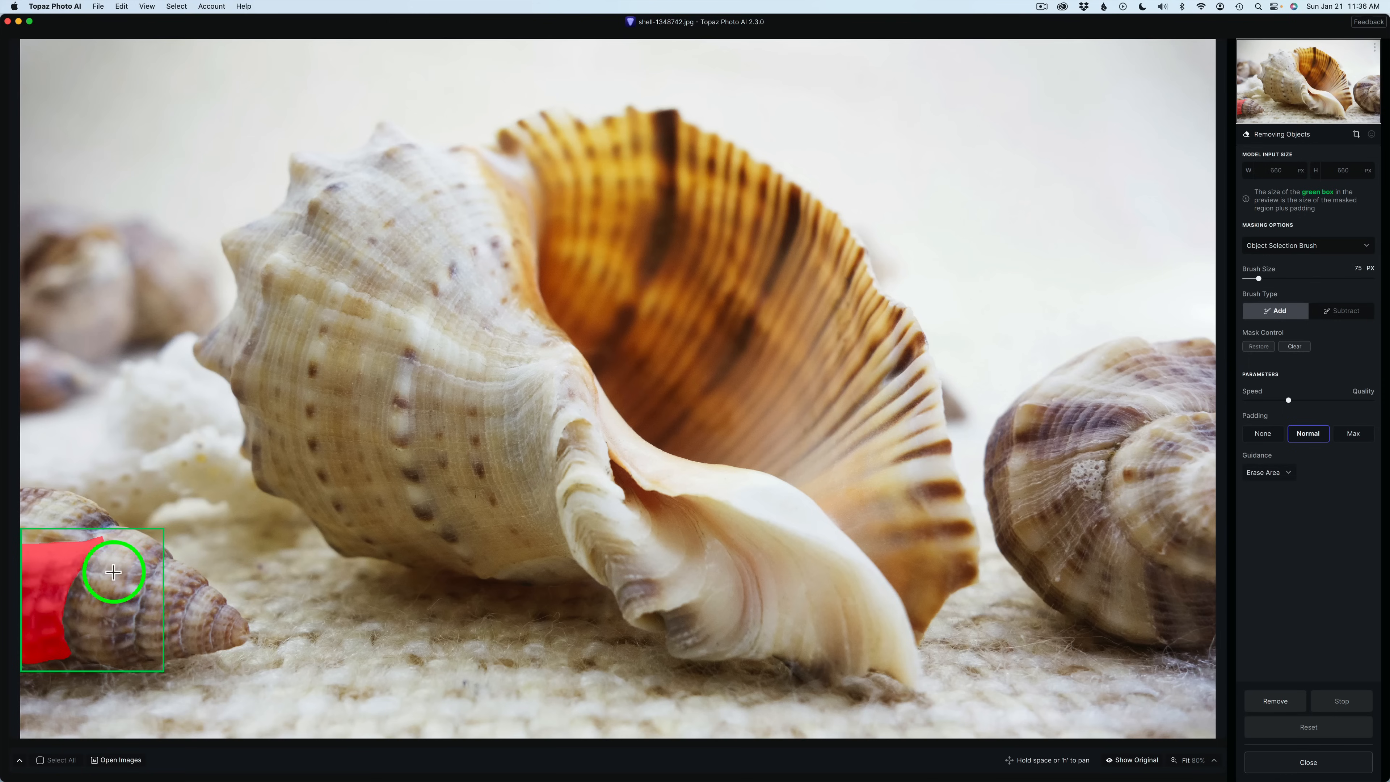
pyautogui.moveTo(126, 577)
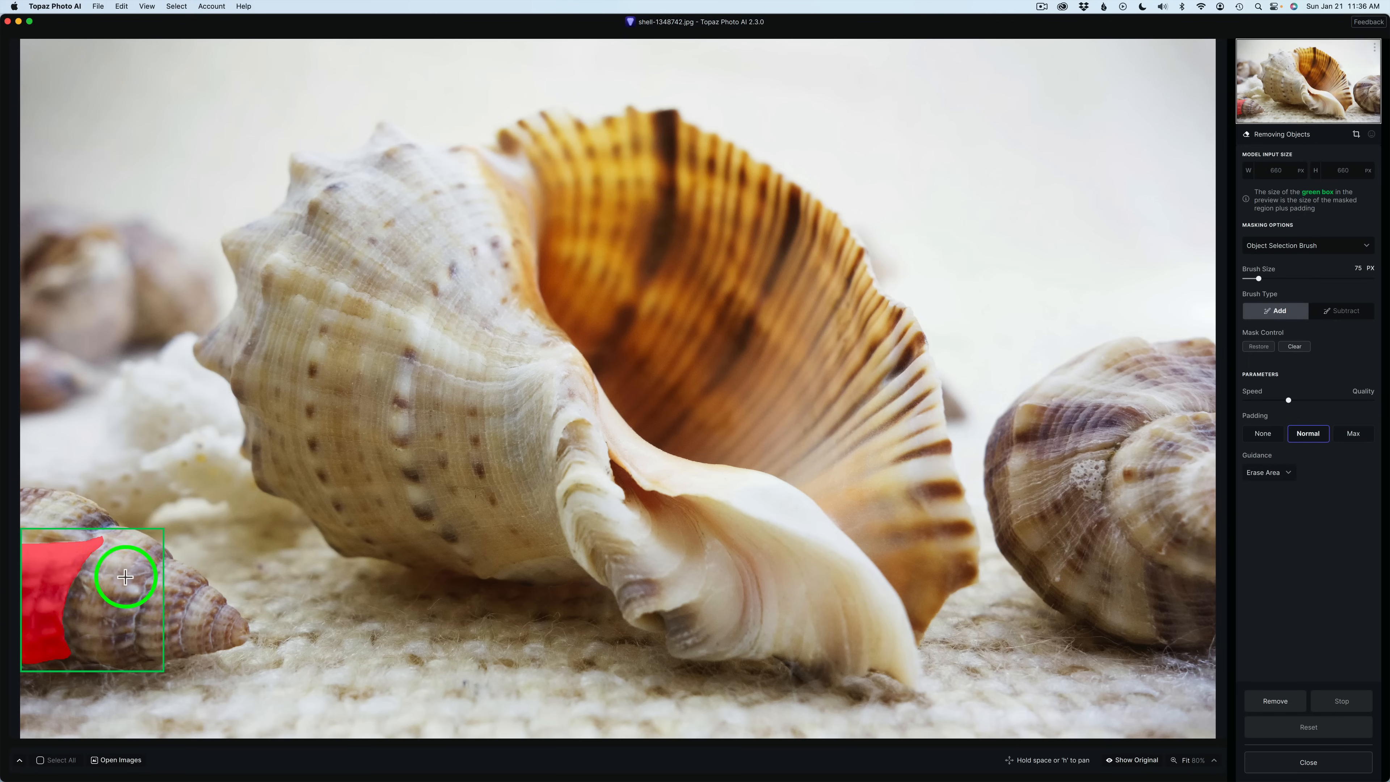
pyautogui.click(135, 580)
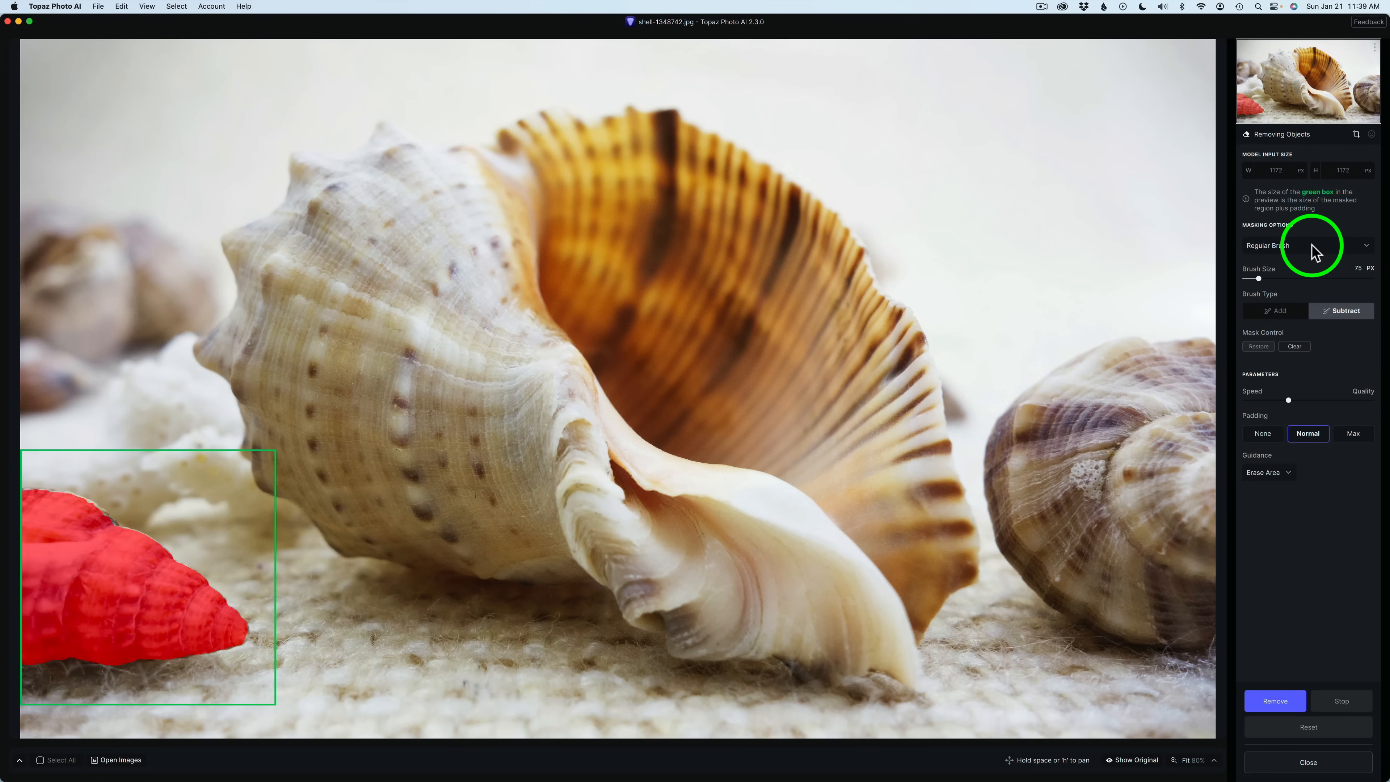
# Reselect the object selection brush, try Subtract near the shell, then return to Add mode
pyautogui.click(1302, 244)
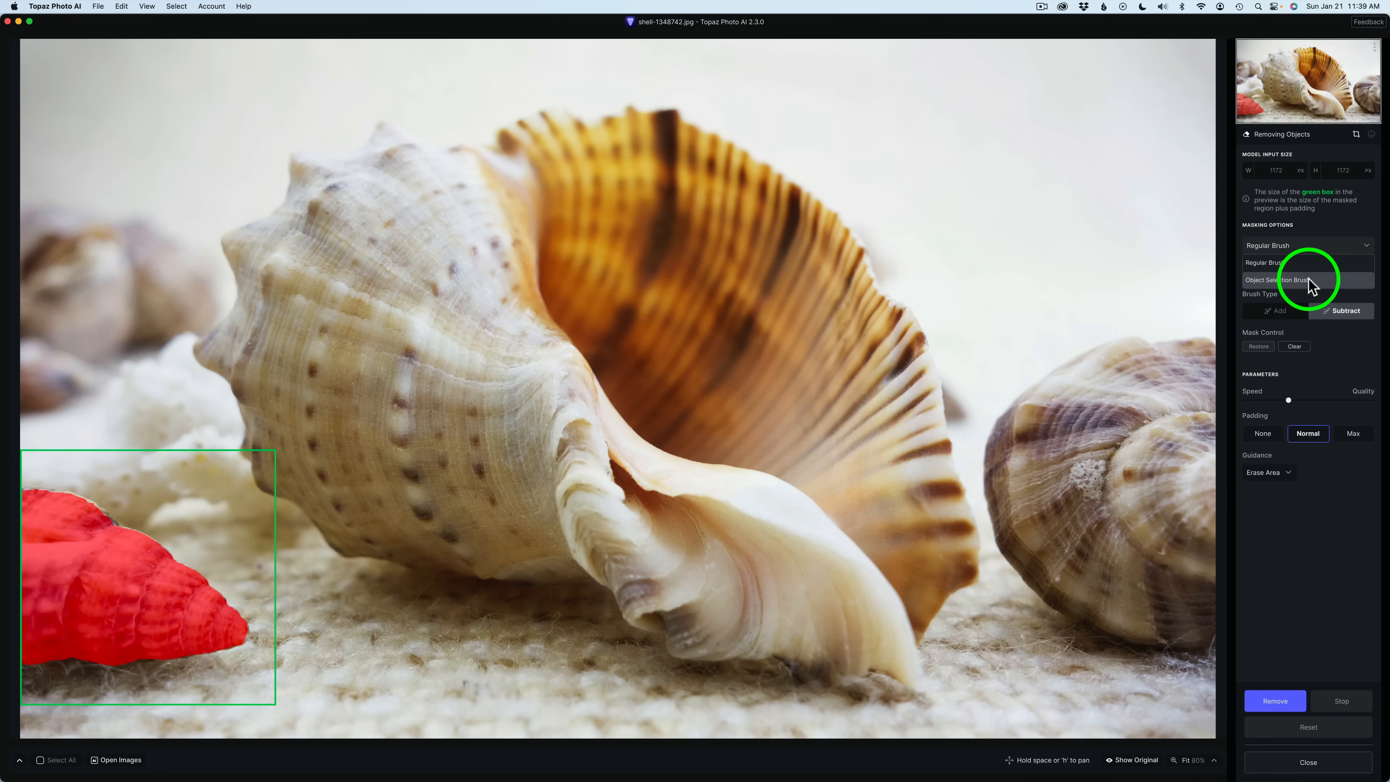
pyautogui.click(1276, 280)
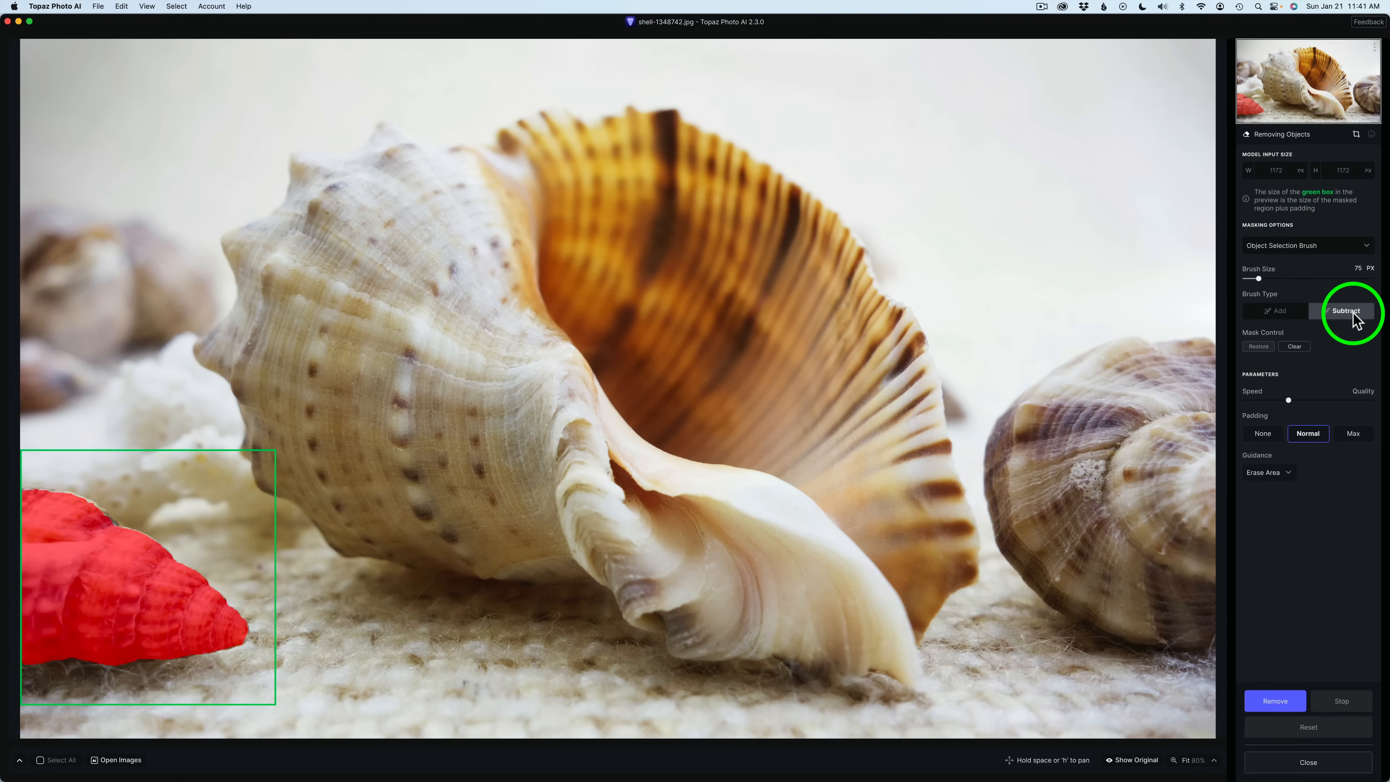
pyautogui.click(1345, 311)
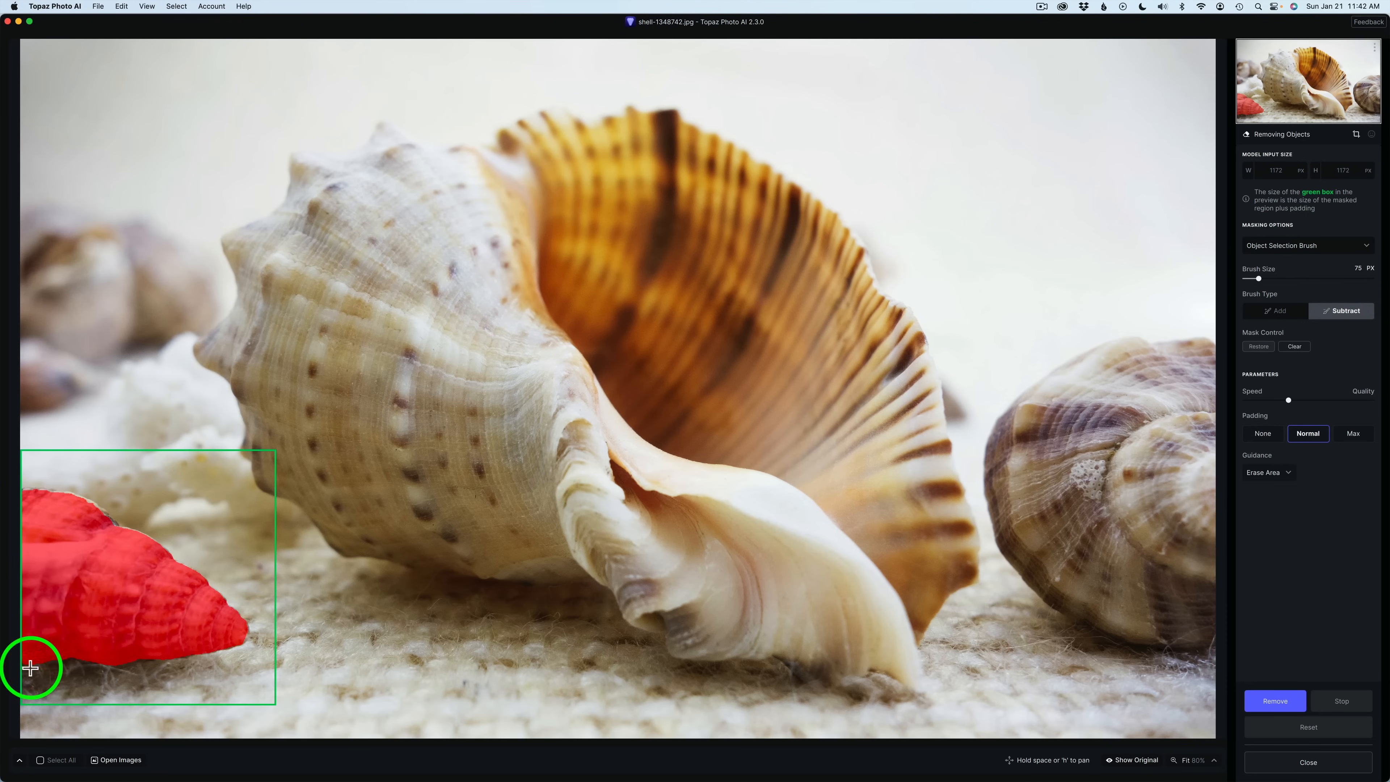
pyautogui.moveTo(31, 667); pyautogui.dragTo(149, 585)
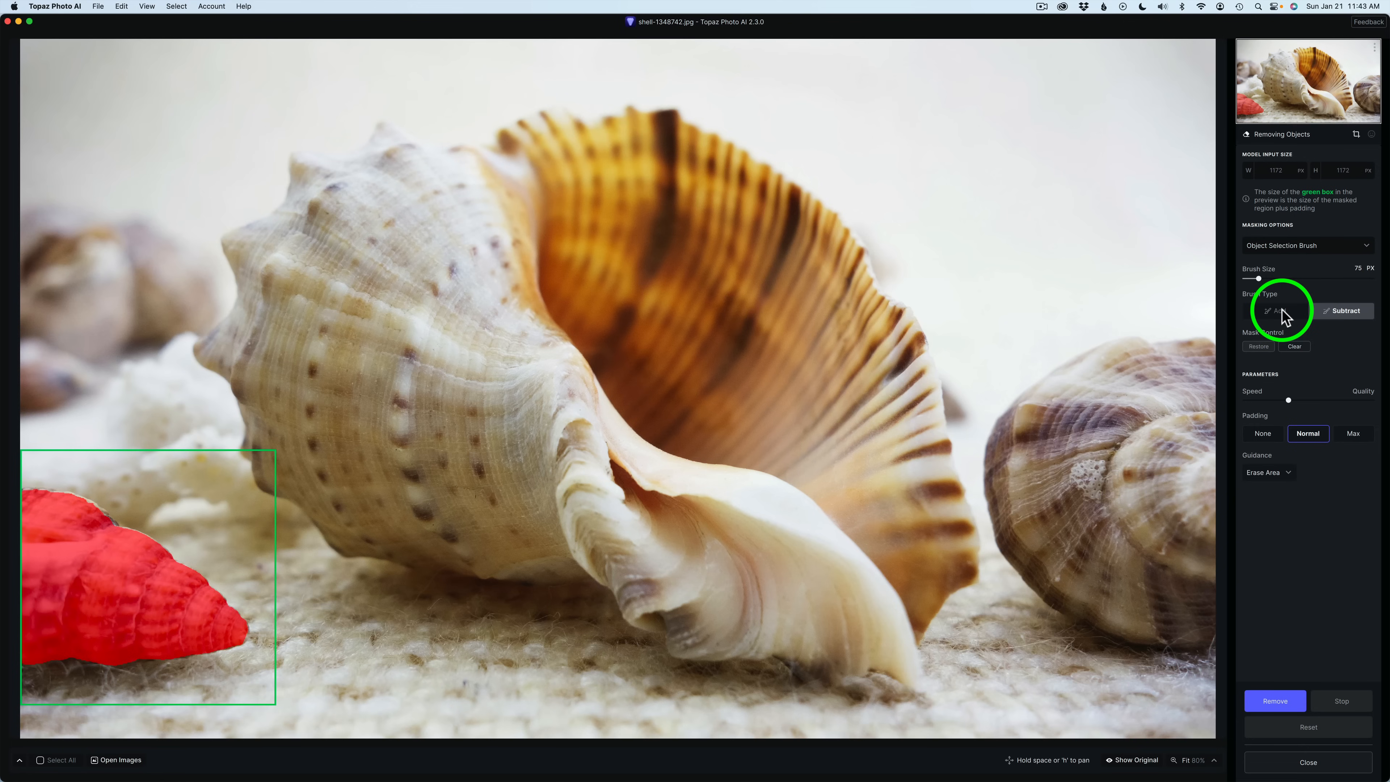
pyautogui.click(1269, 310)
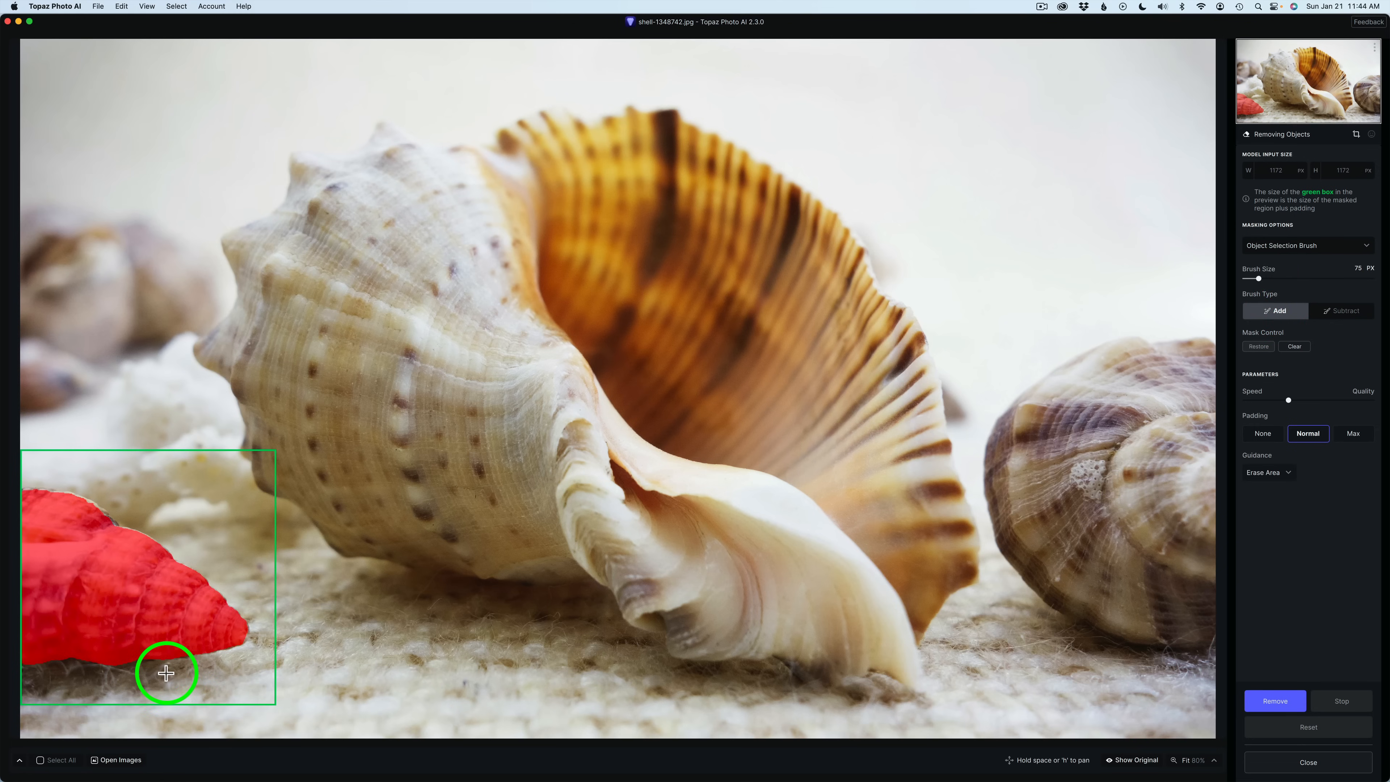
# Paint the mask over the shell's shadow and along its lower left edge with the 85 px regular brush
pyautogui.moveTo(165, 674); pyautogui.dragTo(130, 675)
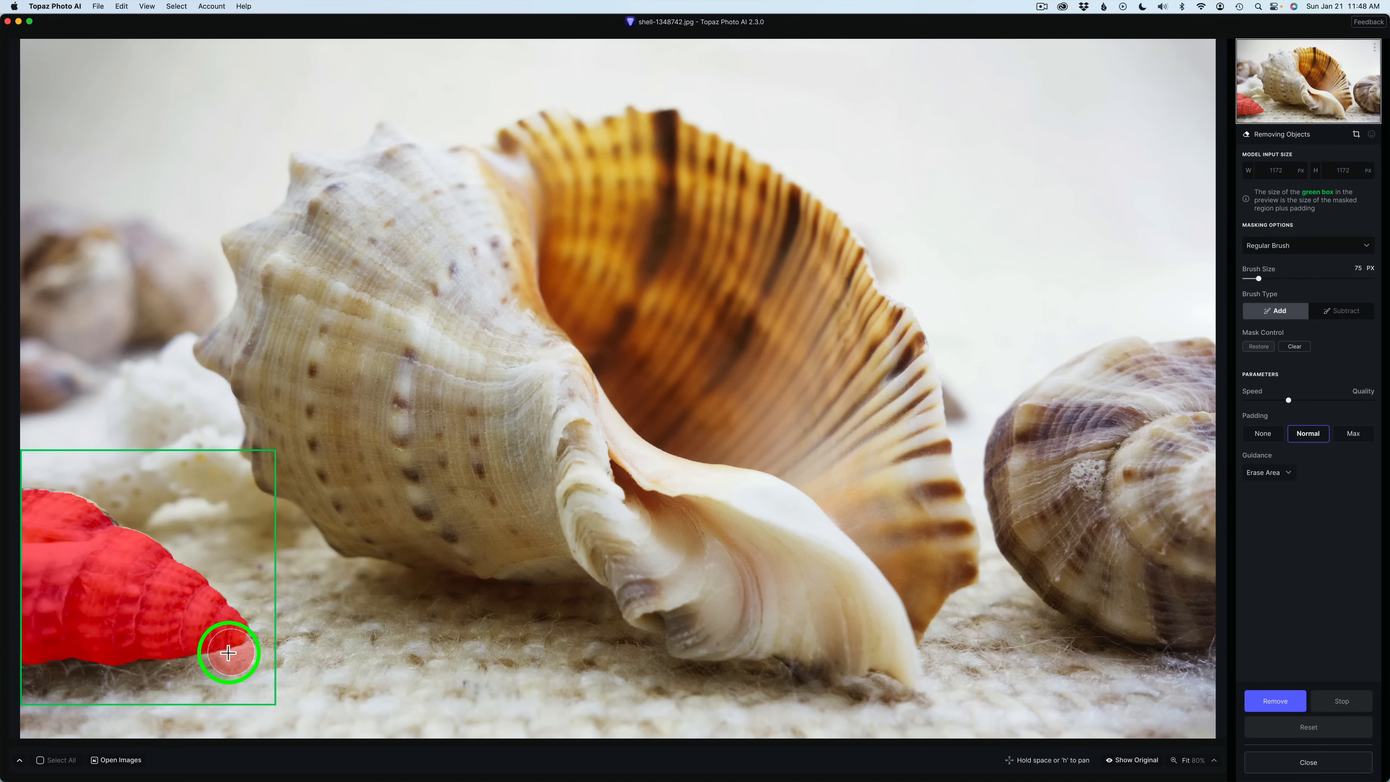
pyautogui.moveTo(229, 654); pyautogui.dragTo(24, 672)
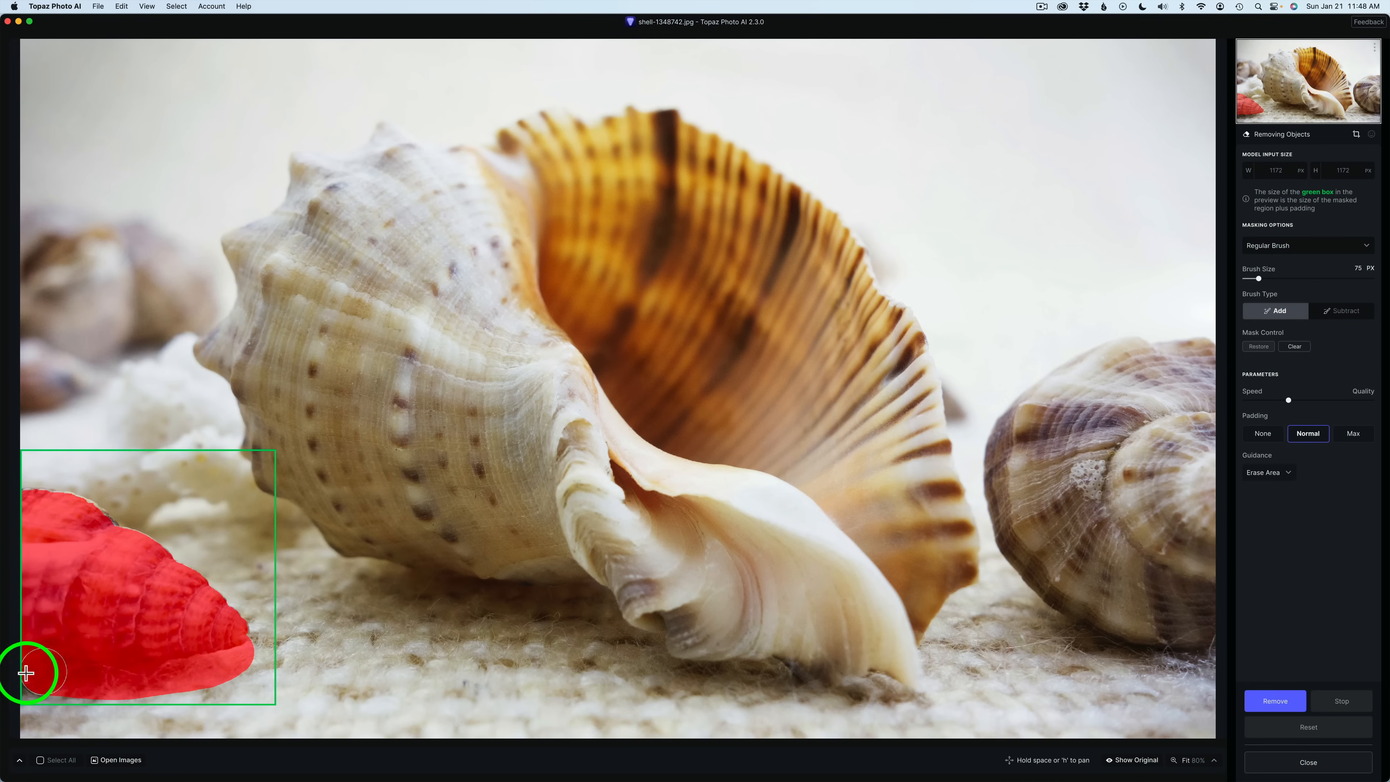
pyautogui.moveTo(26, 674); pyautogui.dragTo(197, 674)
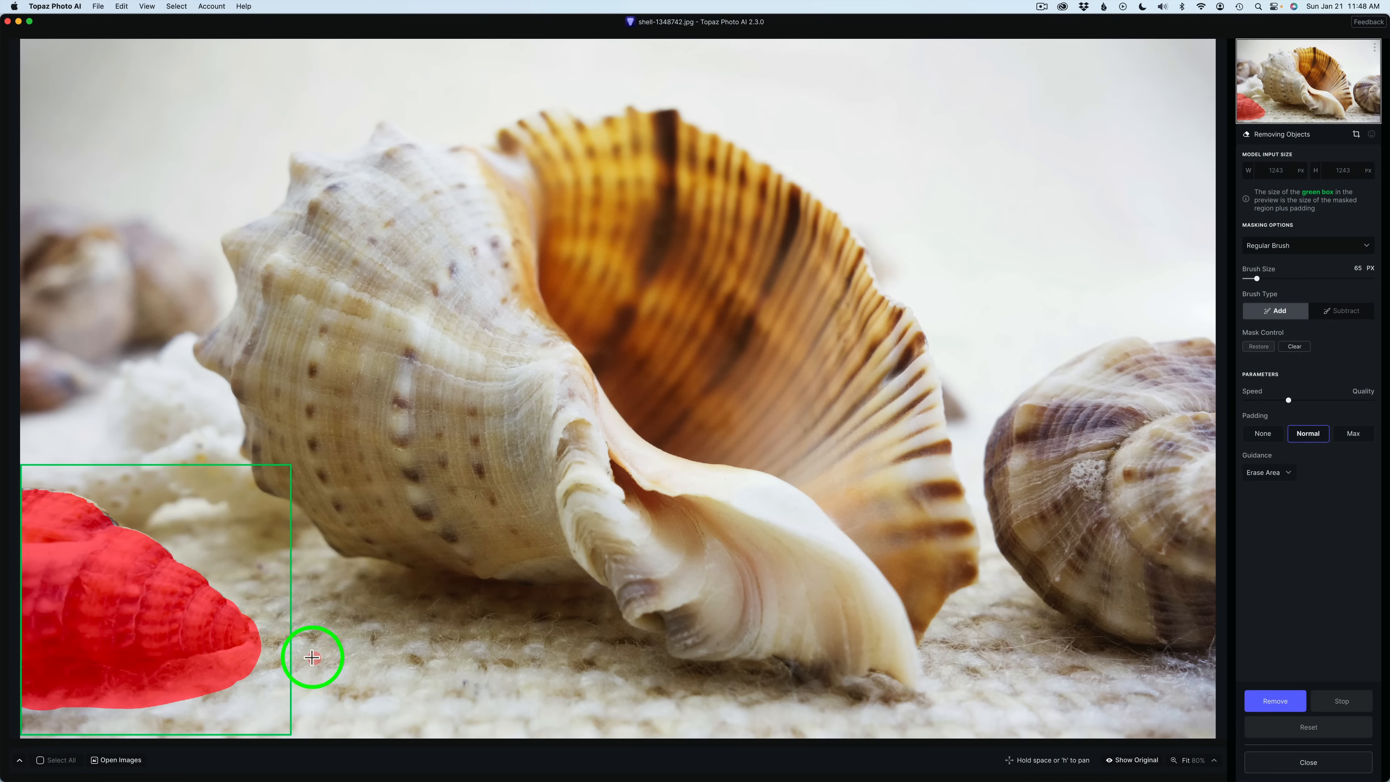
pyautogui.moveTo(24, 487)
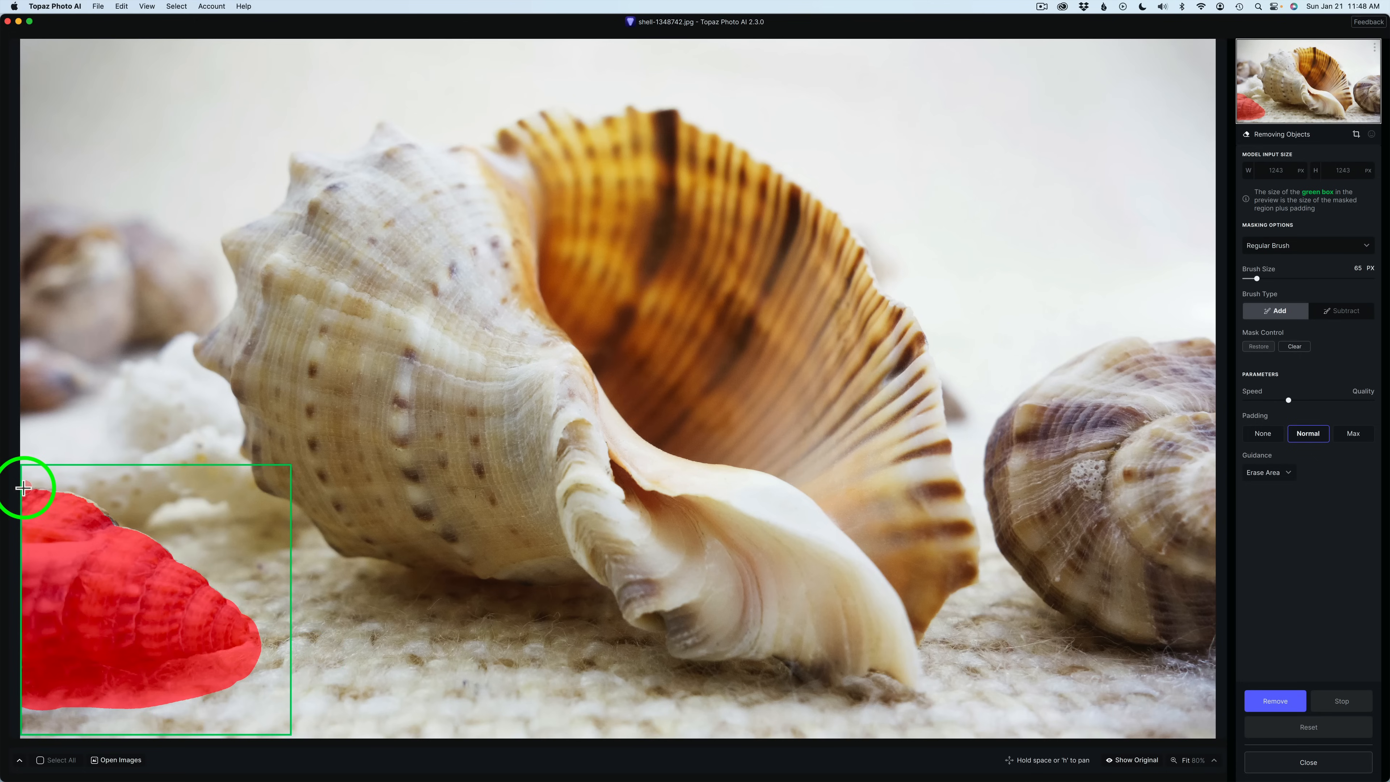
# Widen the mask along the shell's top, upper right side and pointed tip
pyautogui.moveTo(24, 486); pyautogui.dragTo(100, 508)
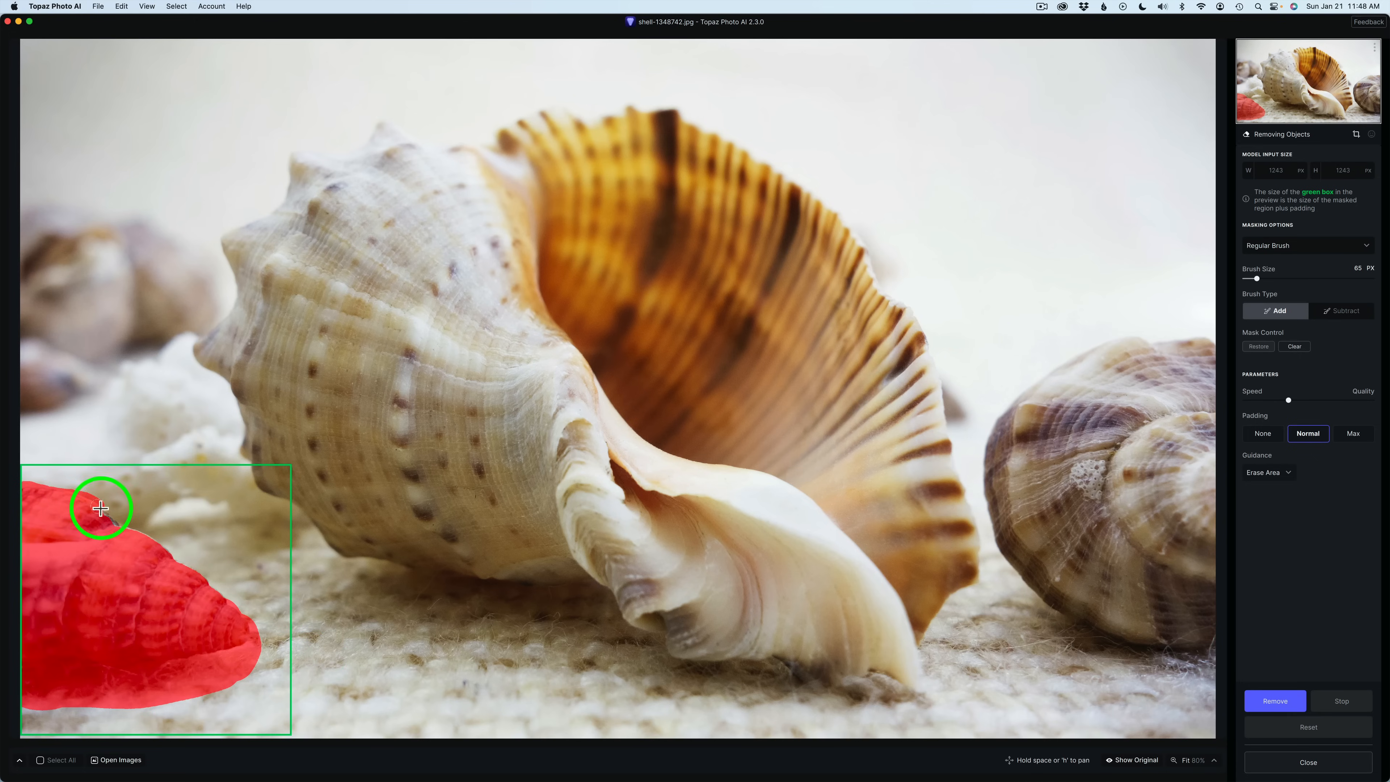
pyautogui.moveTo(100, 509); pyautogui.dragTo(178, 560)
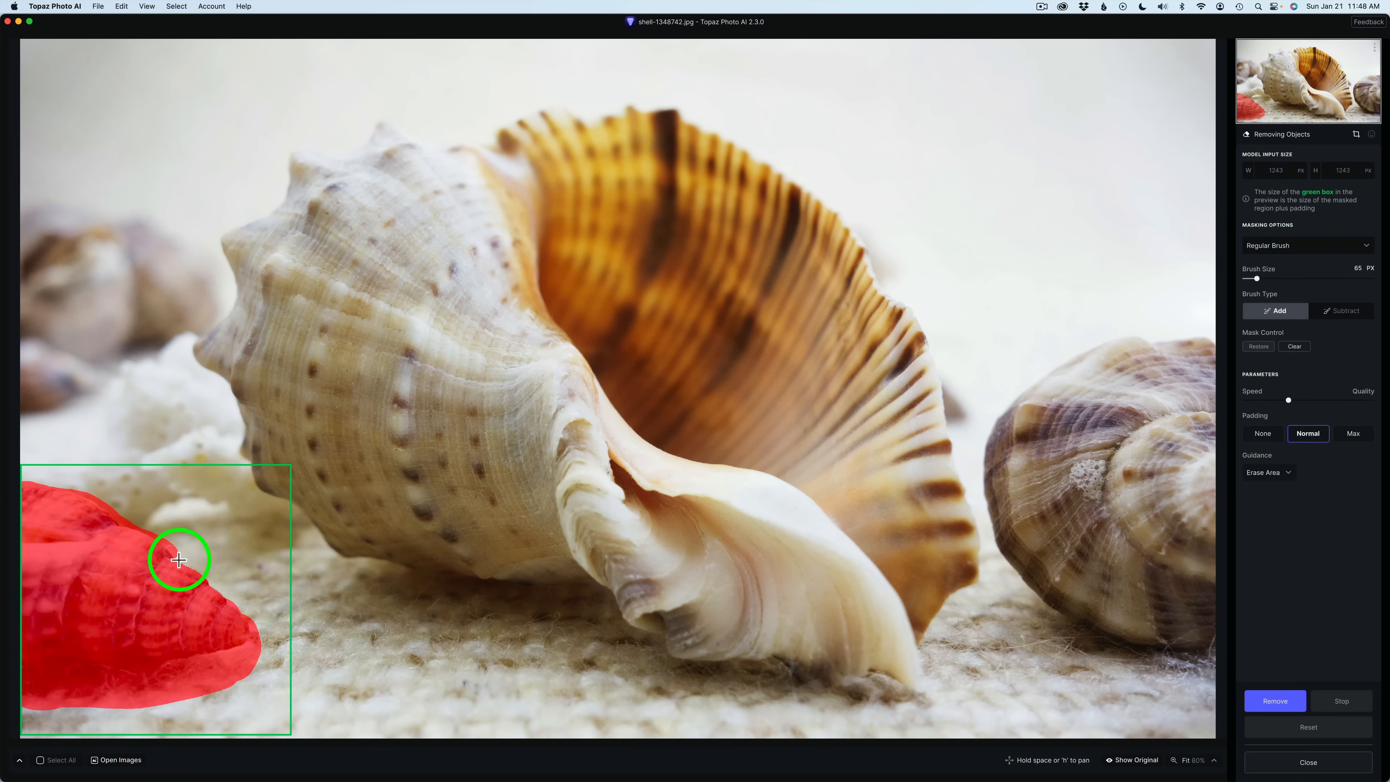
pyautogui.moveTo(179, 559); pyautogui.dragTo(248, 619)
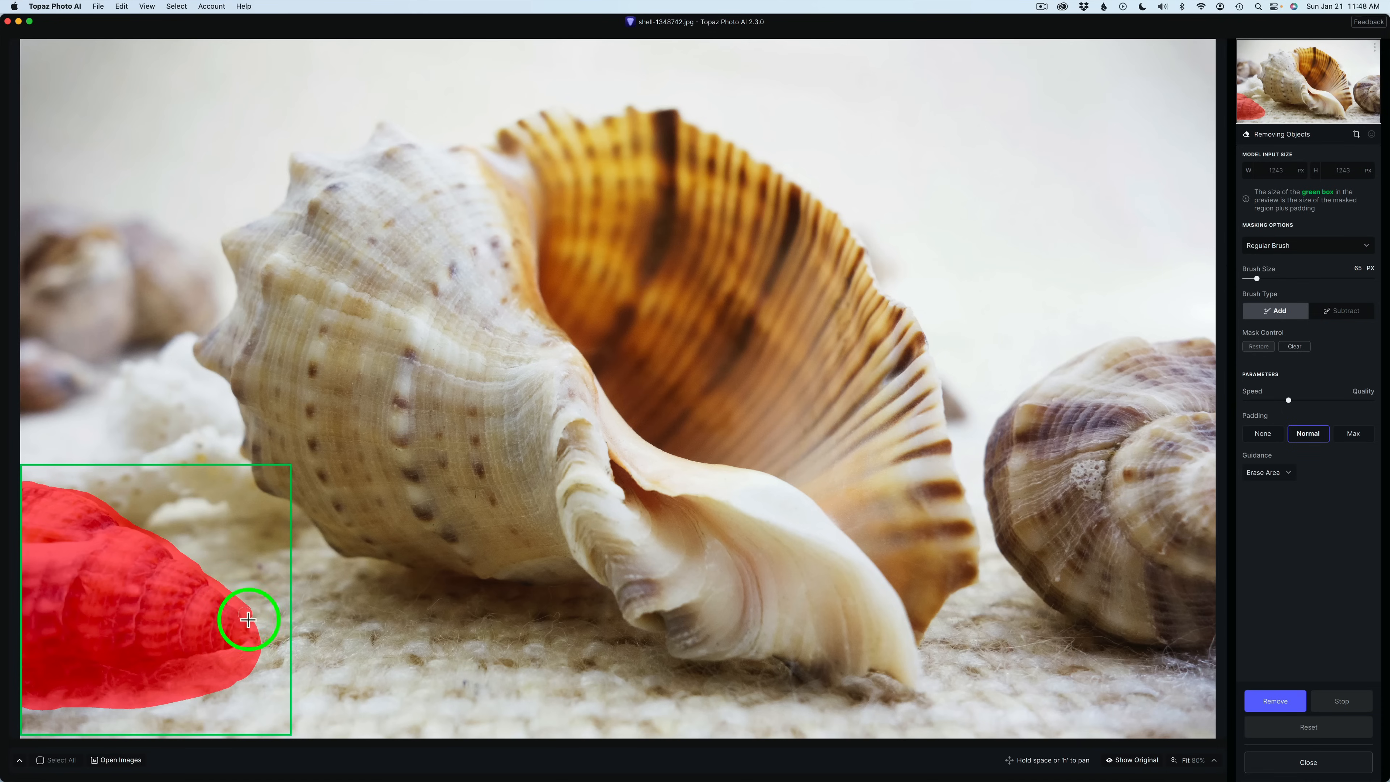
pyautogui.moveTo(249, 618); pyautogui.dragTo(263, 605)
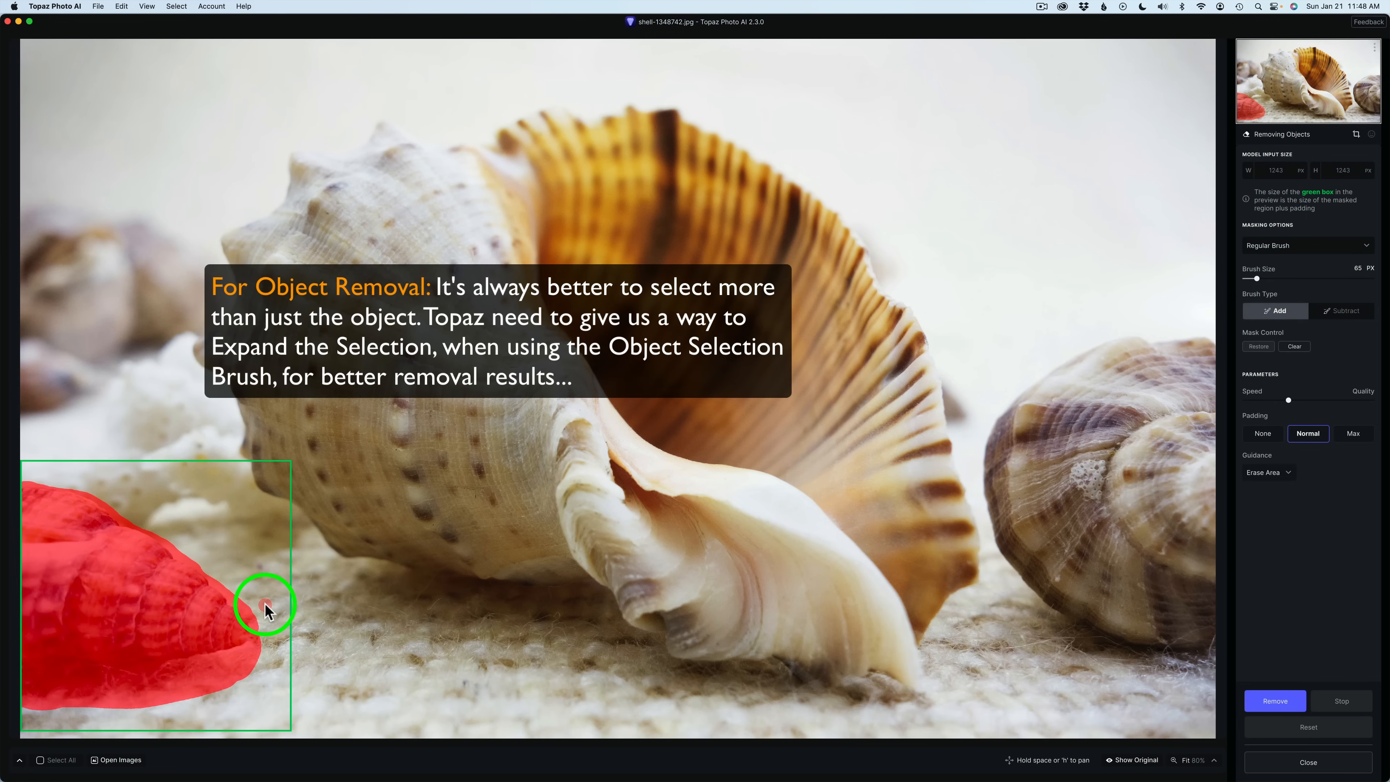
pyautogui.moveTo(1217, 335)
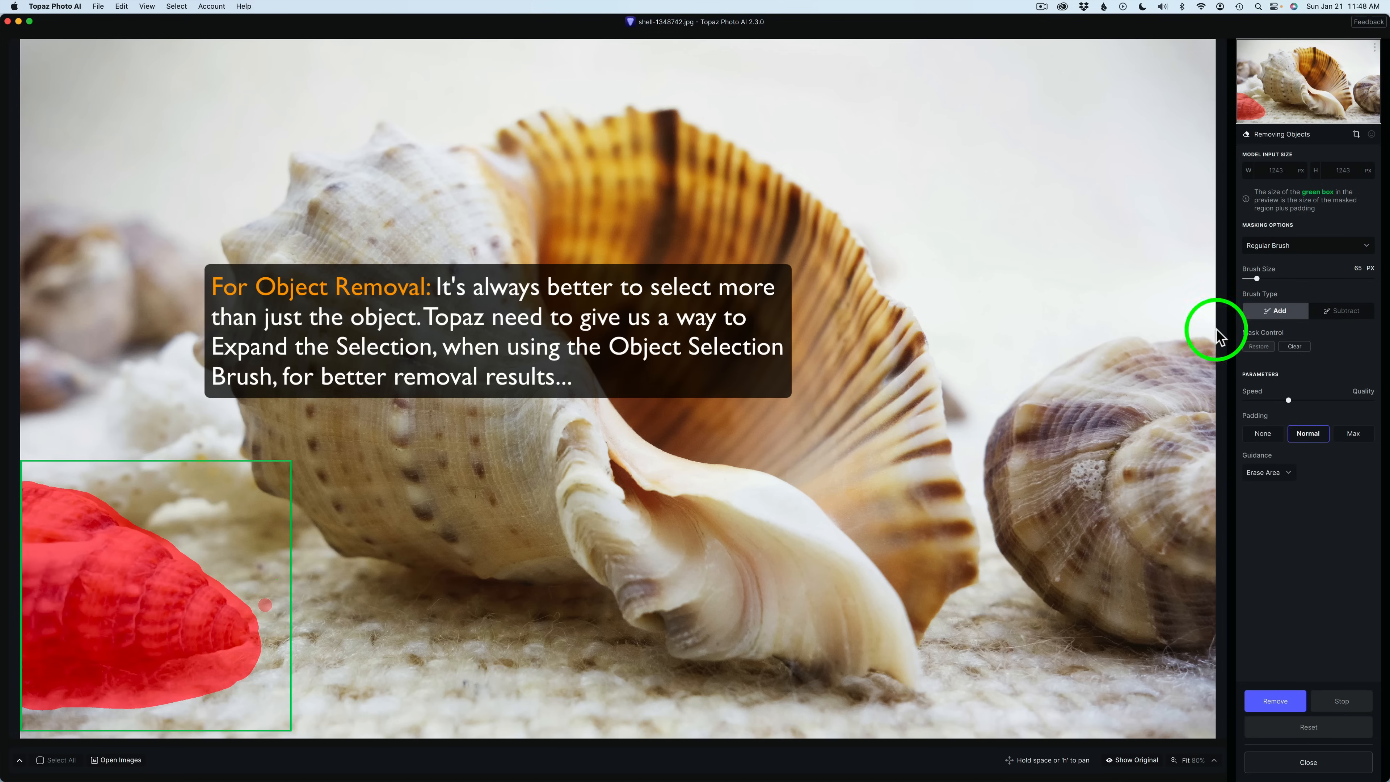
pyautogui.moveTo(1329, 297)
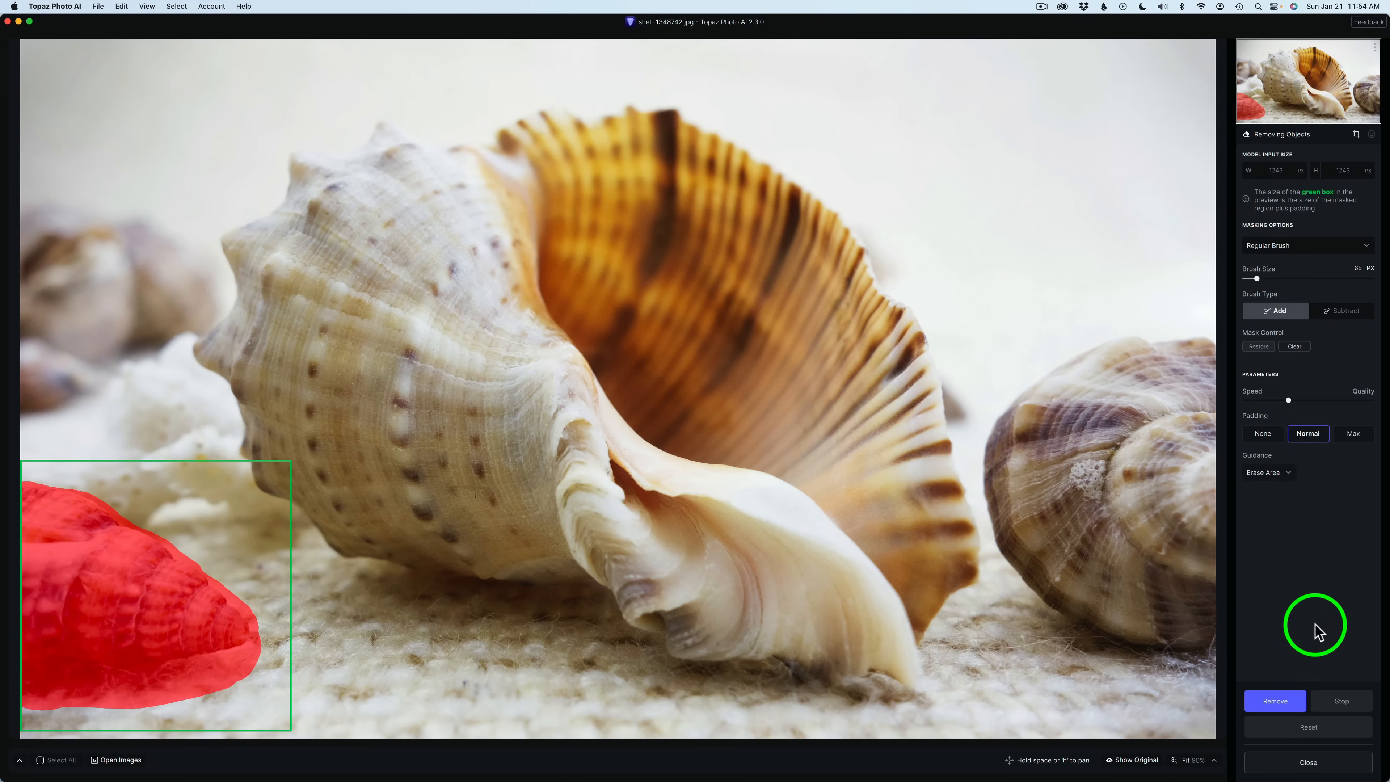
# Remove the masked shell and shadow so sand fills in where they were
pyautogui.click(1274, 701)
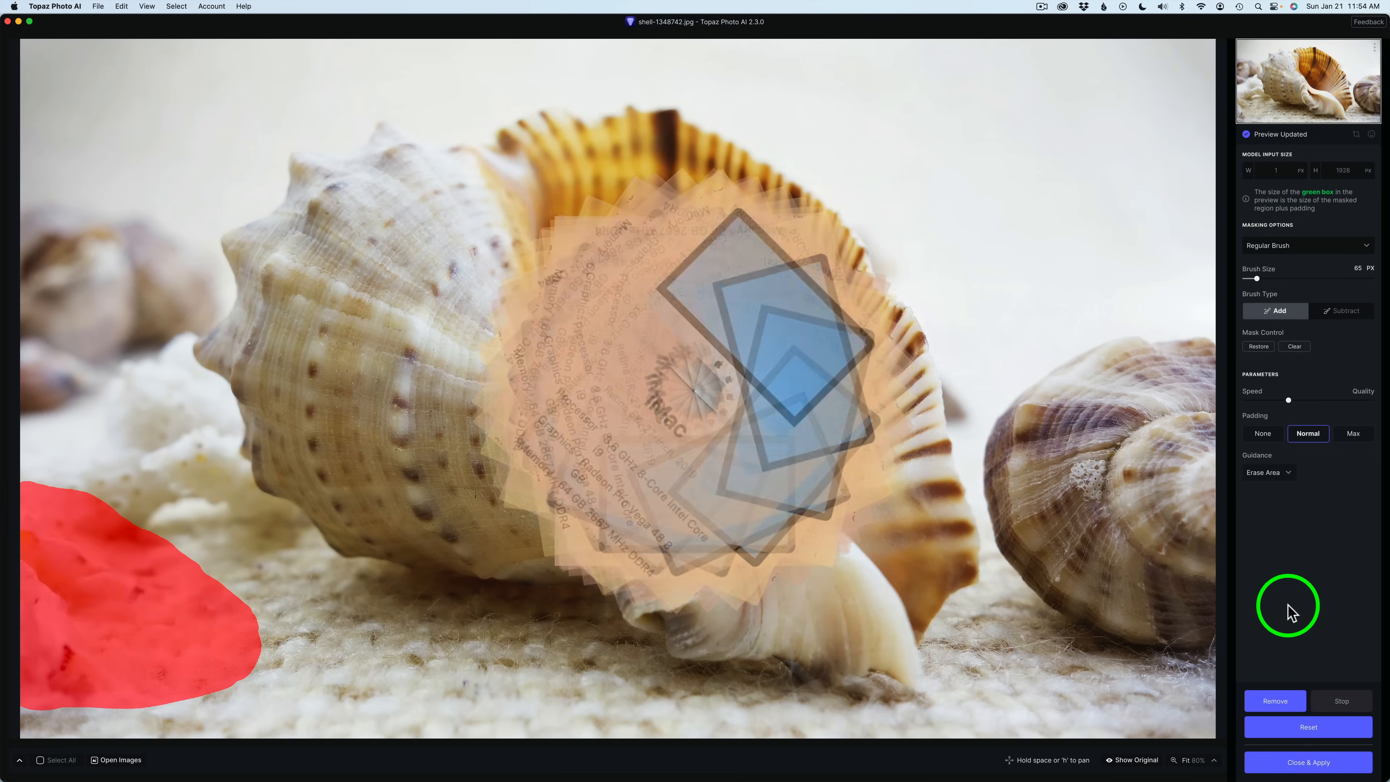
pyautogui.click(1274, 700)
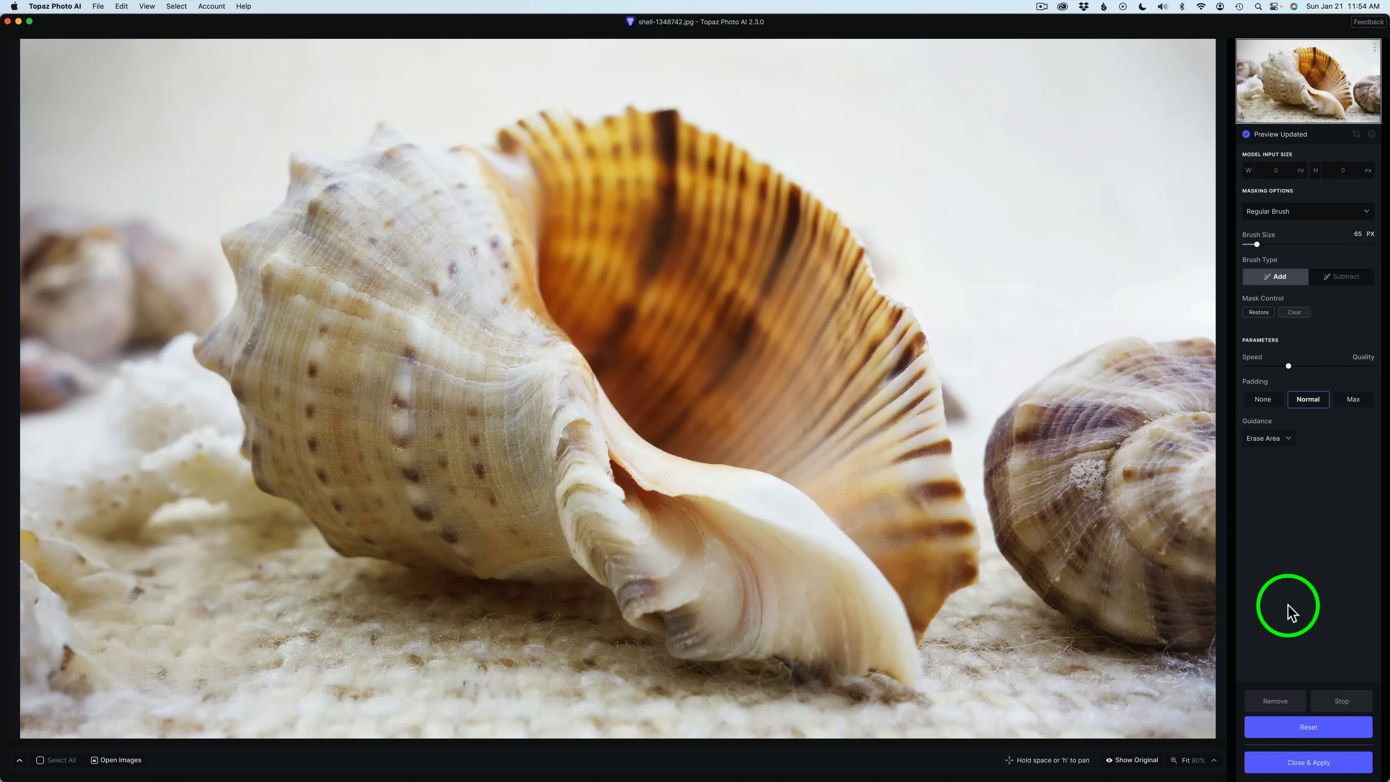
pyautogui.moveTo(342, 550)
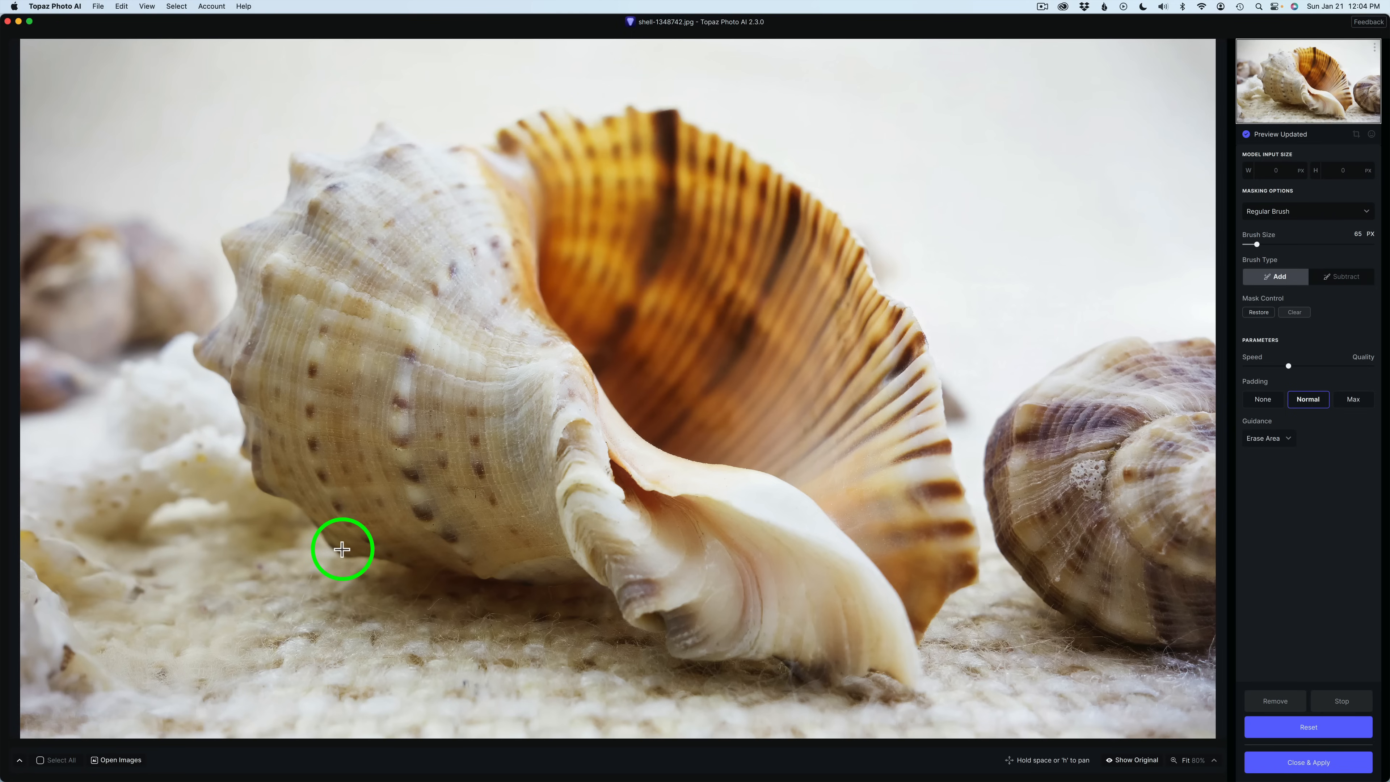
pyautogui.moveTo(333, 547)
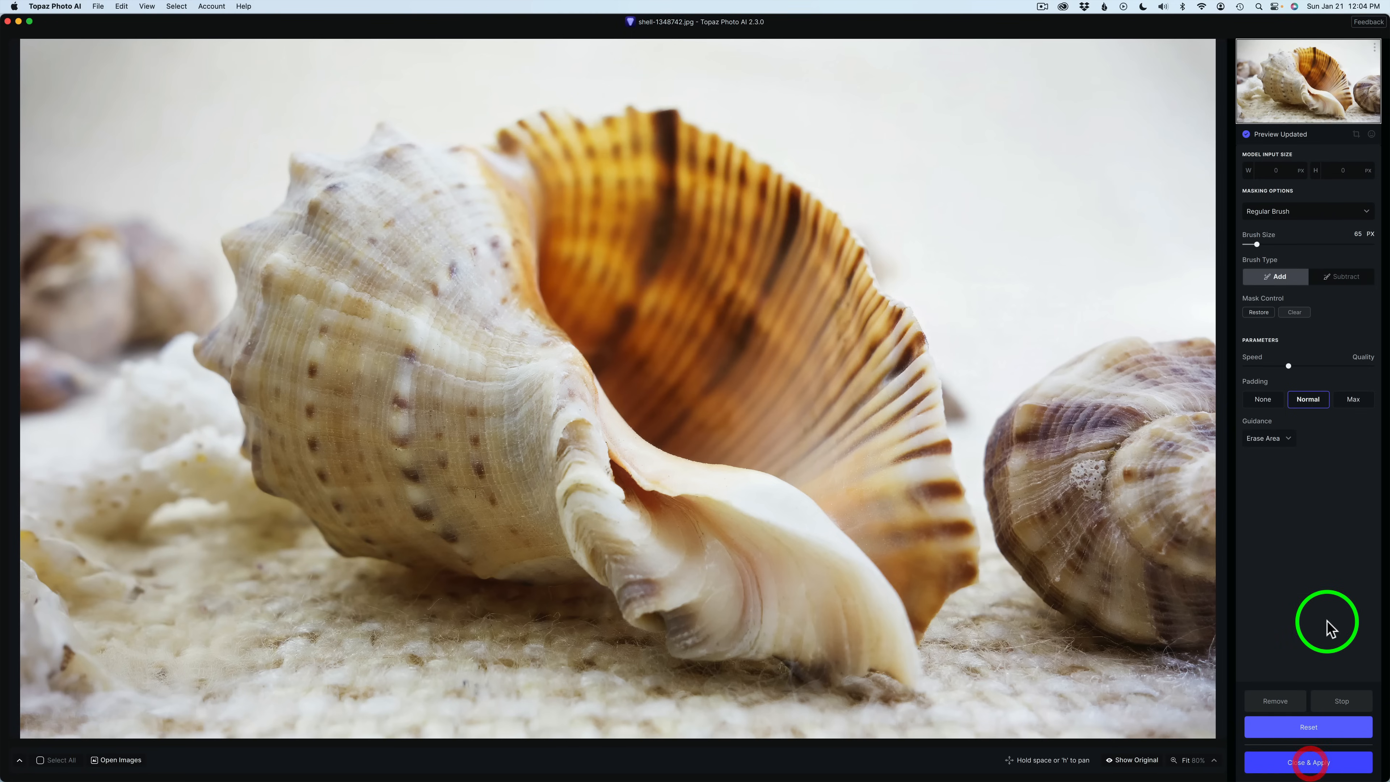
# Keep the shell removal via Close & Apply, briefly recheck the Remove panel, and return to the editing view
pyautogui.click(1307, 762)
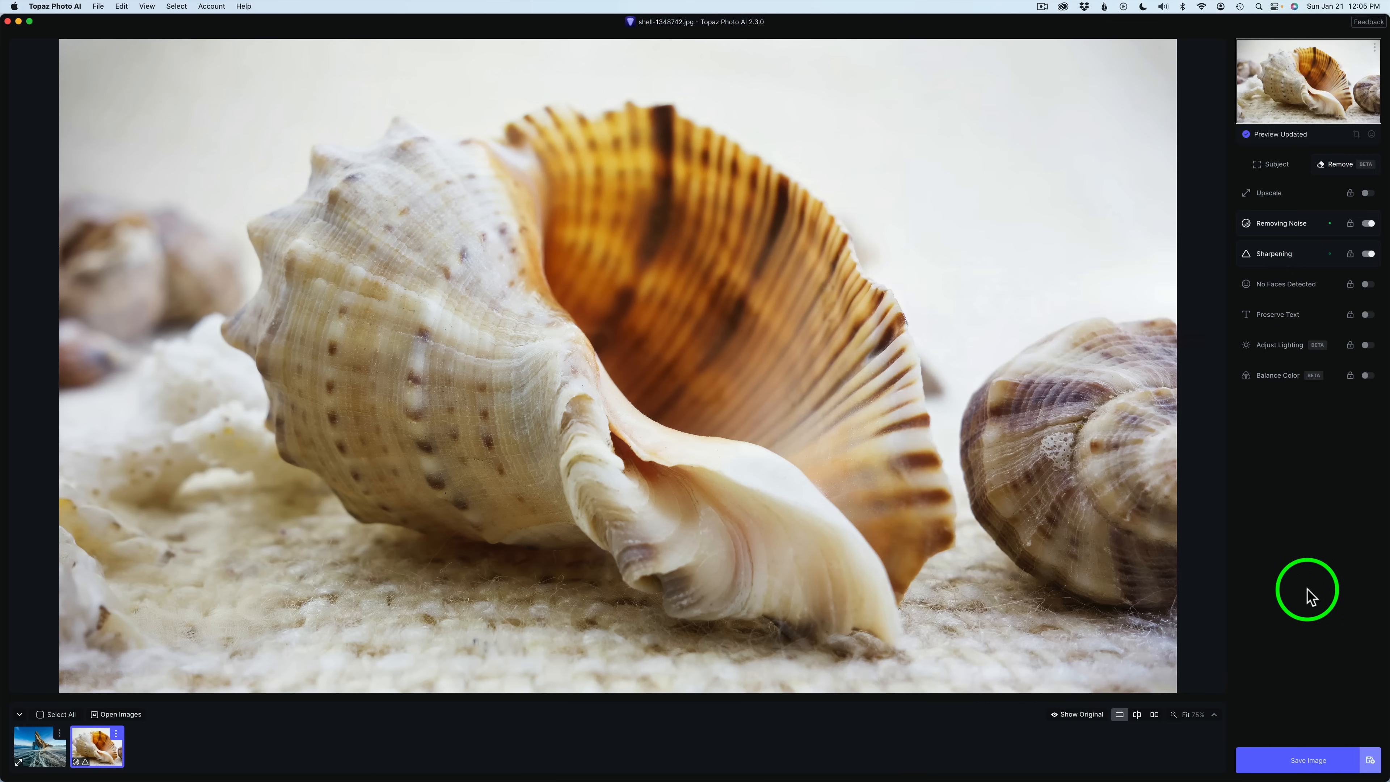
pyautogui.moveTo(1339, 169)
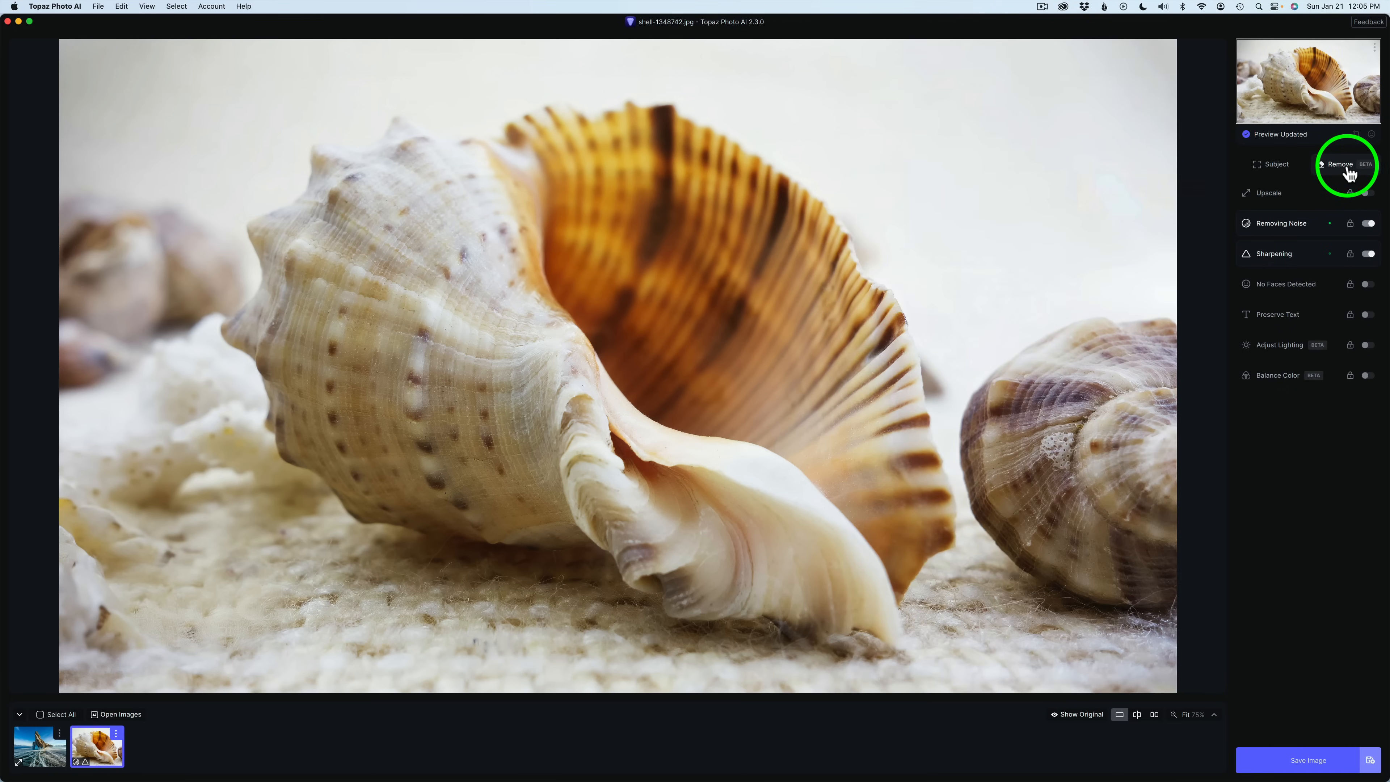
pyautogui.click(1339, 165)
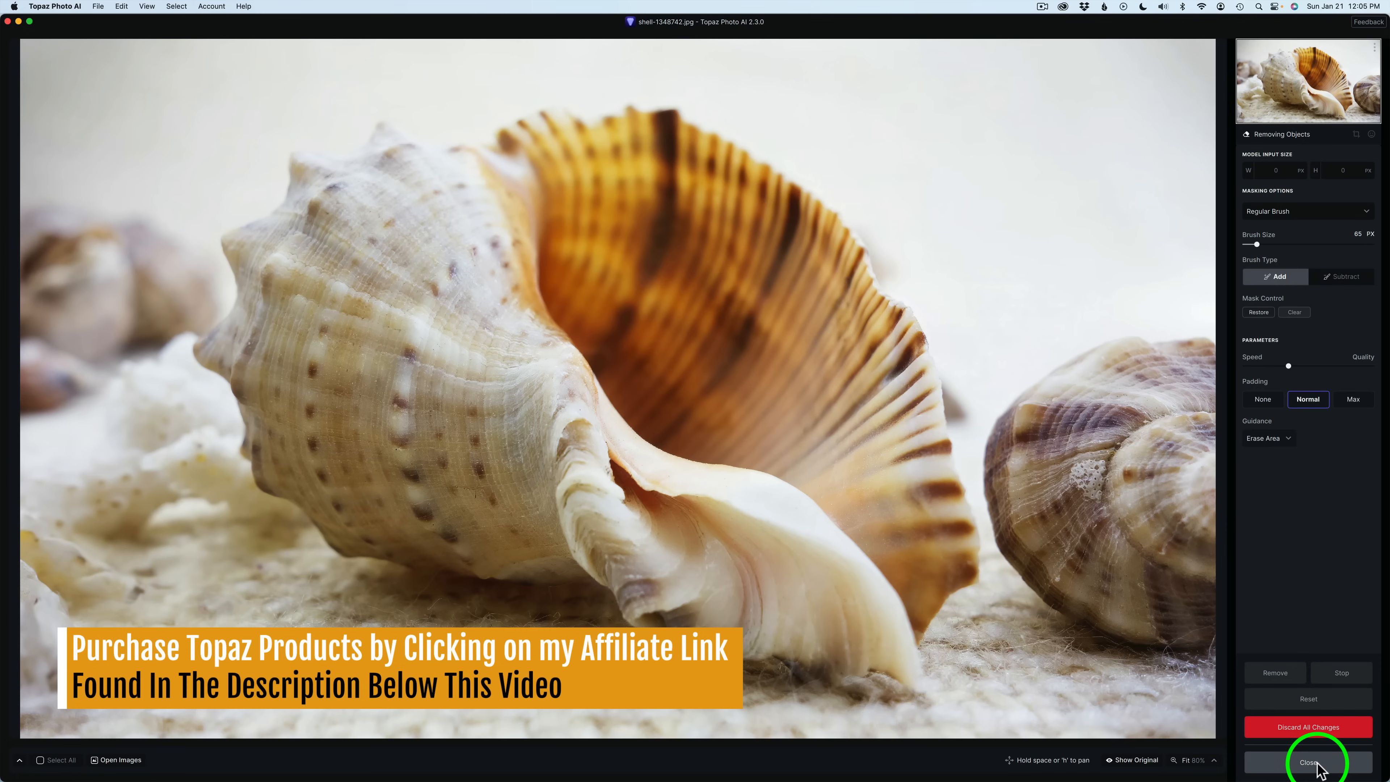
pyautogui.click(1307, 762)
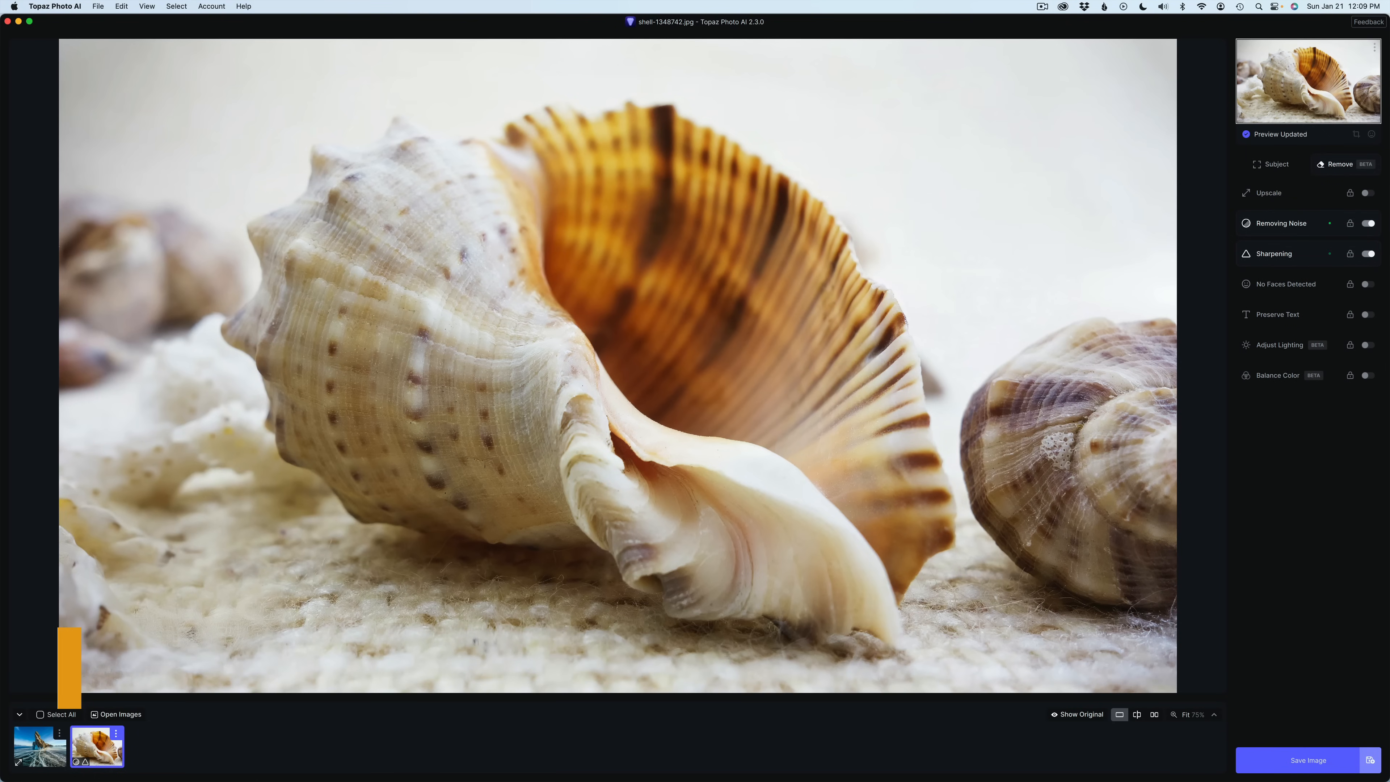